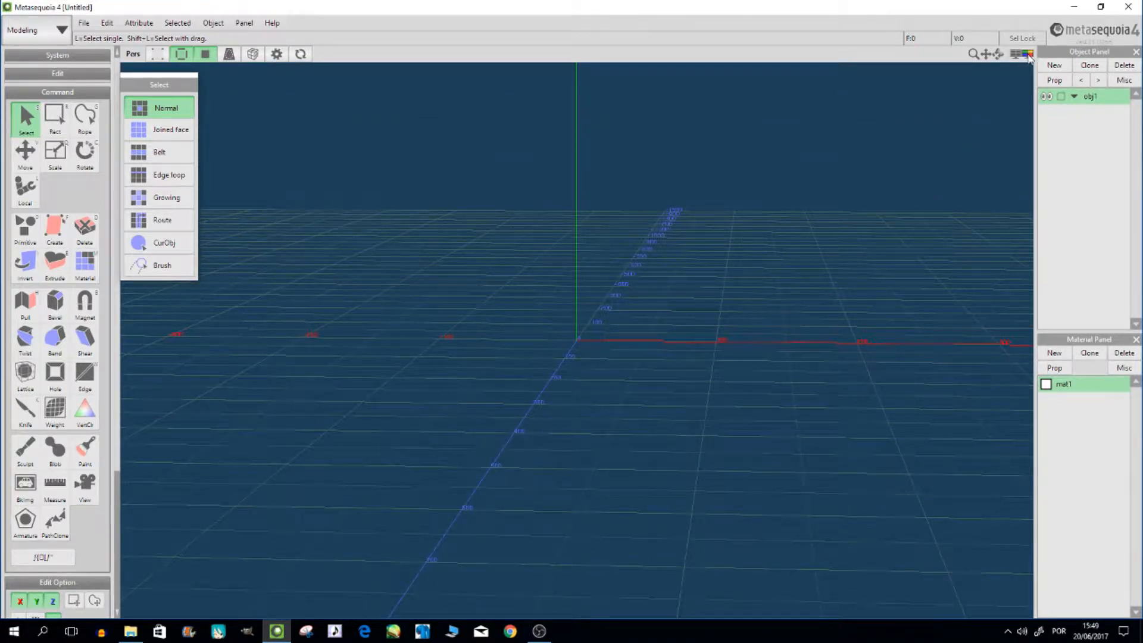
Split the workspace into four views and start the Bkimg background-image command
click(1028, 55)
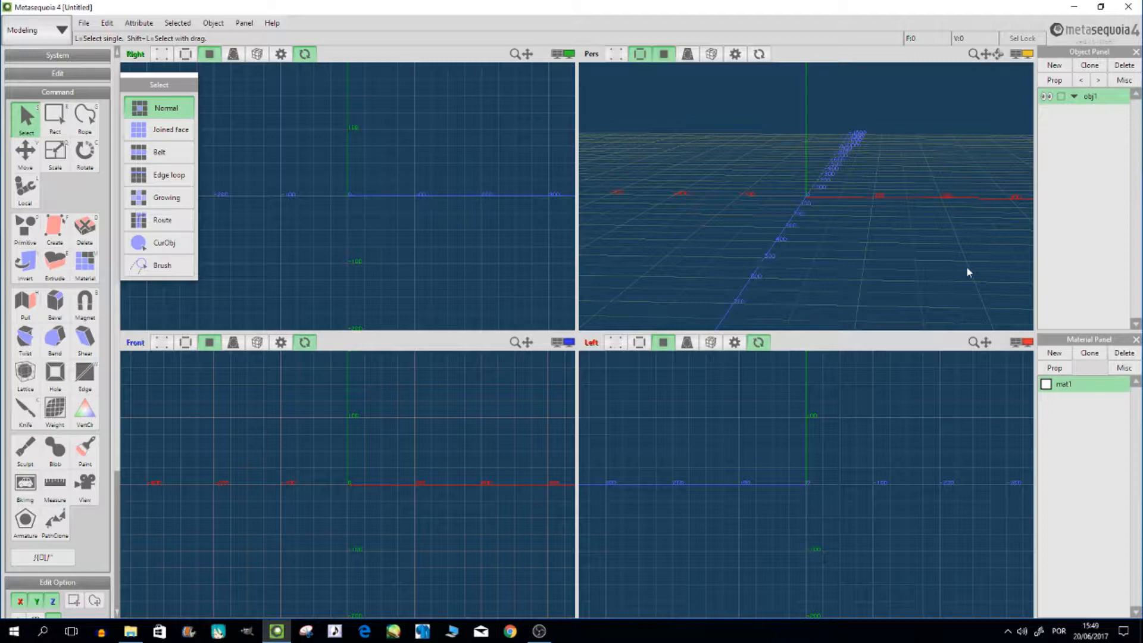
drag(968, 271, 921, 250)
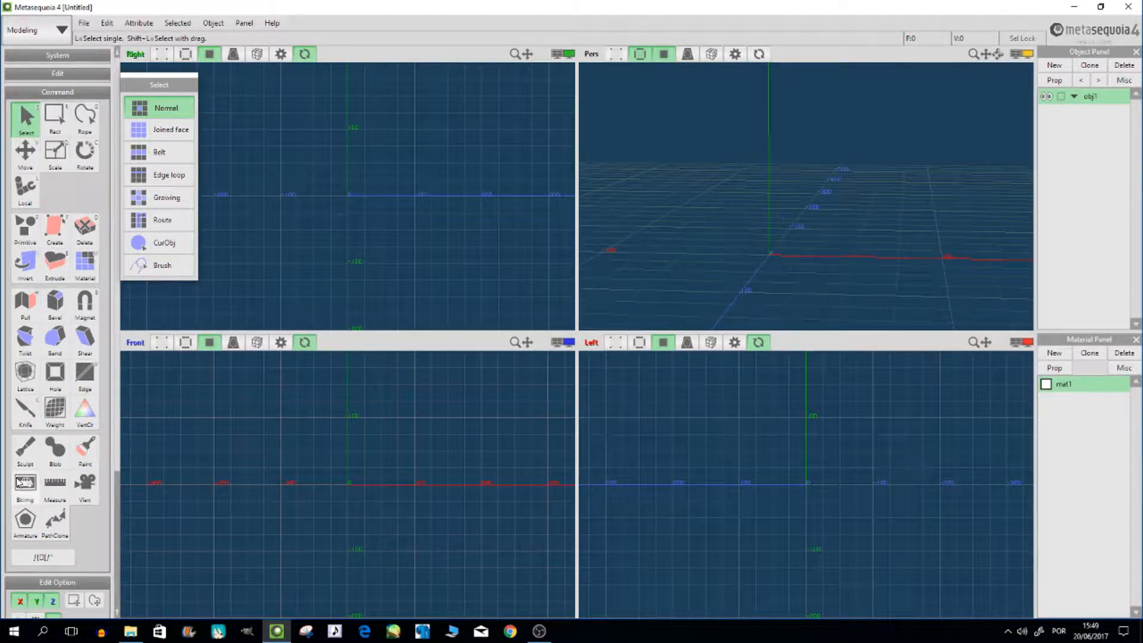
mouse_move(676, 436)
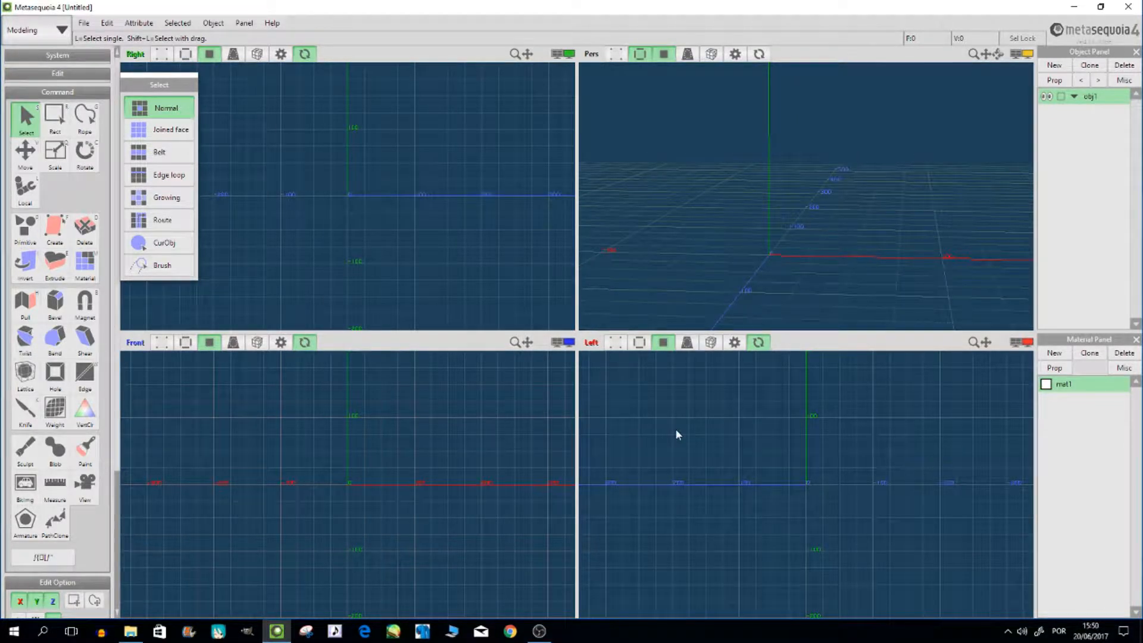
mouse_move(200, 452)
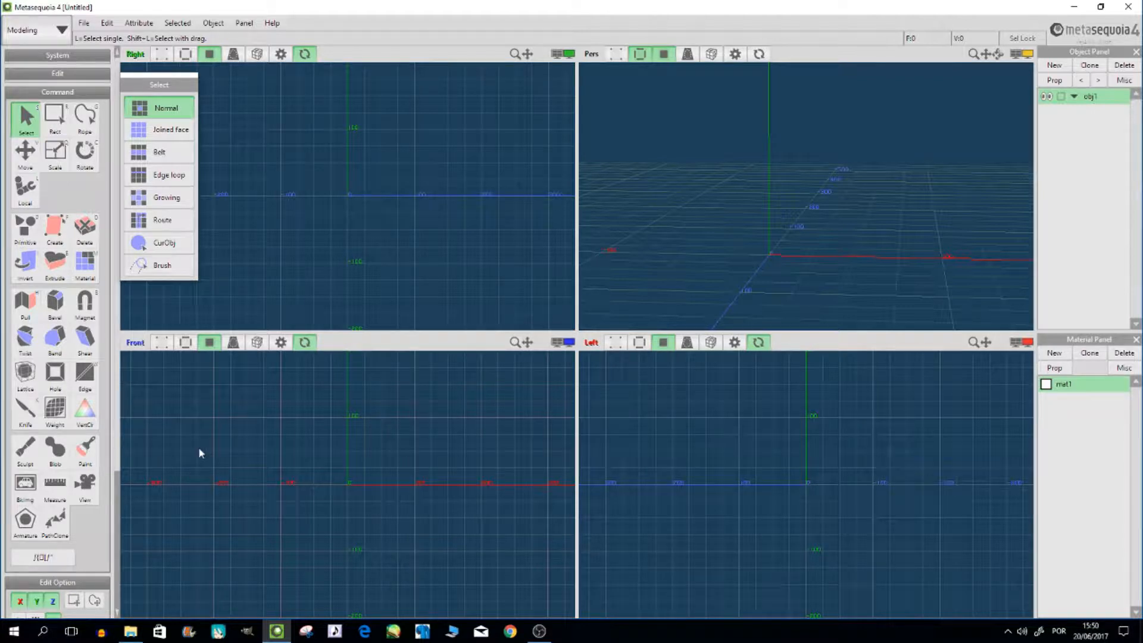
click(55, 31)
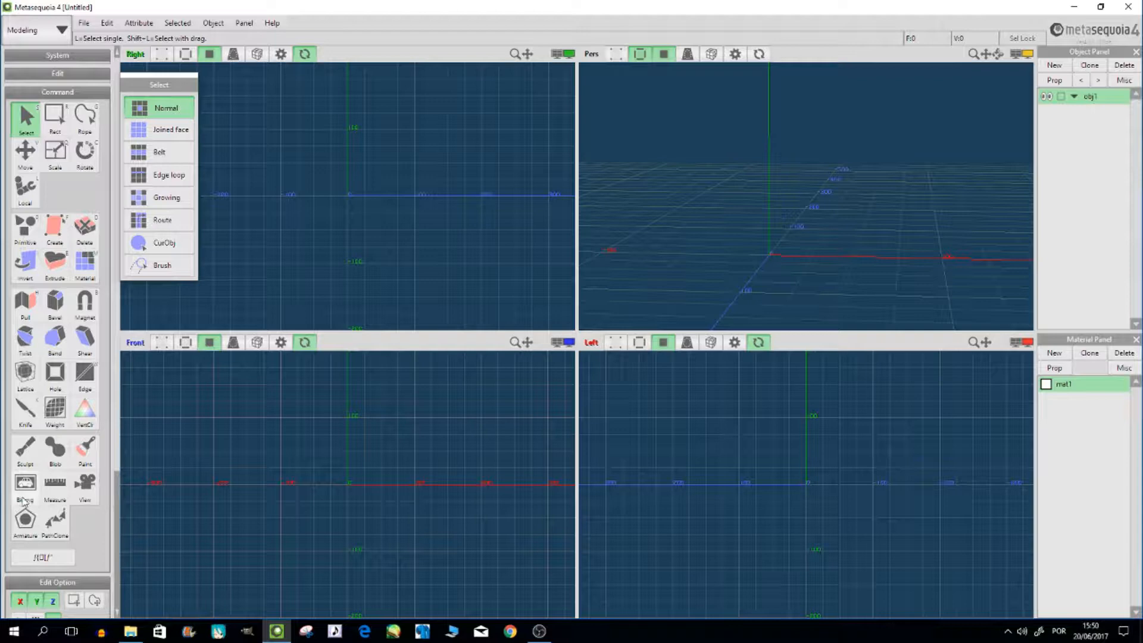
click(24, 483)
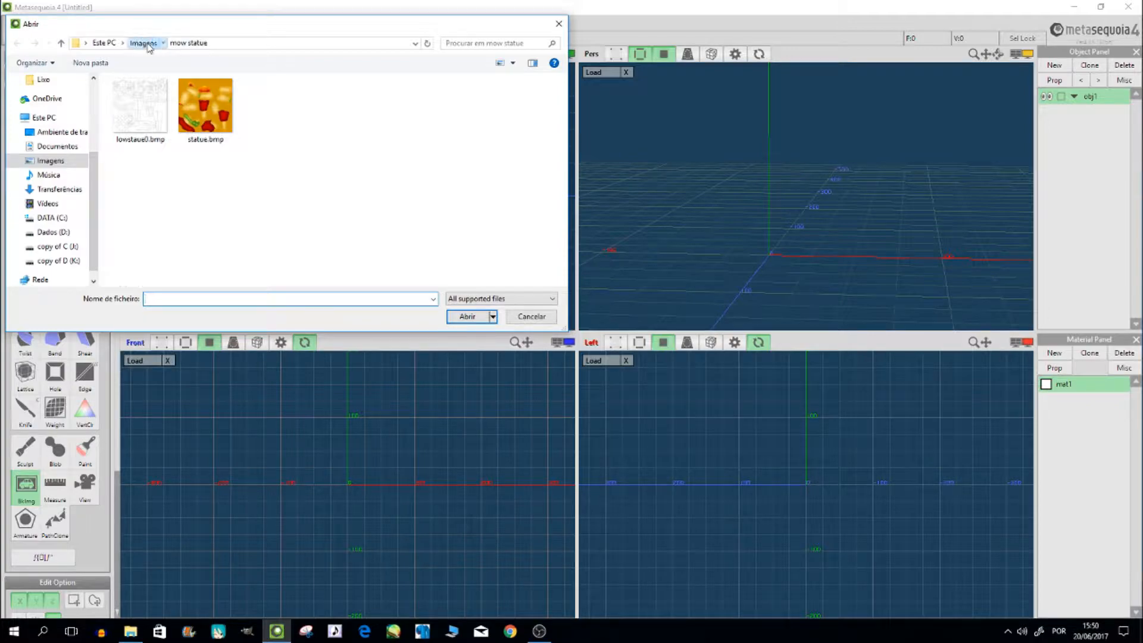
Load mikuf0.PNG from the Imagens folder as the Front view background
click(142, 43)
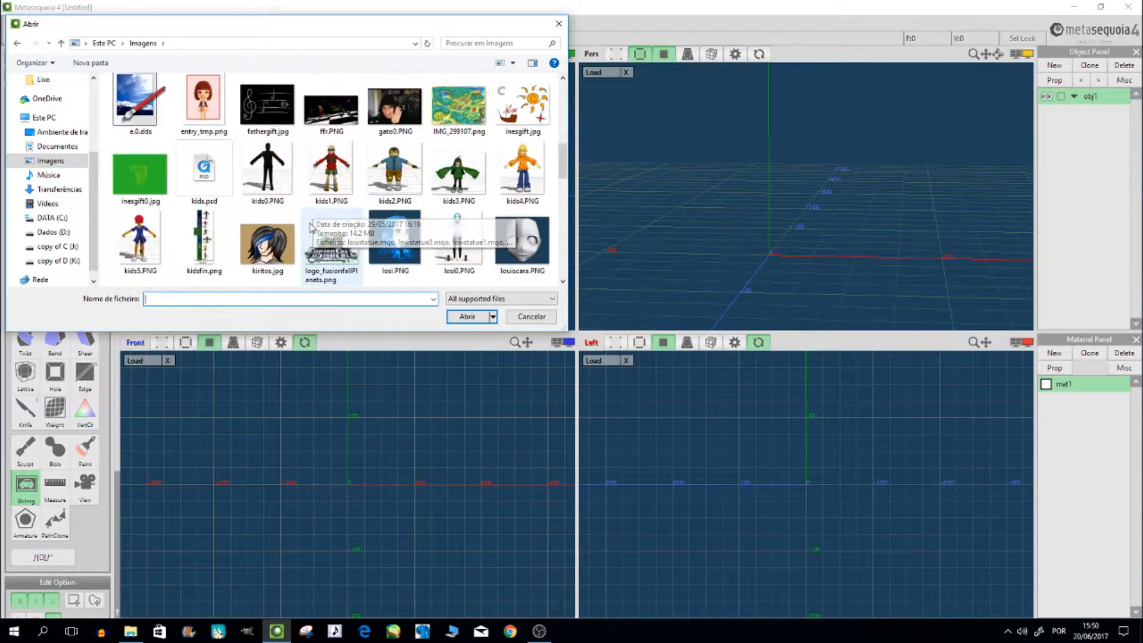
scroll(down, 3)
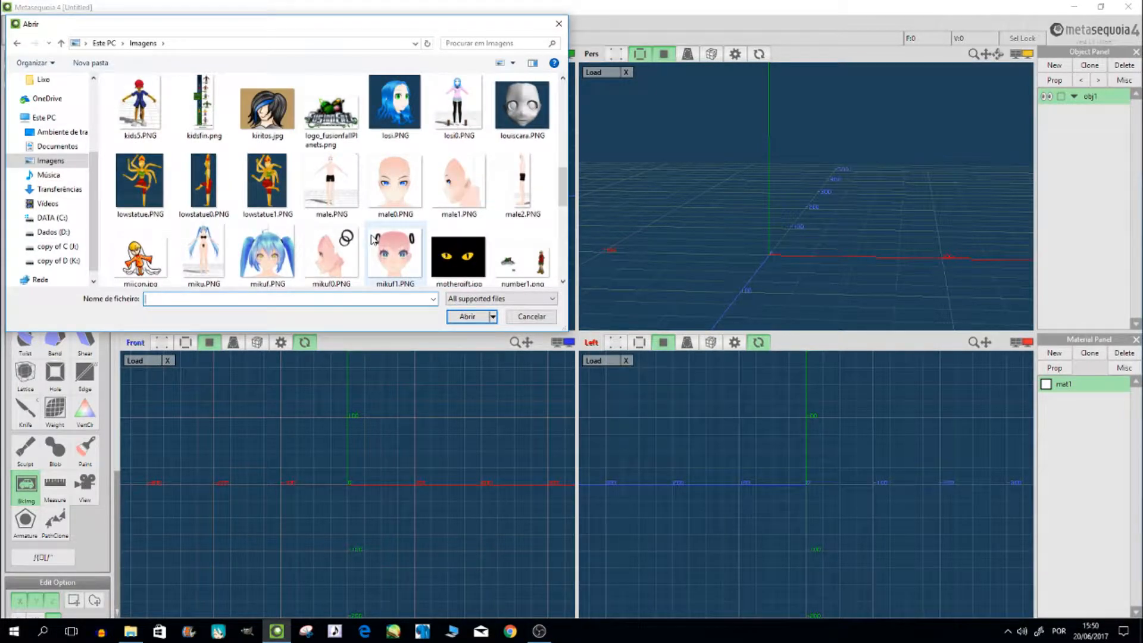
click(394, 181)
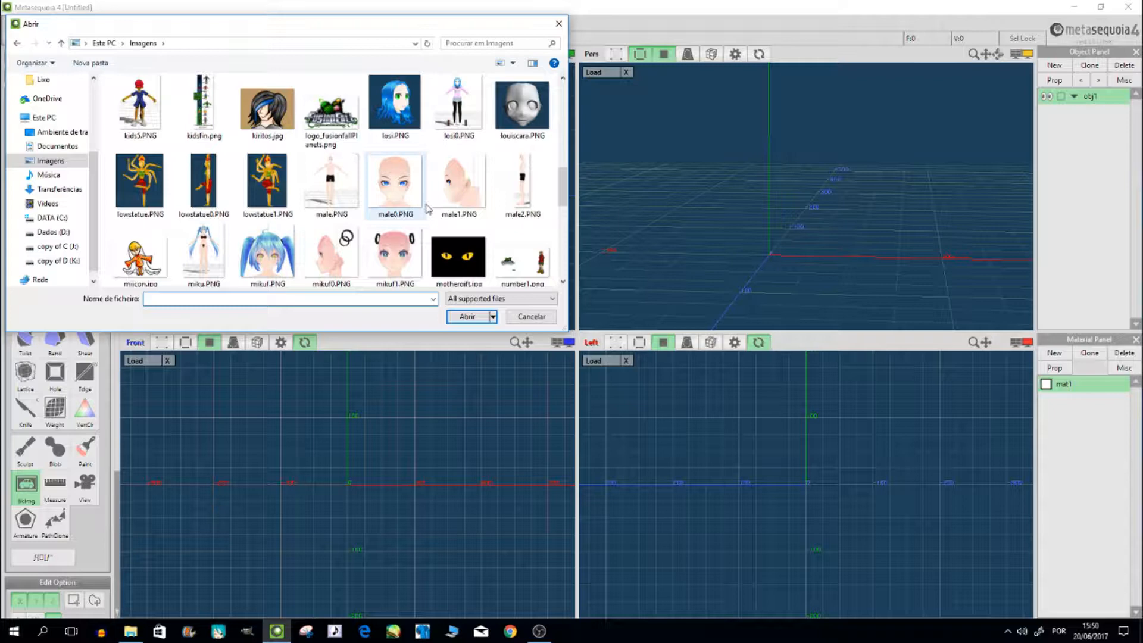
click(331, 181)
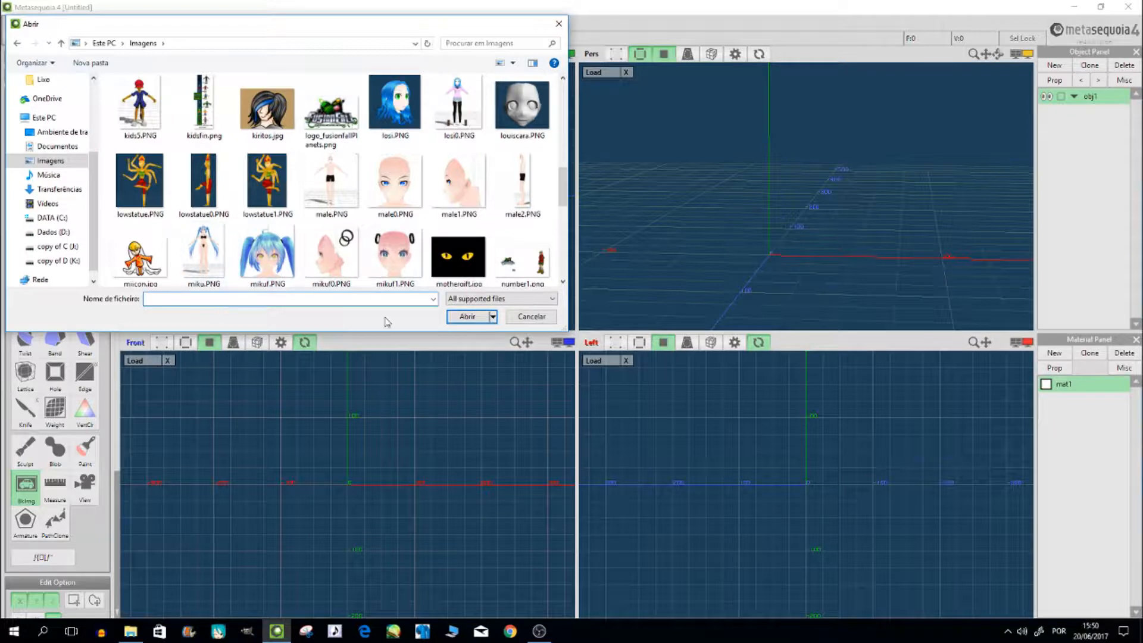
mouse_move(335, 265)
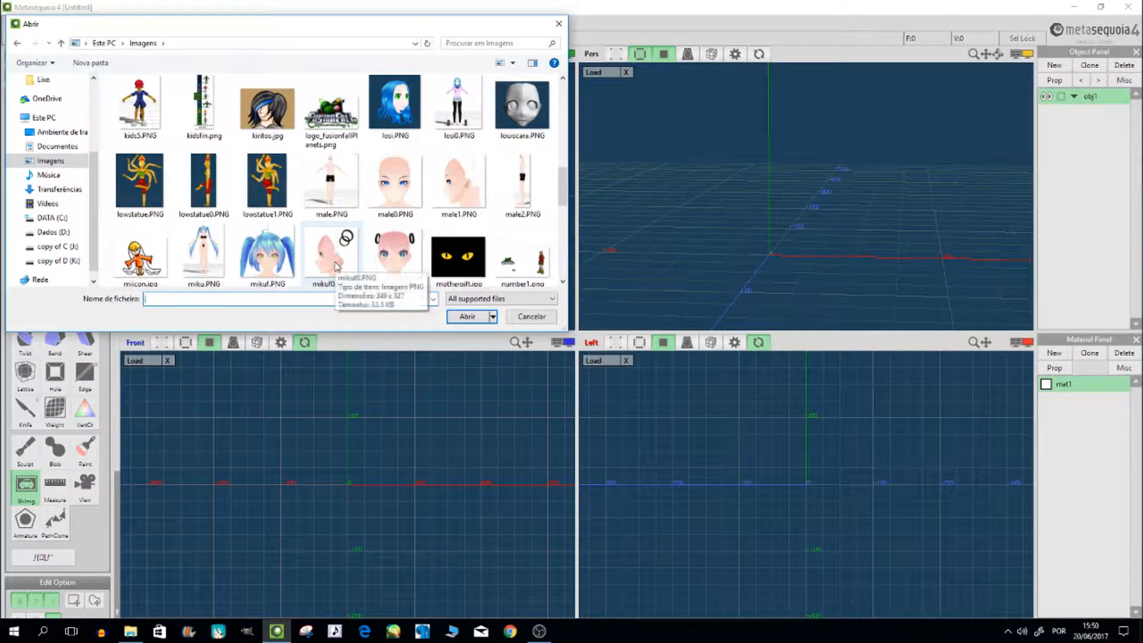
click(331, 250)
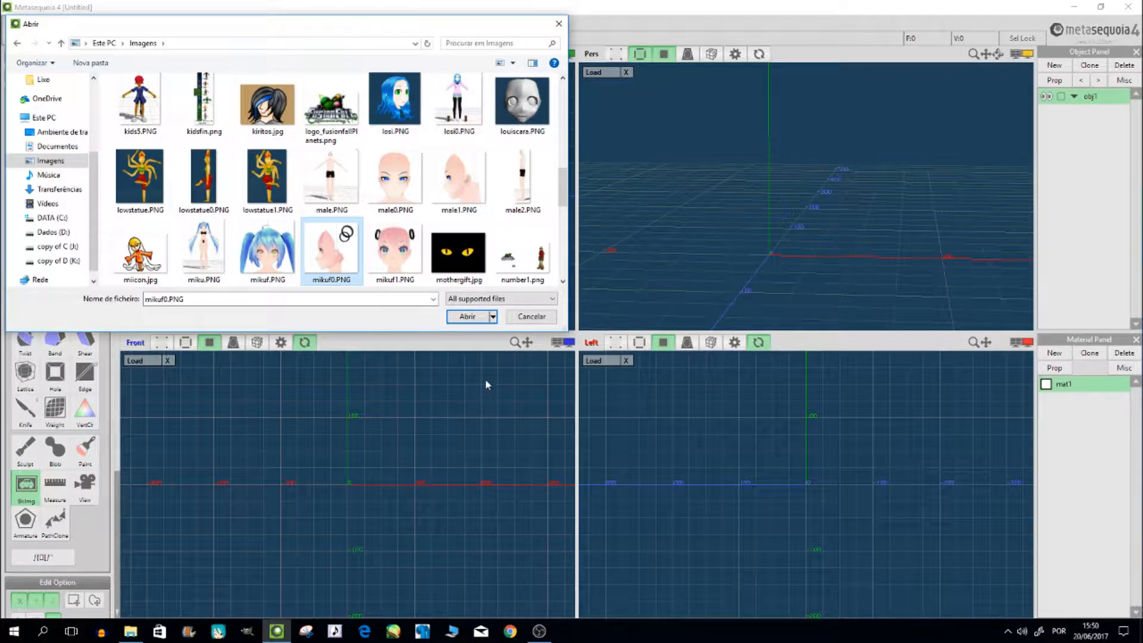
mouse_move(473, 319)
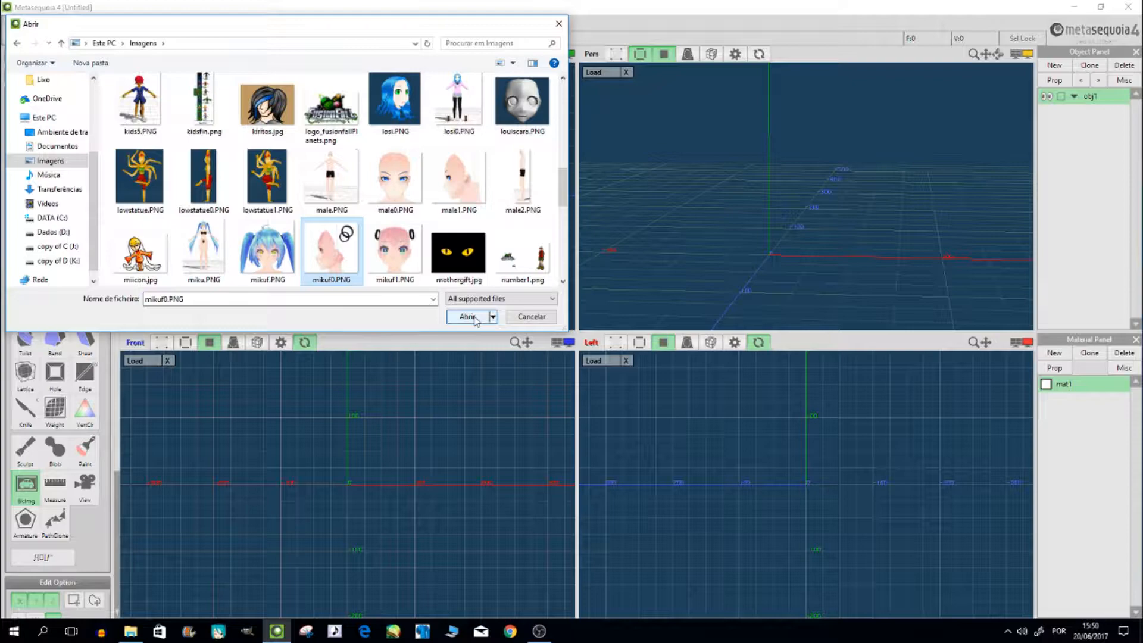
click(467, 317)
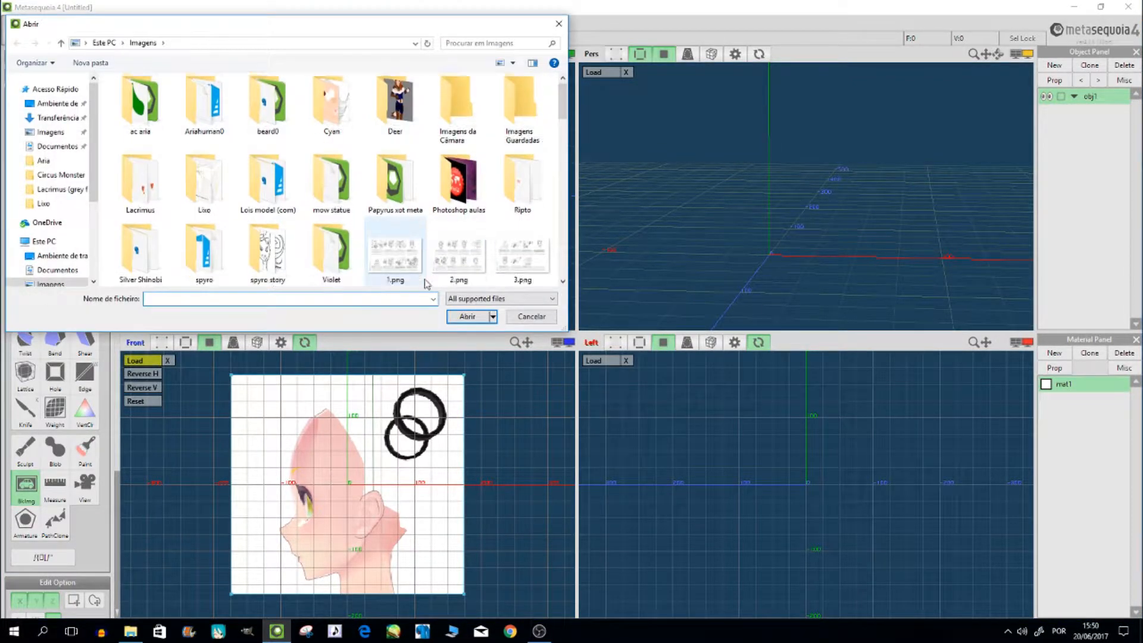
scroll(down, 3)
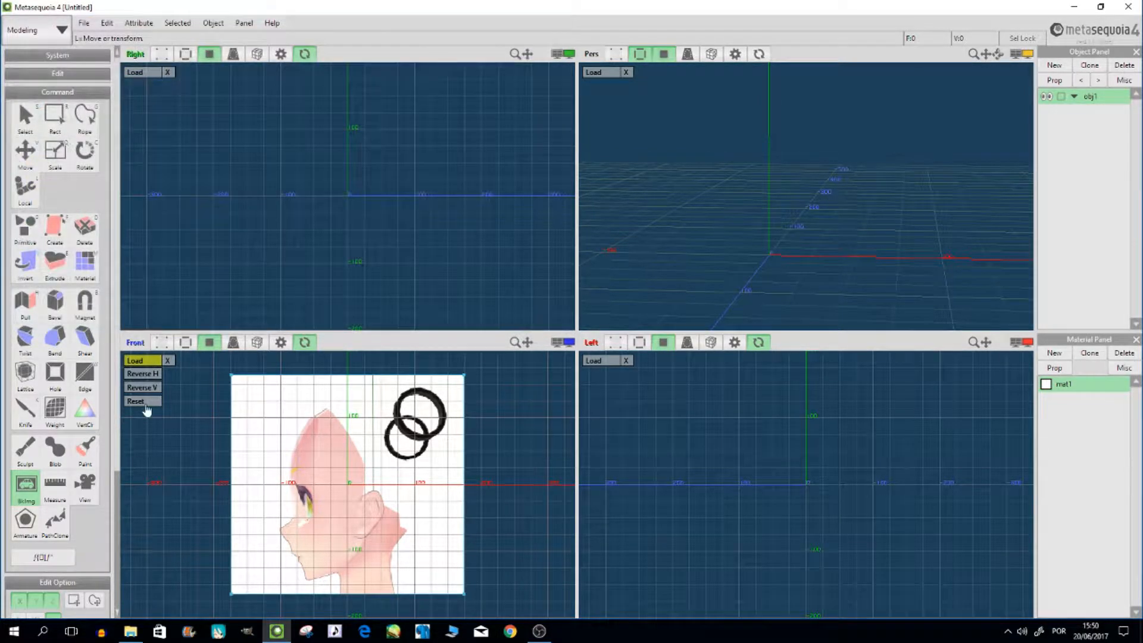
Clear the Front background and load the front-facing mikuf1.PNG there instead
click(135, 400)
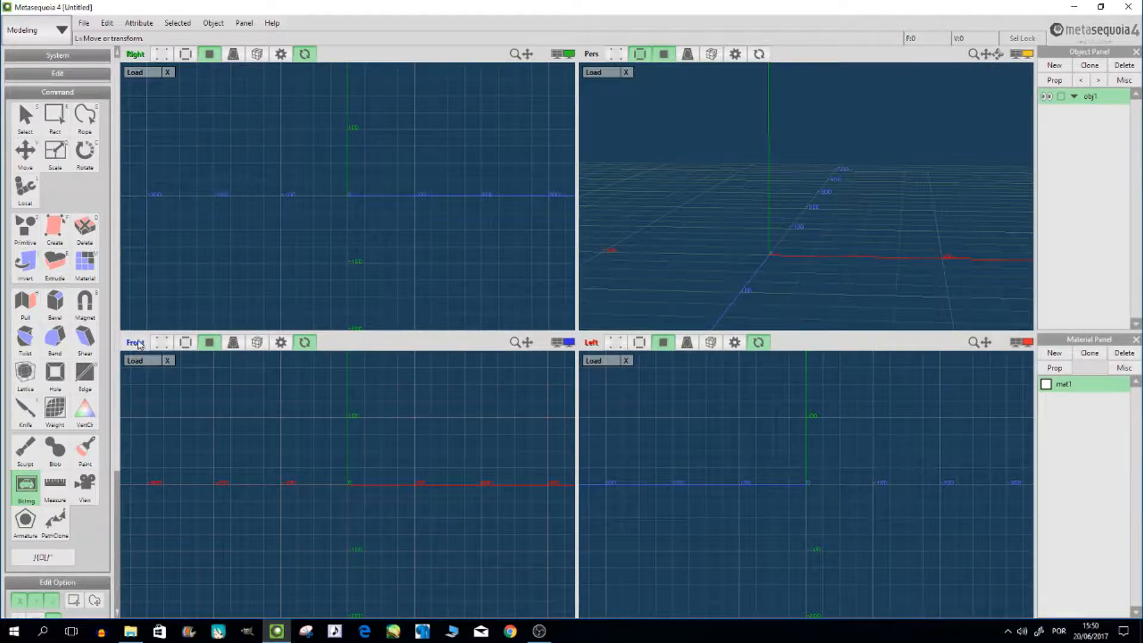
click(135, 72)
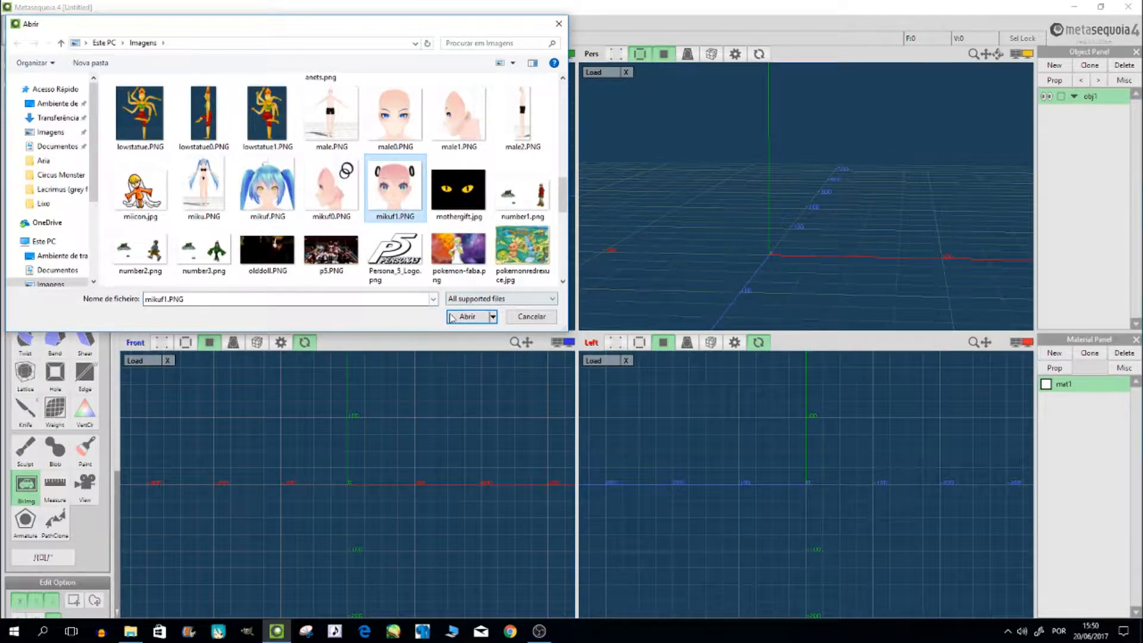
click(464, 317)
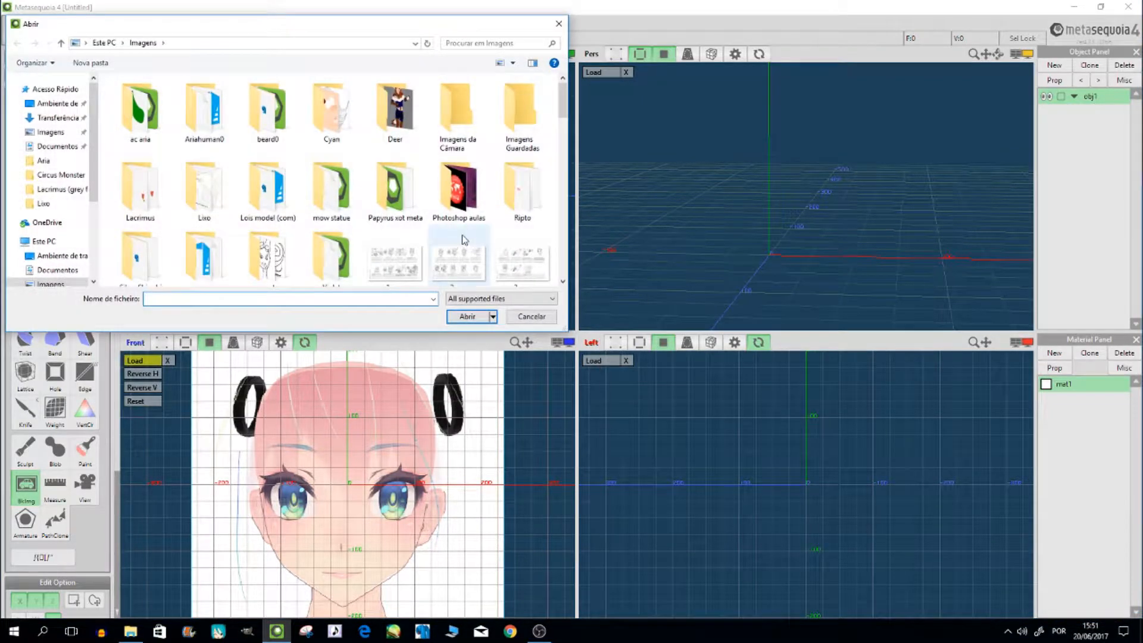
scroll(down, 3)
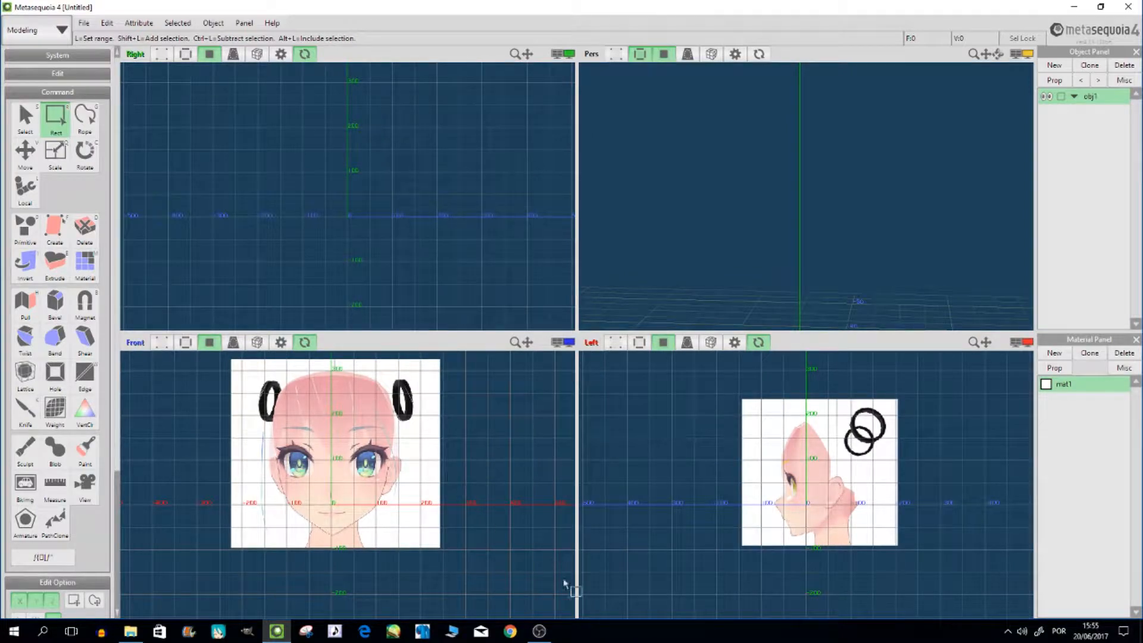
Launch PMX Editor, dismiss the loading error and start opening a model file
click(129, 631)
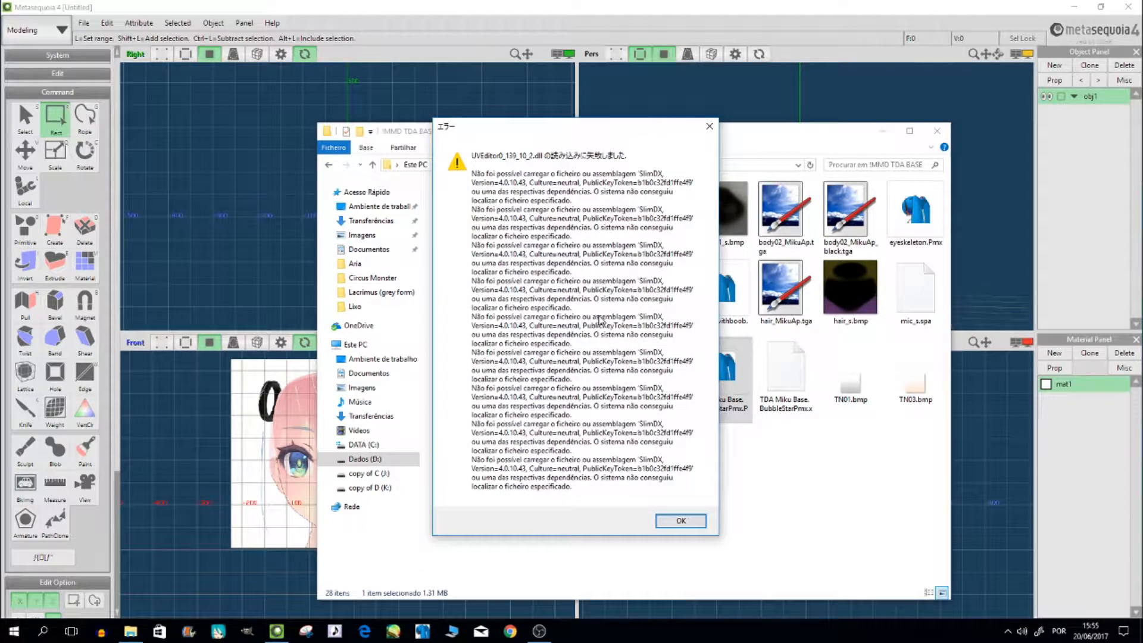
click(680, 521)
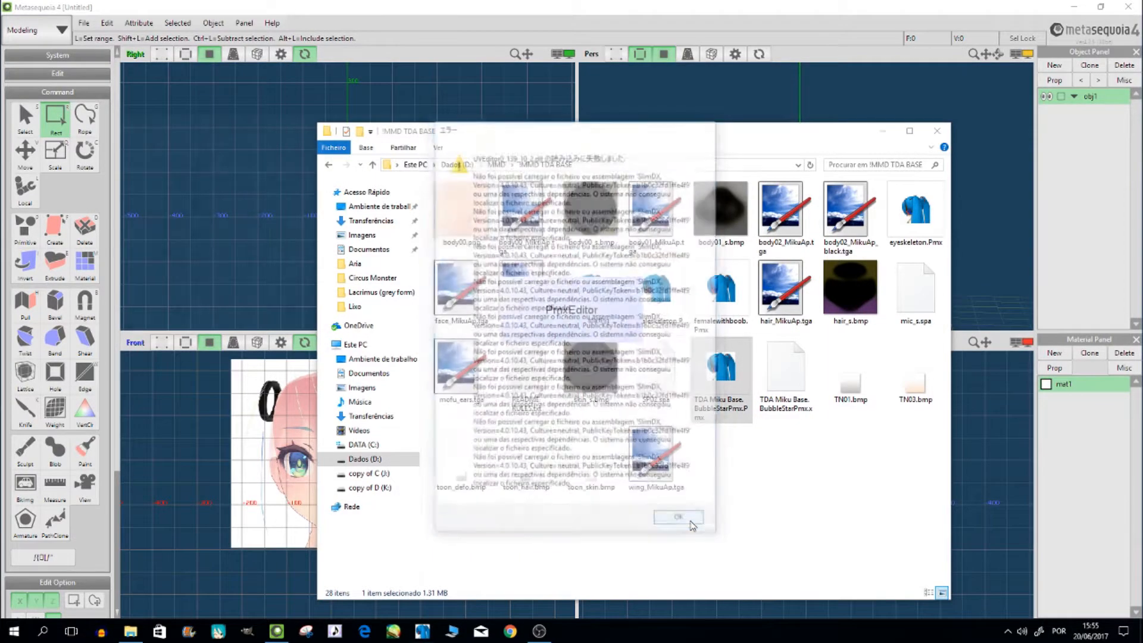
click(677, 517)
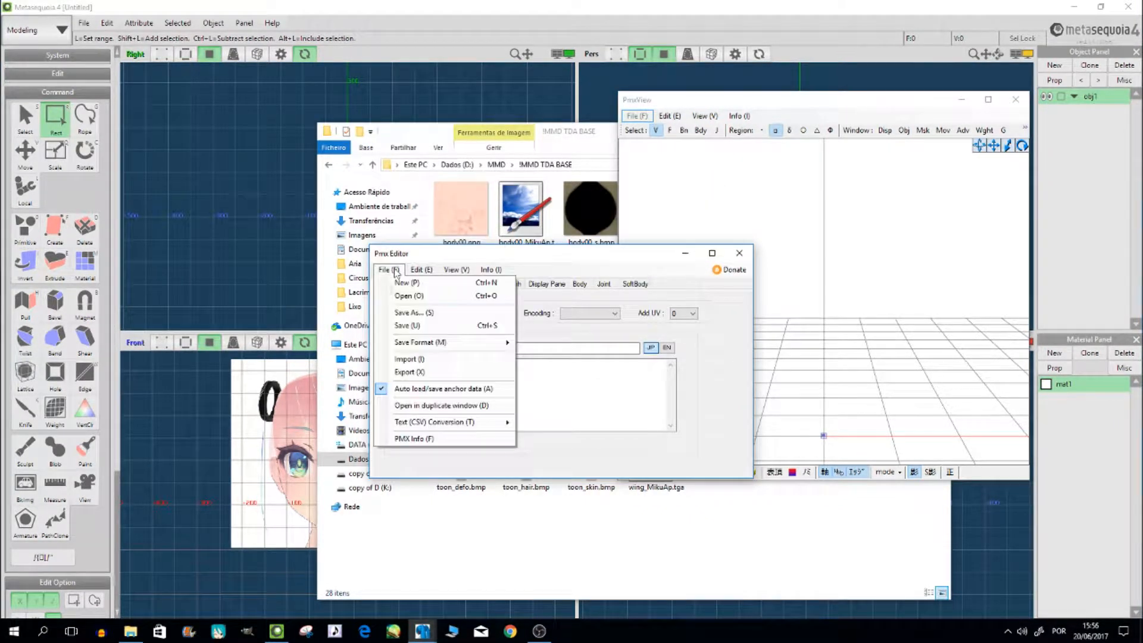
click(410, 296)
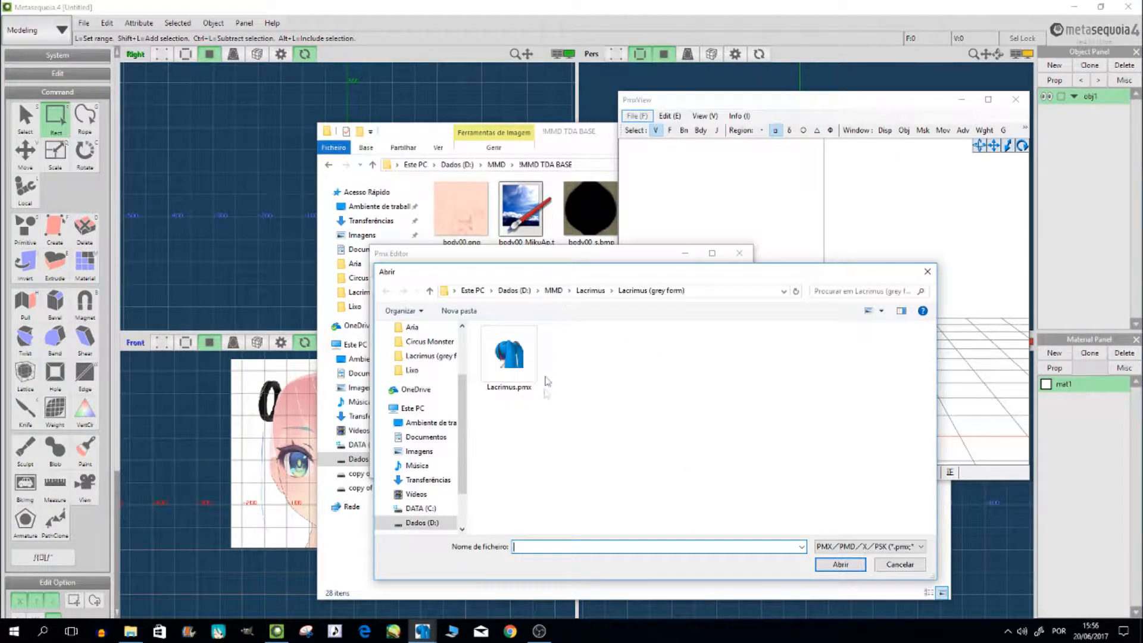
mouse_move(521, 457)
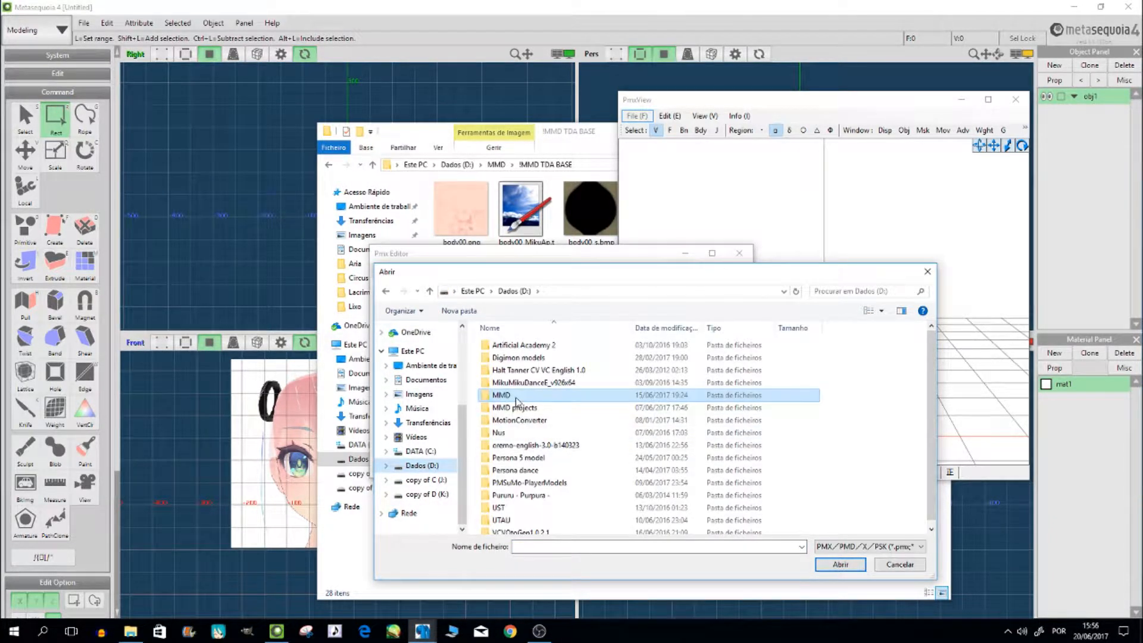
Load the TDA Miku Base .pmx from the MMD folder into PMX Editor
double_click(500, 395)
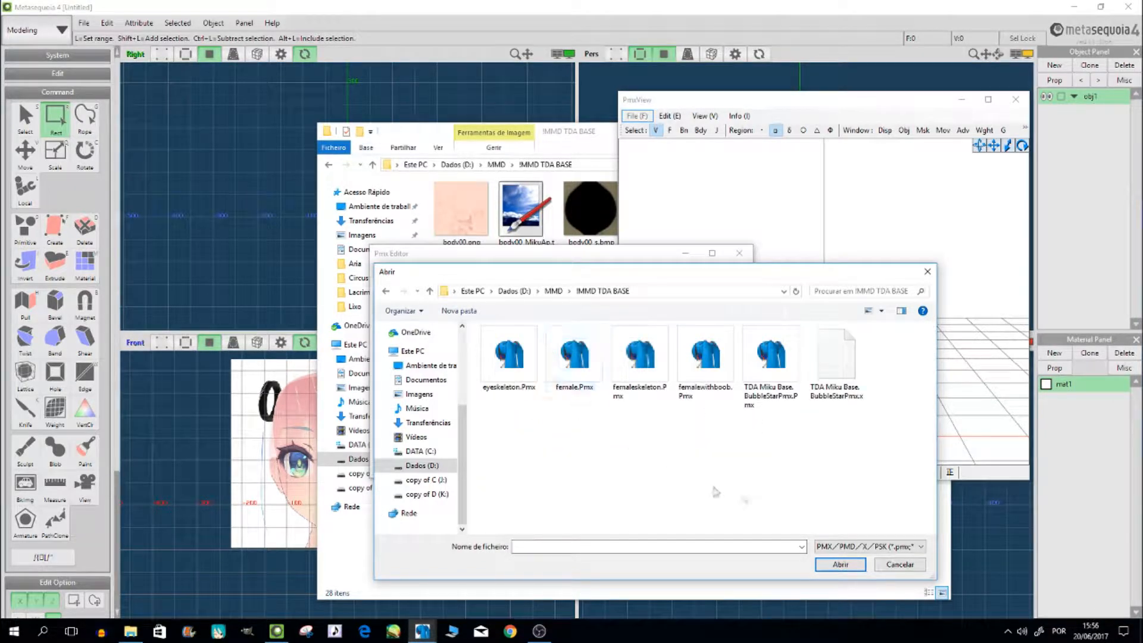
click(770, 354)
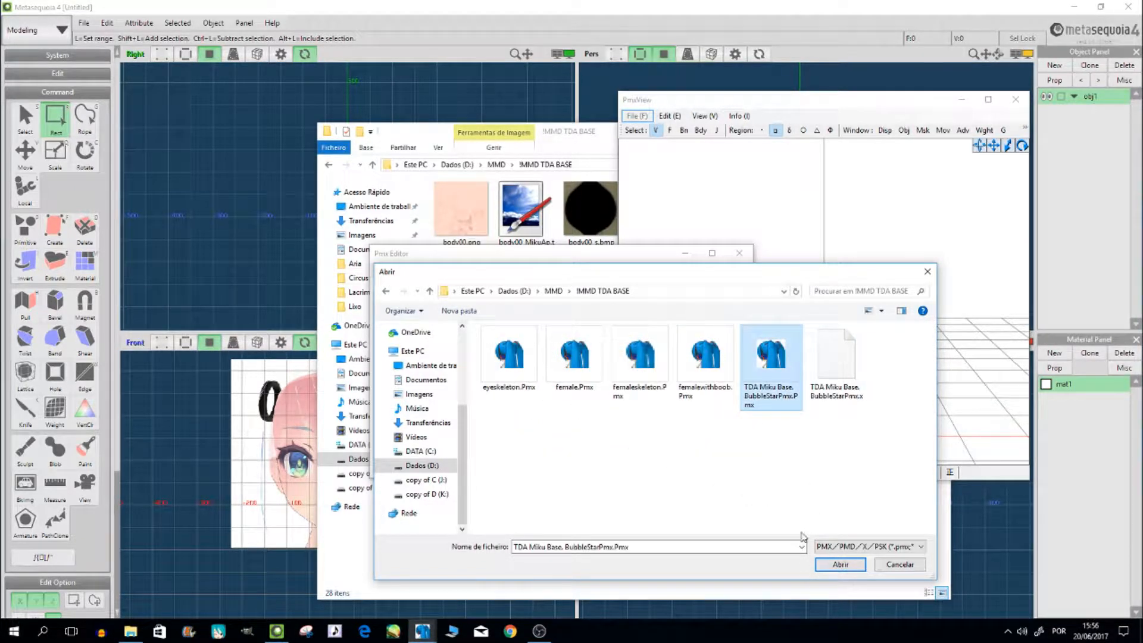
mouse_move(793, 532)
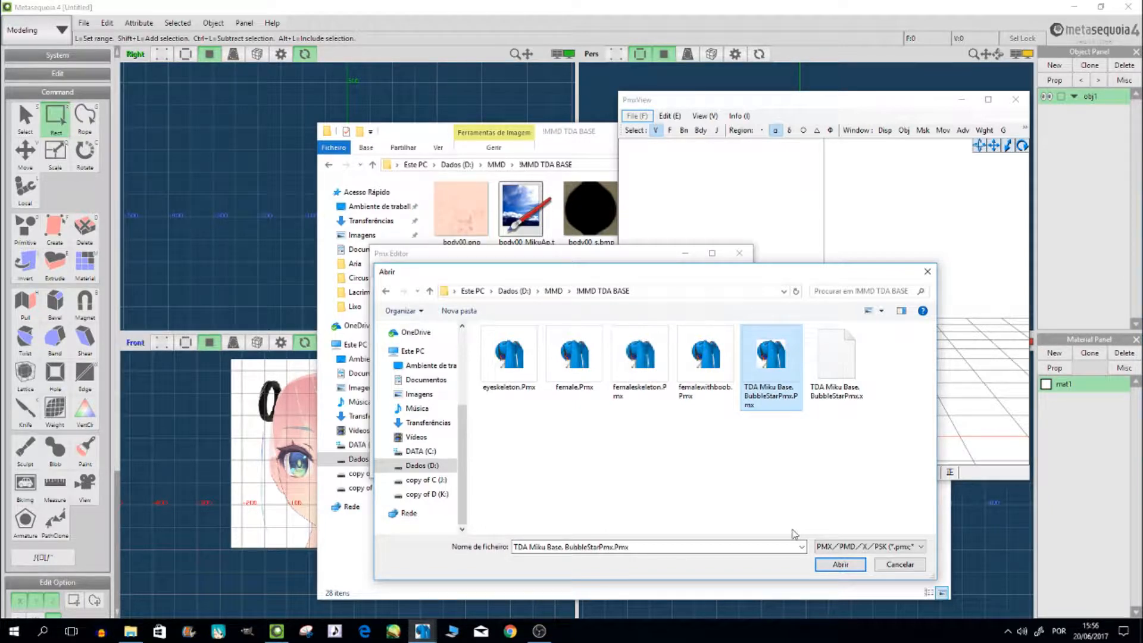
click(841, 565)
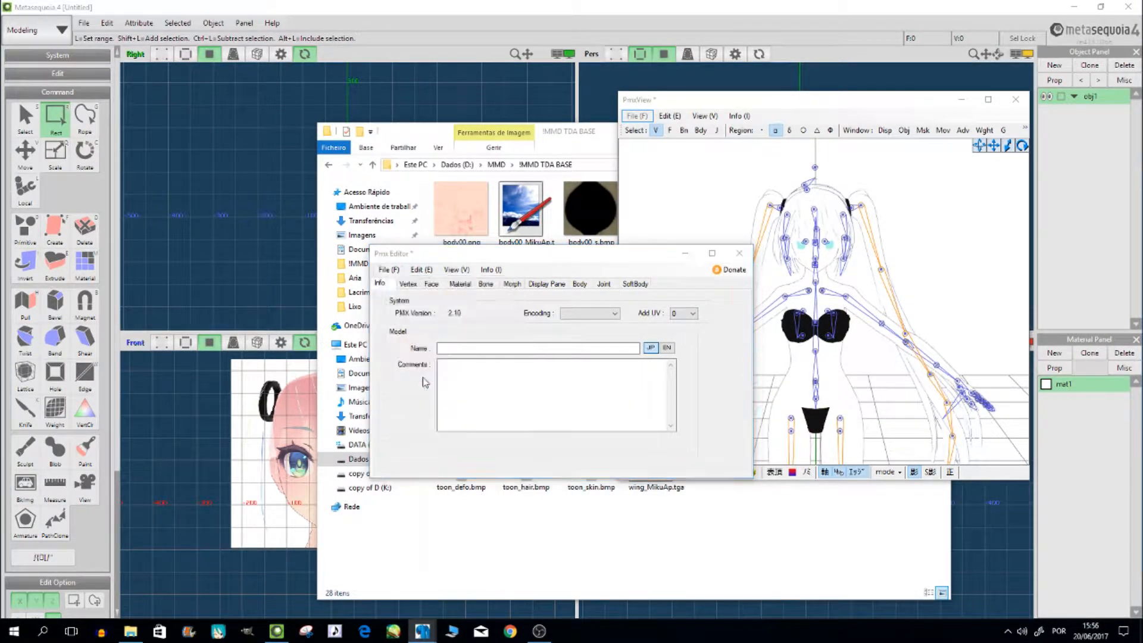
Export the model as miku.obj with default size, then quit PMX Editor discarding edits
click(388, 269)
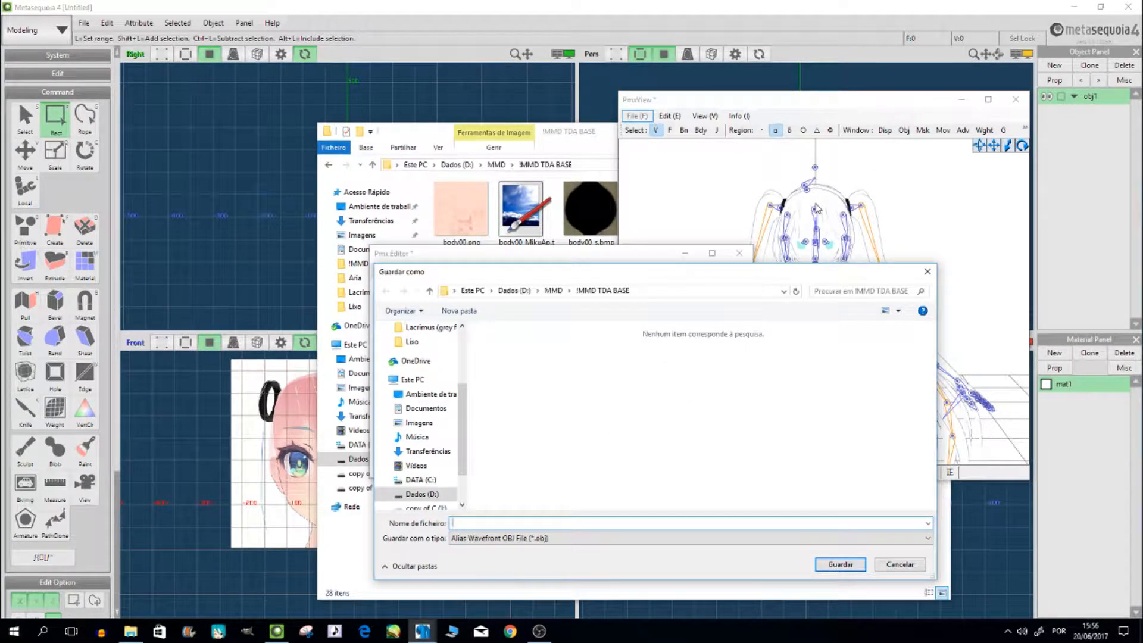
text(miku)
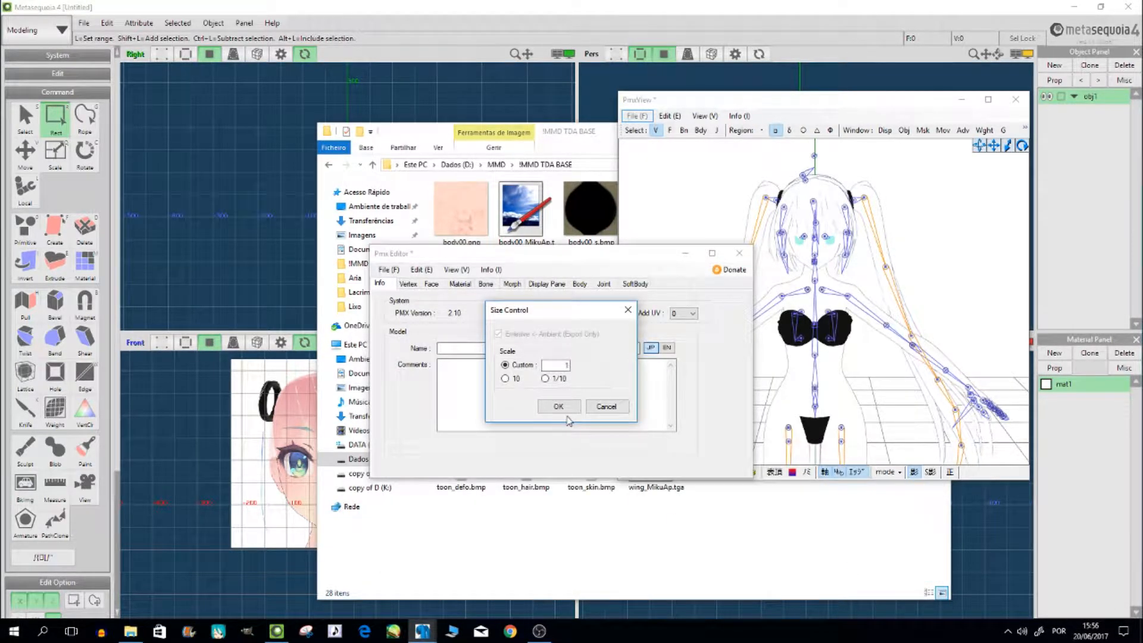
click(558, 406)
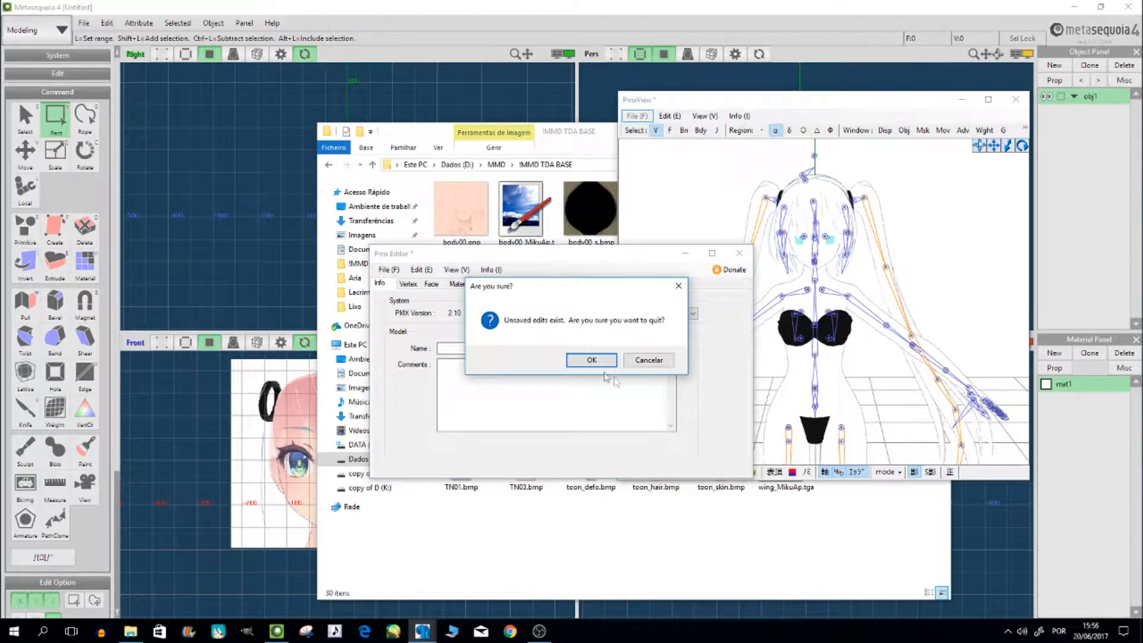
click(590, 360)
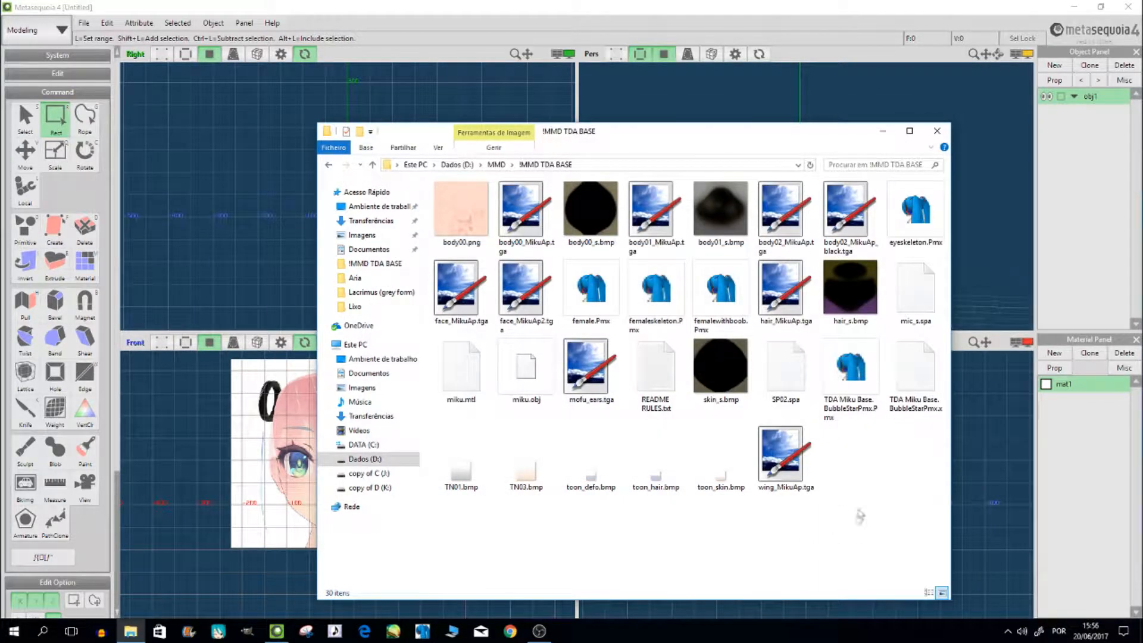
click(526, 368)
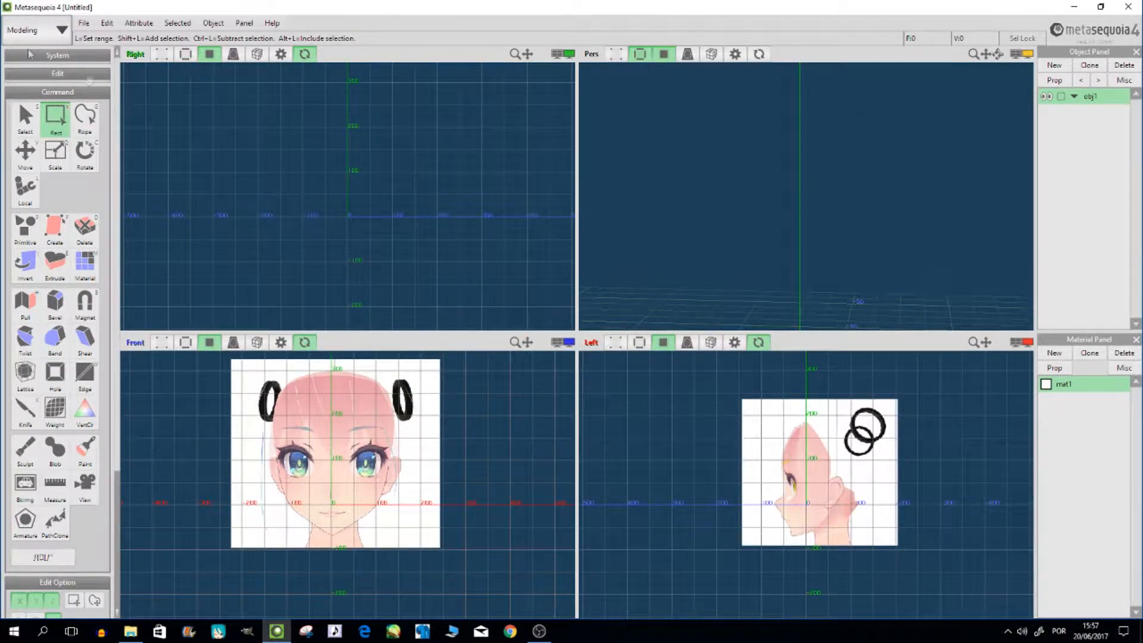
Insert another model file into the scene via File > Insert
click(87, 23)
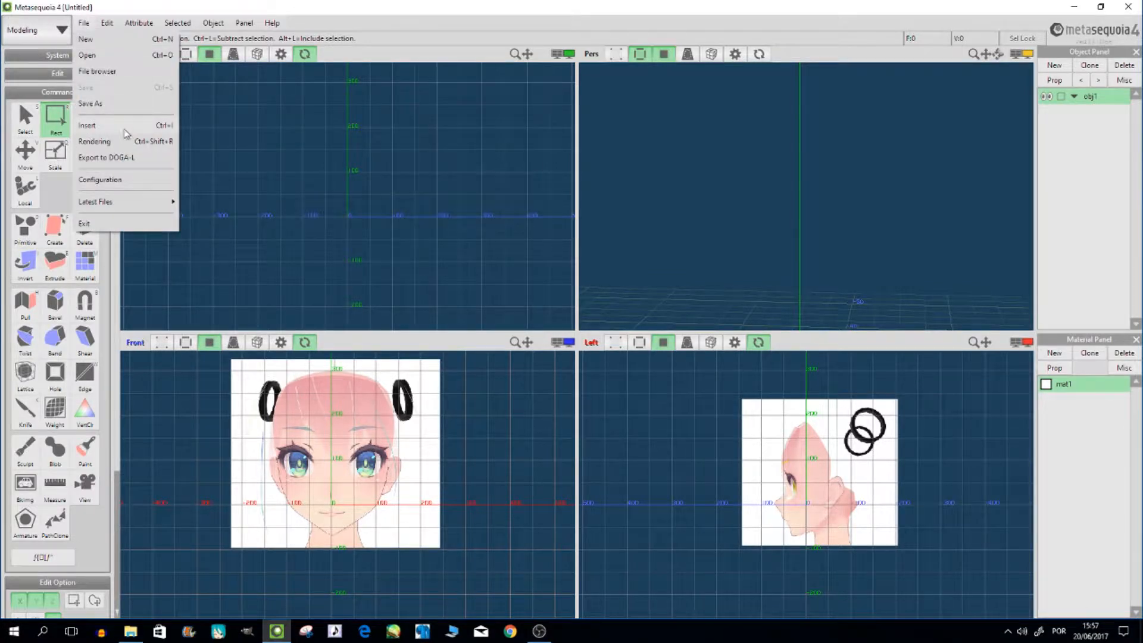
click(87, 125)
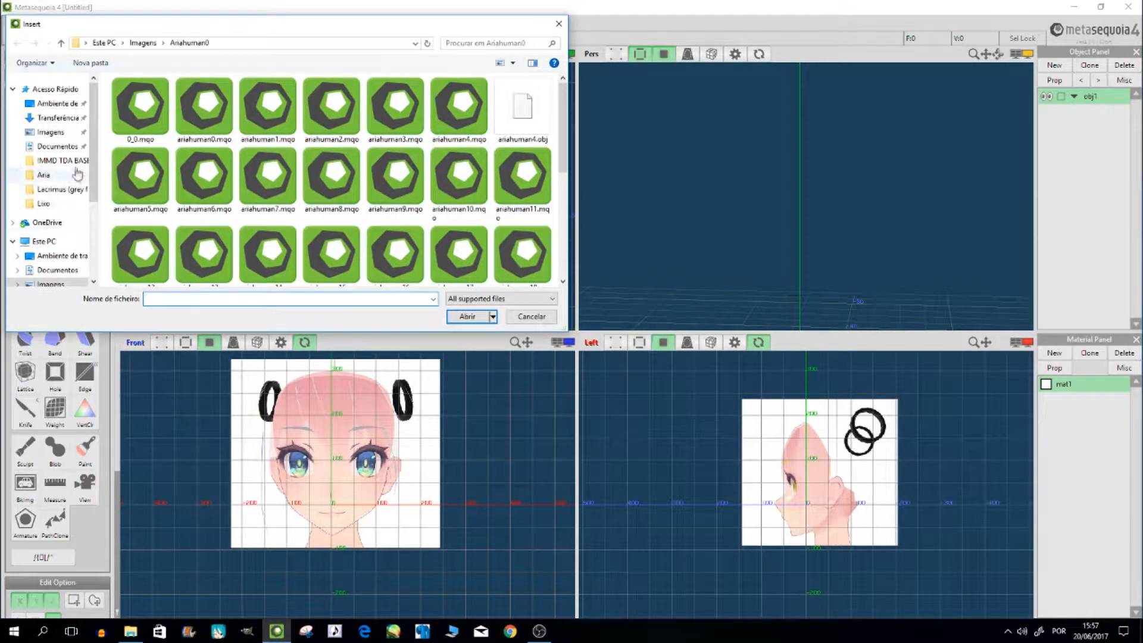
click(531, 317)
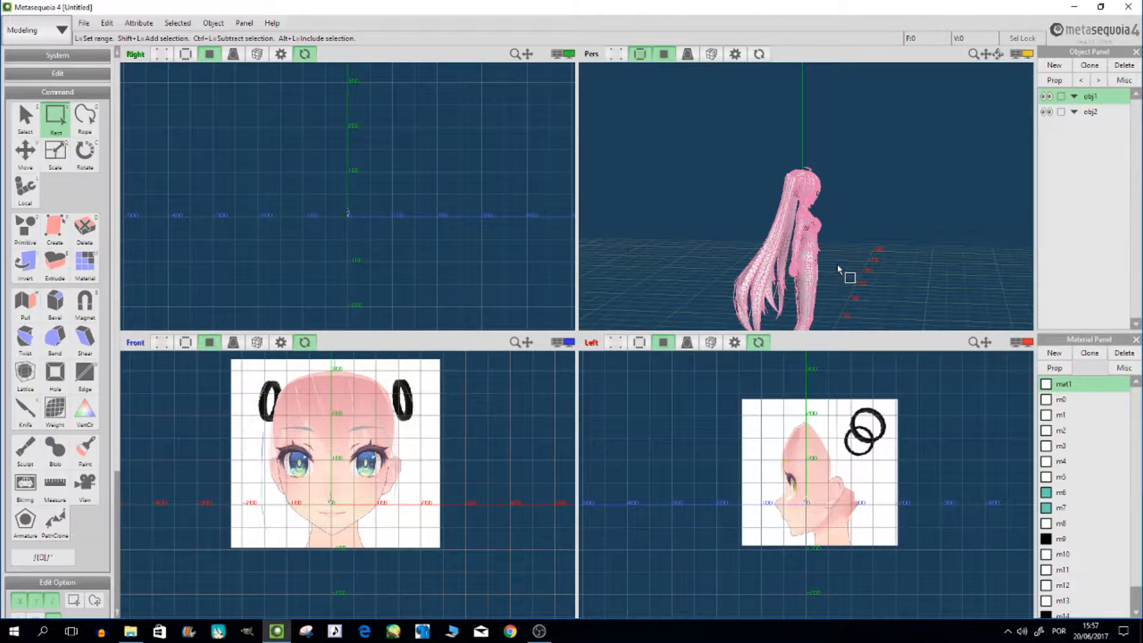
mouse_move(866, 325)
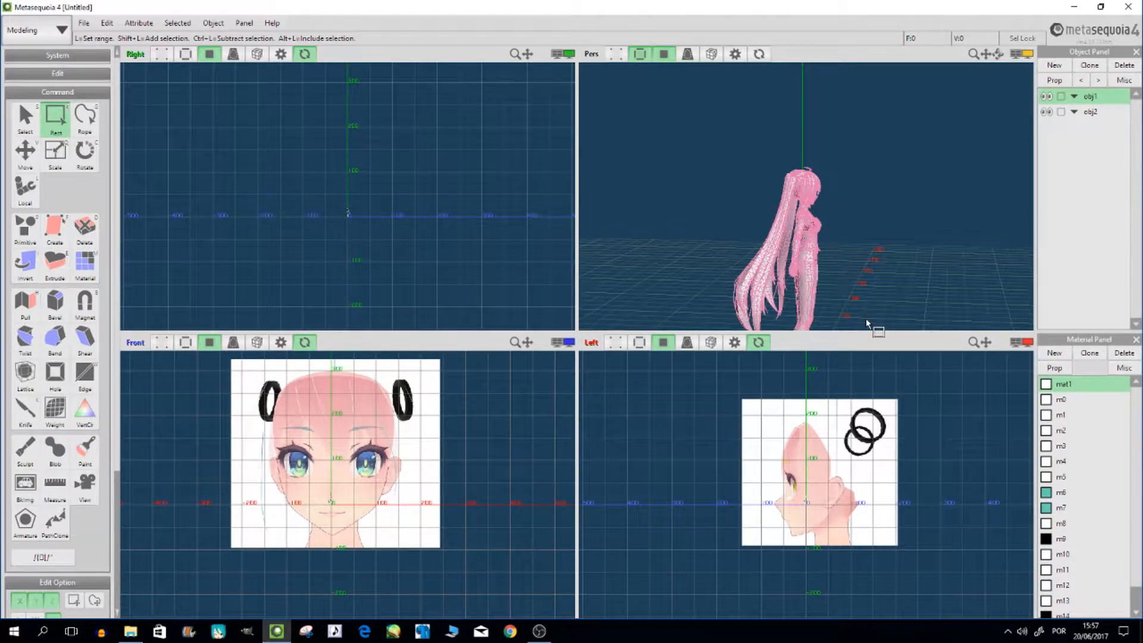
Insert miku.obj and browse the OBJ Import axis conventions
click(85, 23)
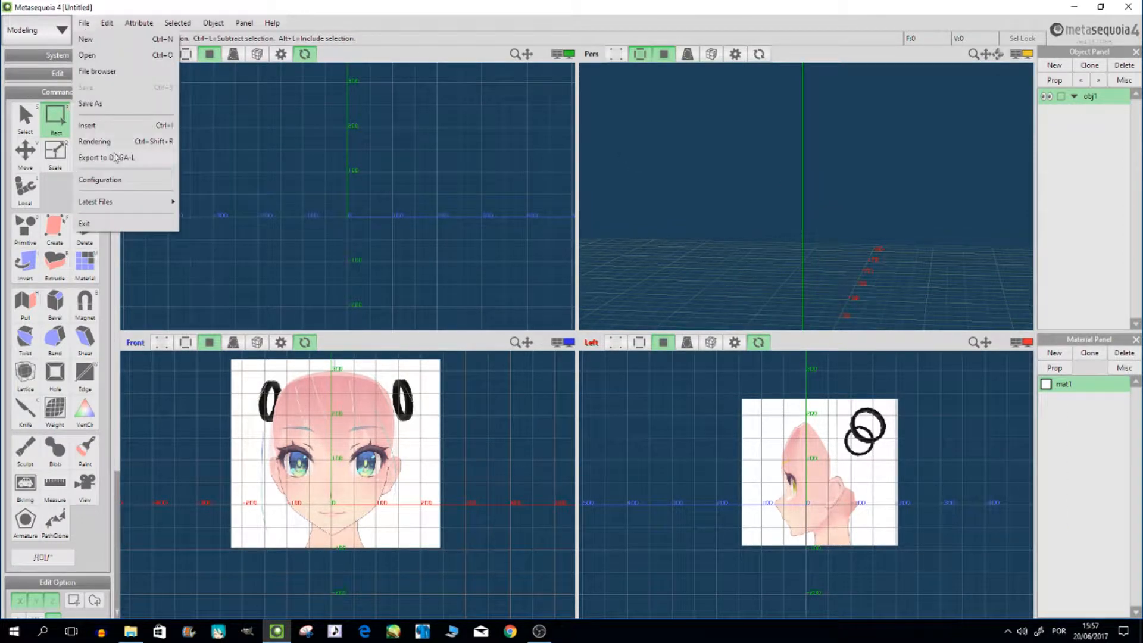
click(86, 126)
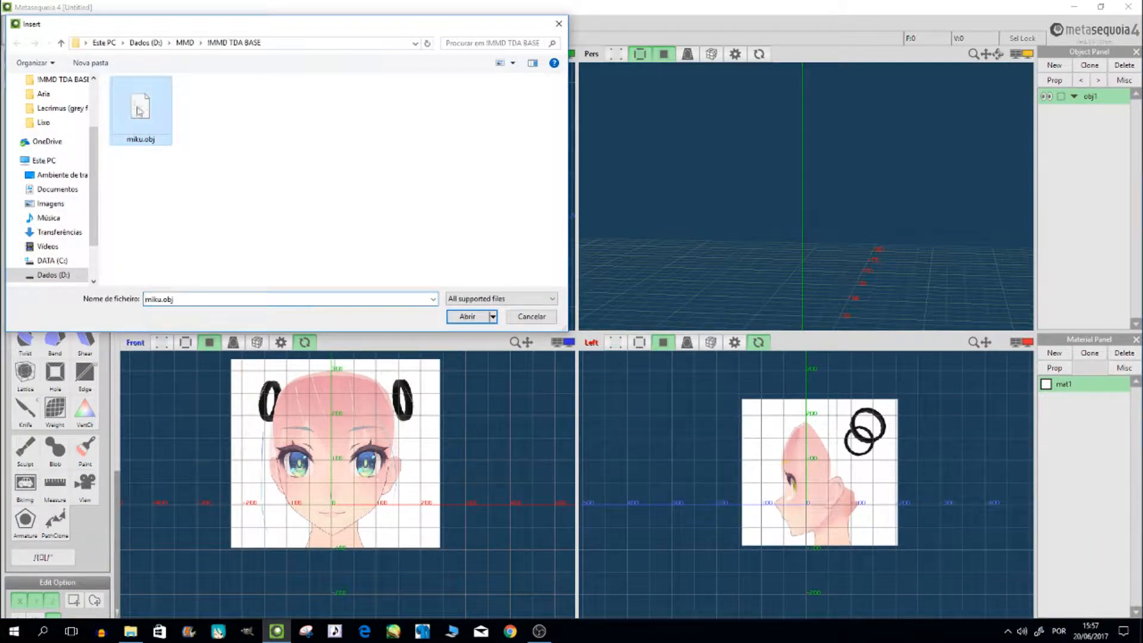
click(467, 316)
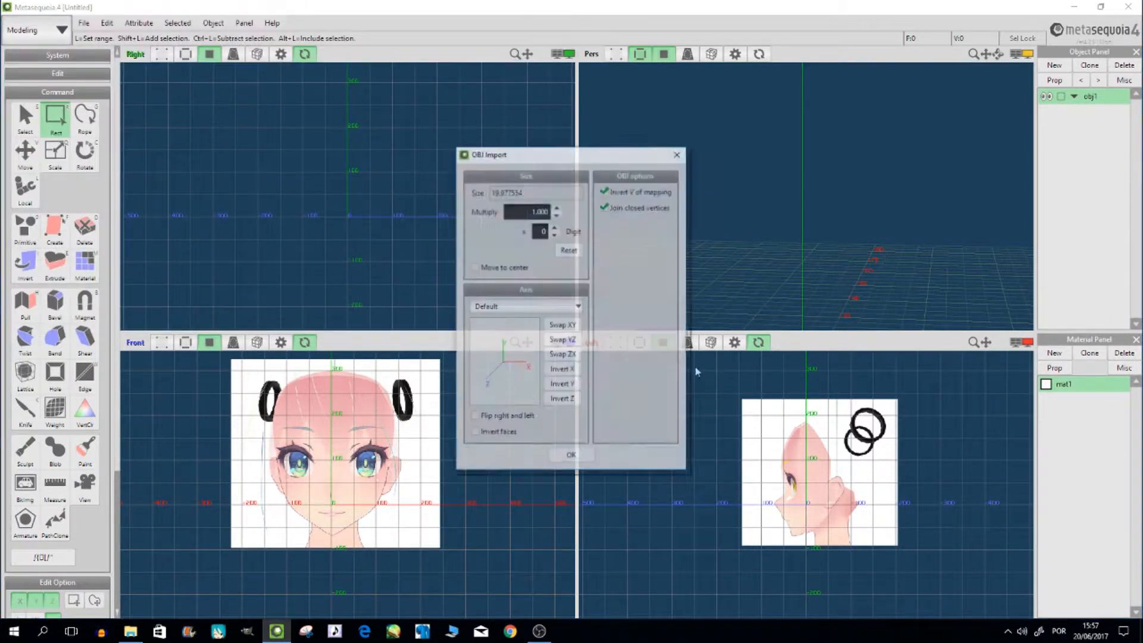
click(577, 306)
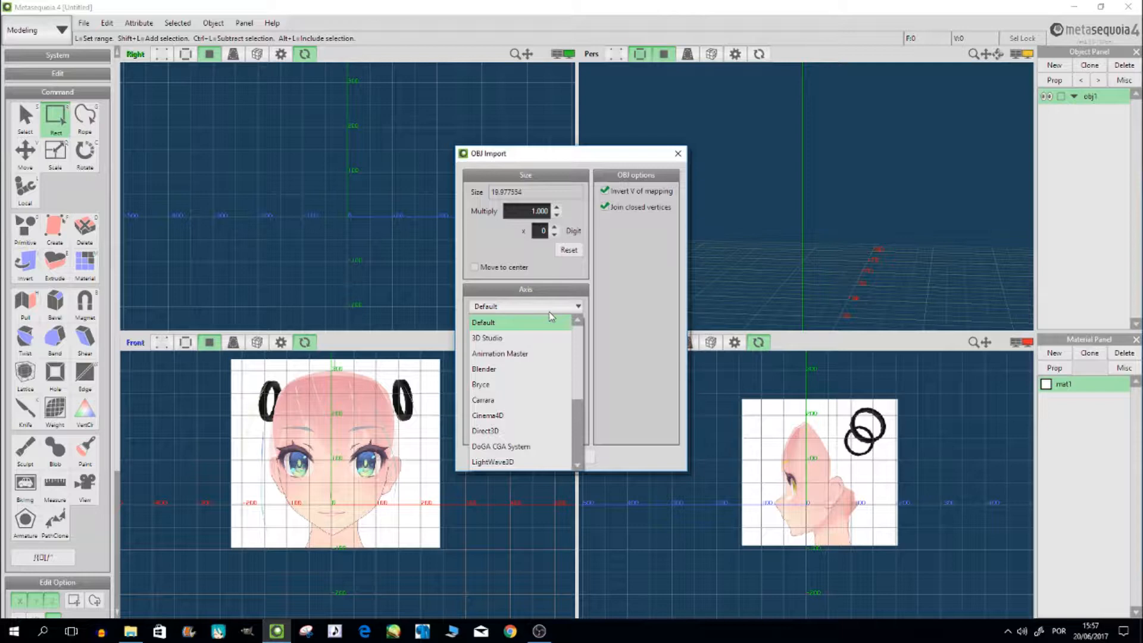
scroll(down, 3)
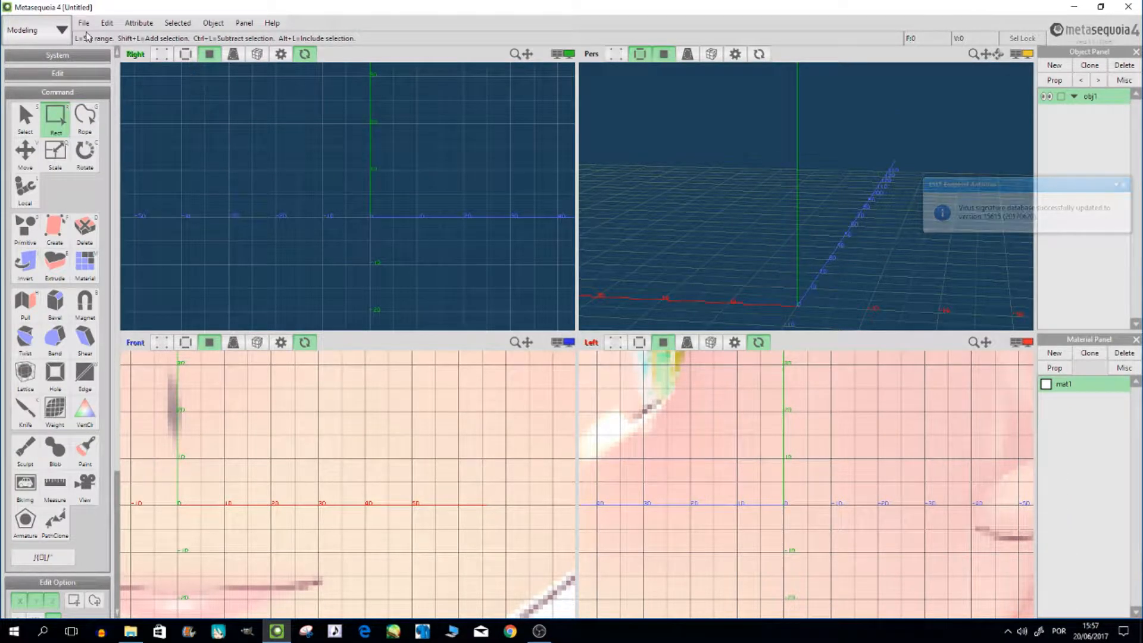
Insert miku.obj again with the Axis setting back on Default and confirm
click(84, 22)
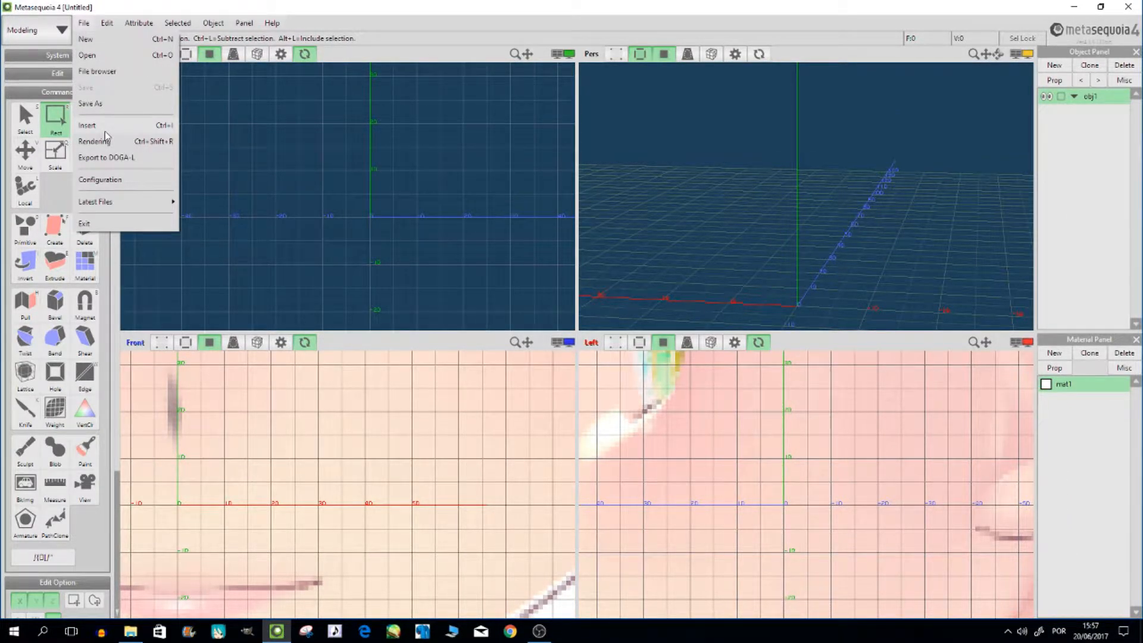
click(85, 125)
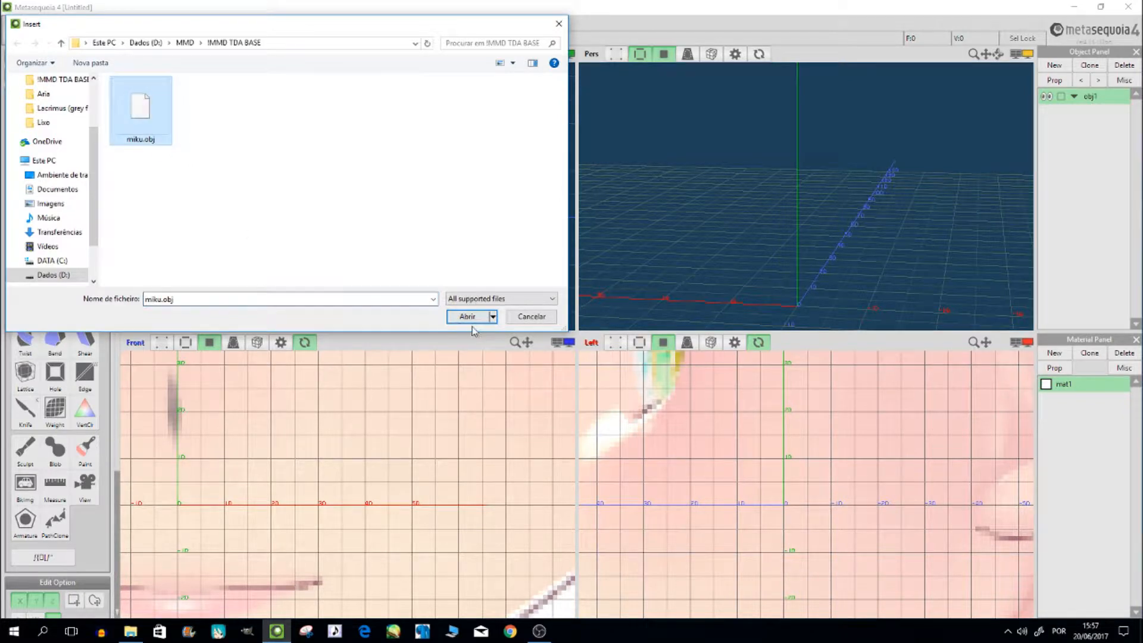
click(465, 317)
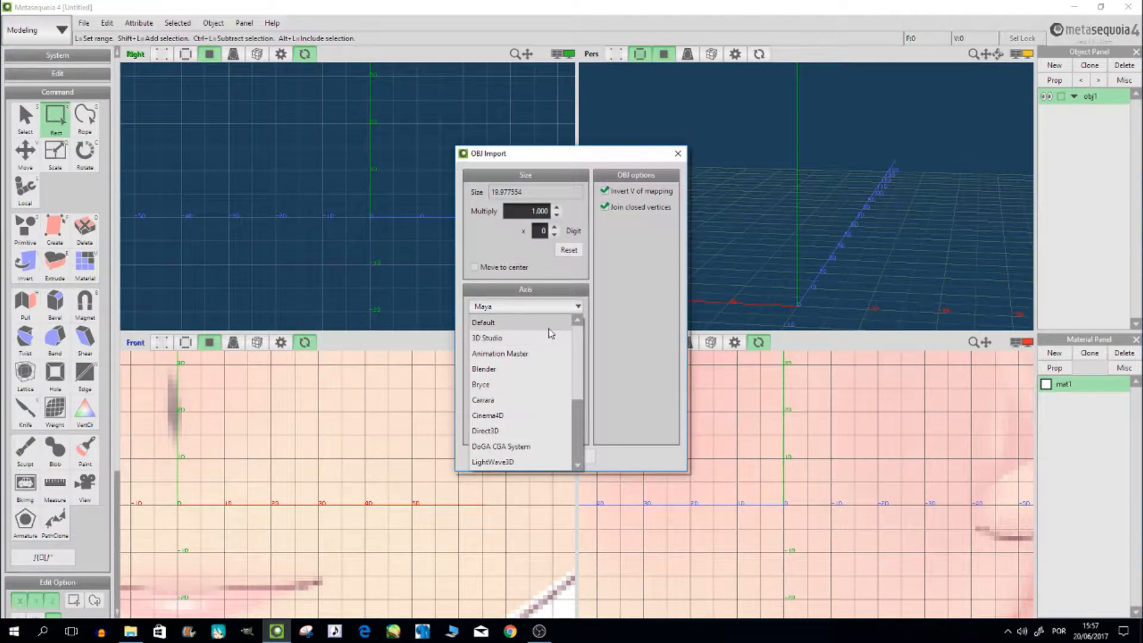
click(484, 321)
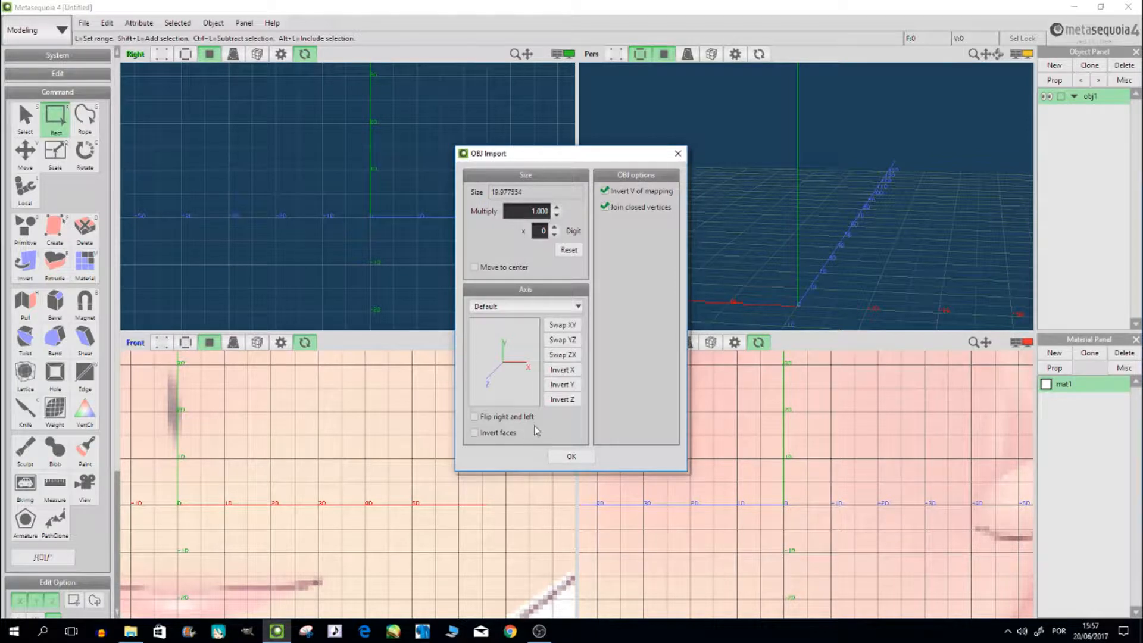
click(570, 456)
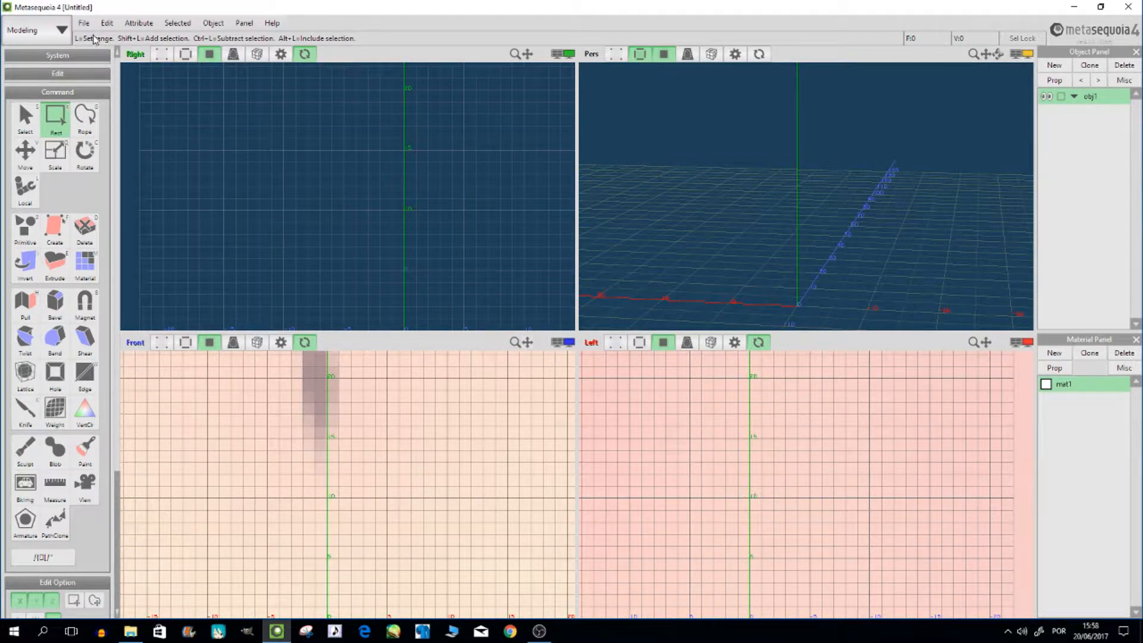
Insert miku.obj once more and try exchanging axis pairs in OBJ Import
click(83, 23)
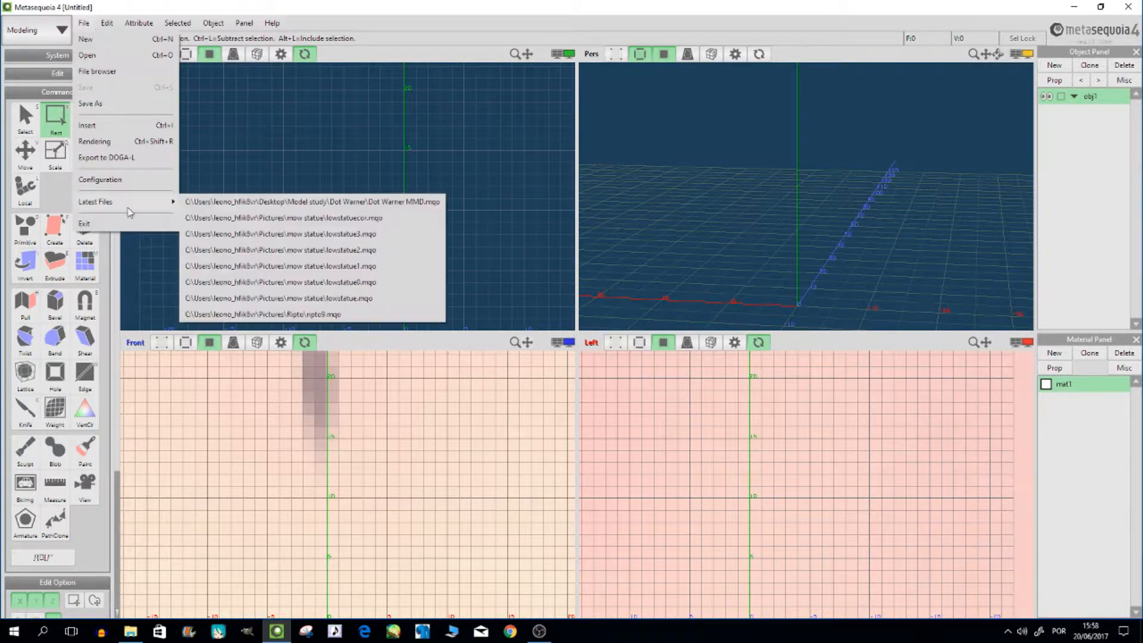
mouse_move(92, 142)
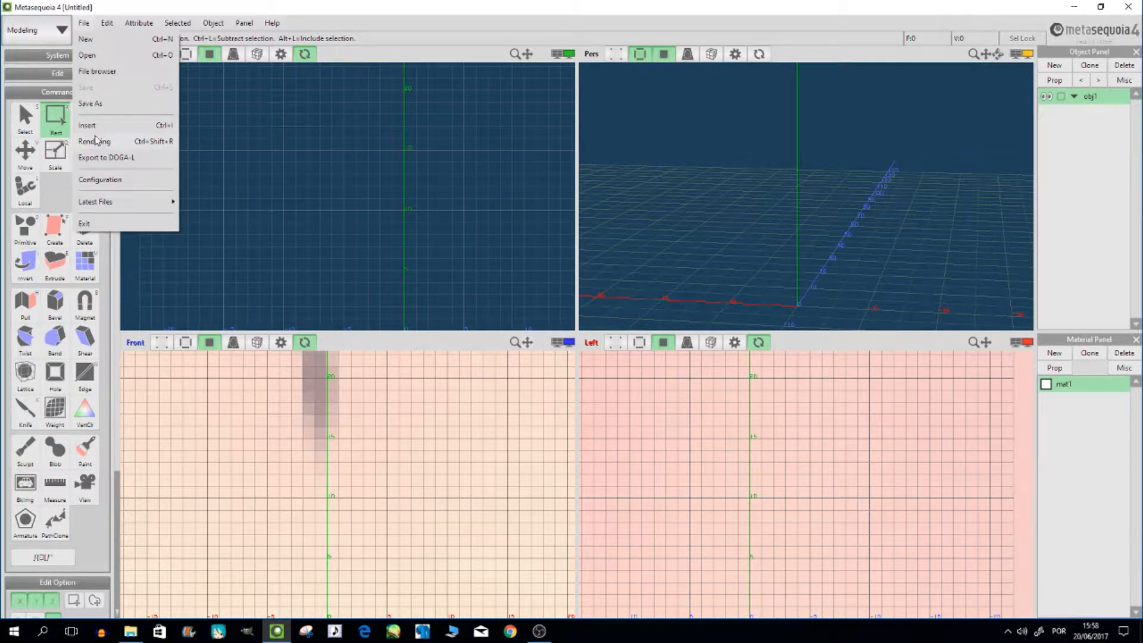
click(87, 126)
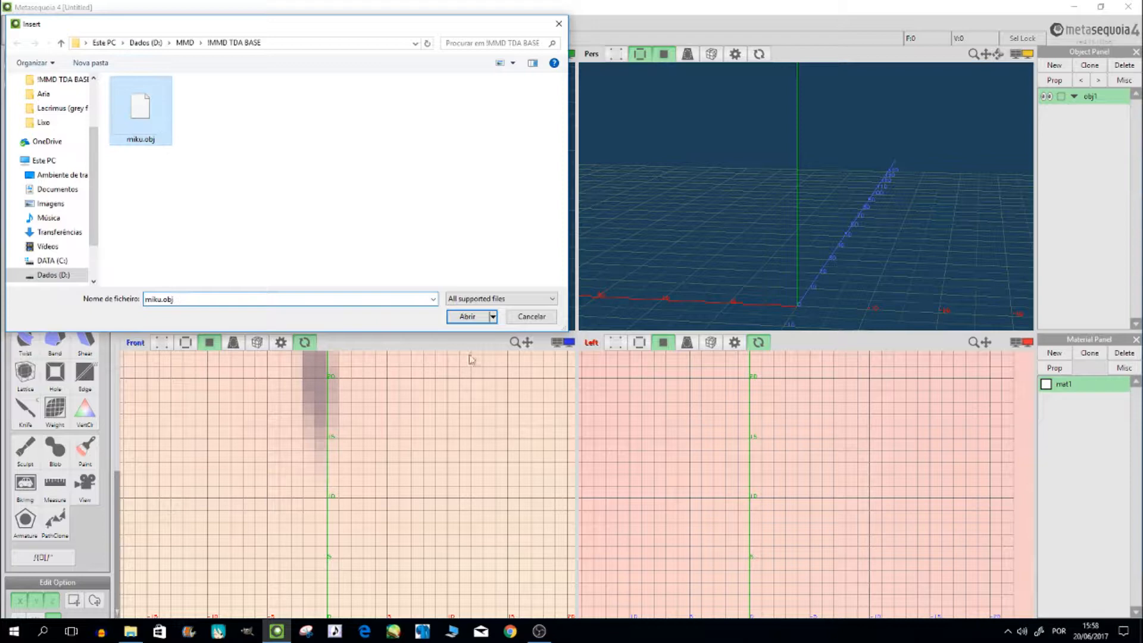
click(467, 317)
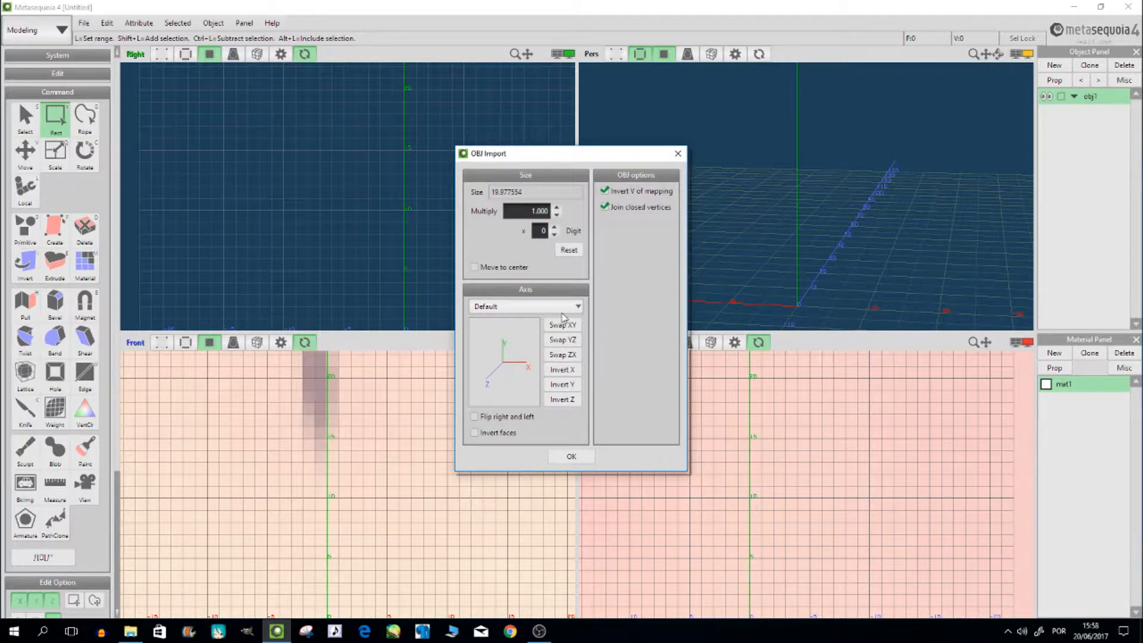
click(562, 324)
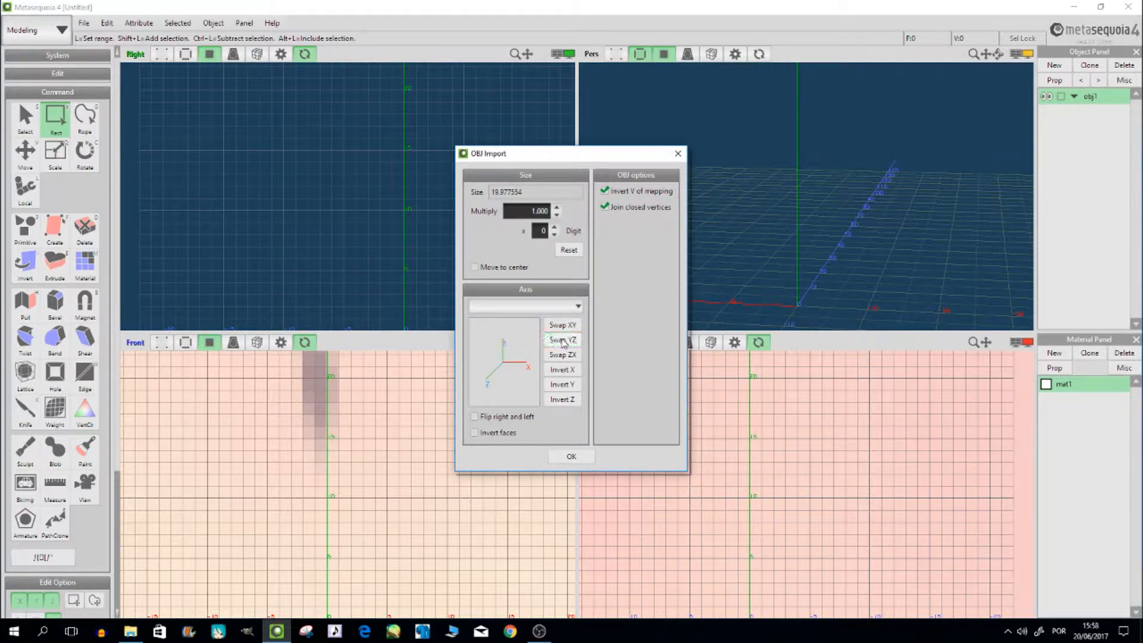
click(562, 355)
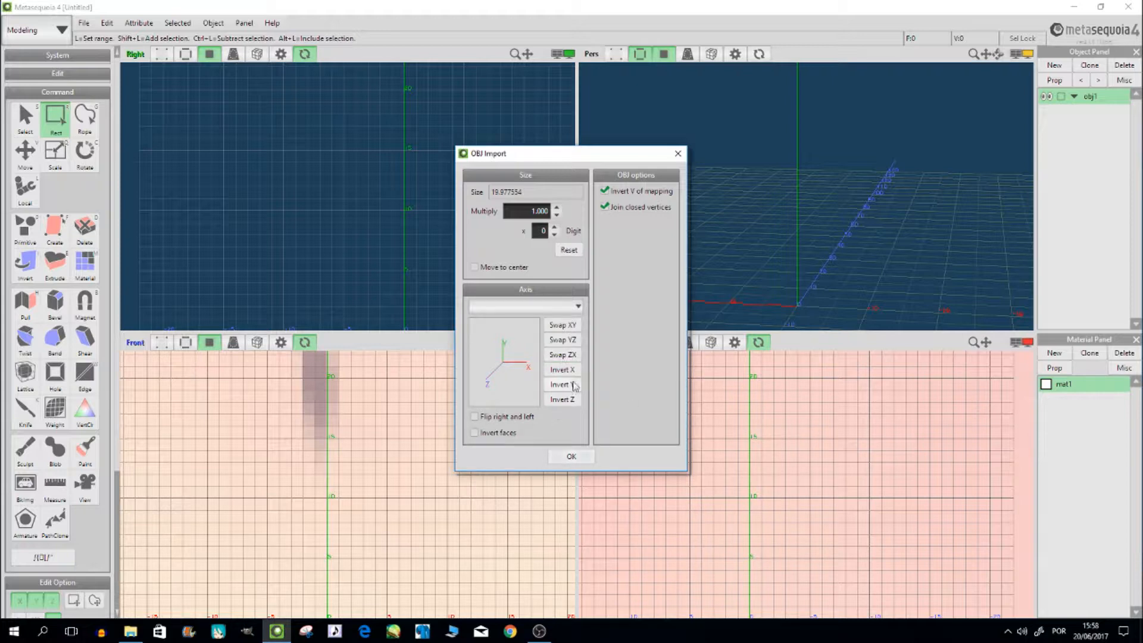
Import miku.obj with an axis preset and 'Flip right and left' ticked
click(562, 369)
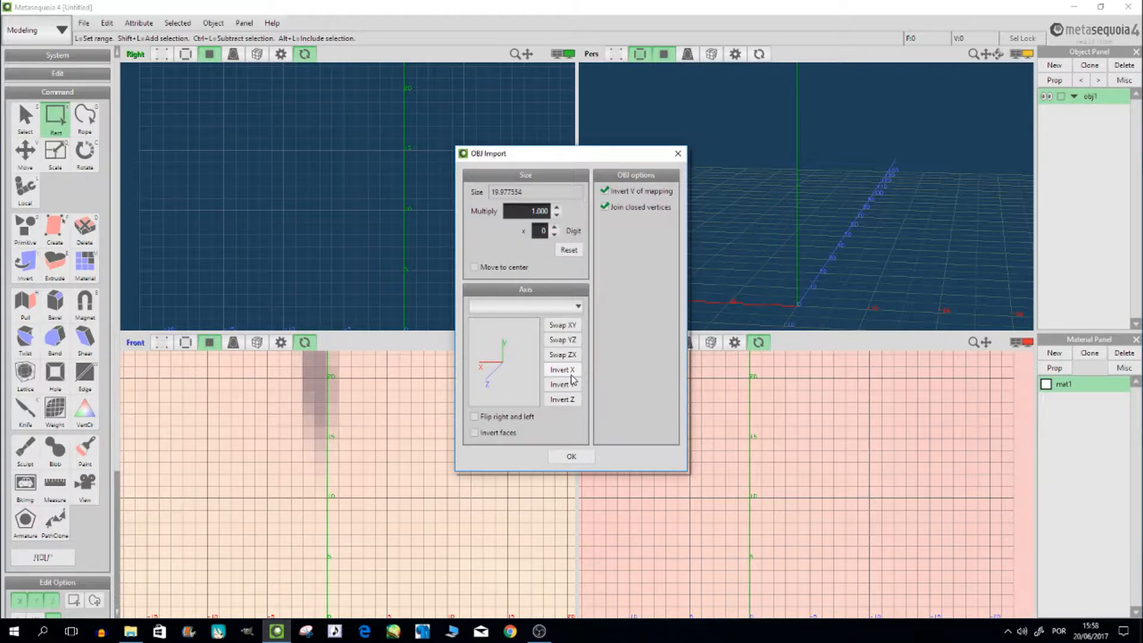
click(562, 369)
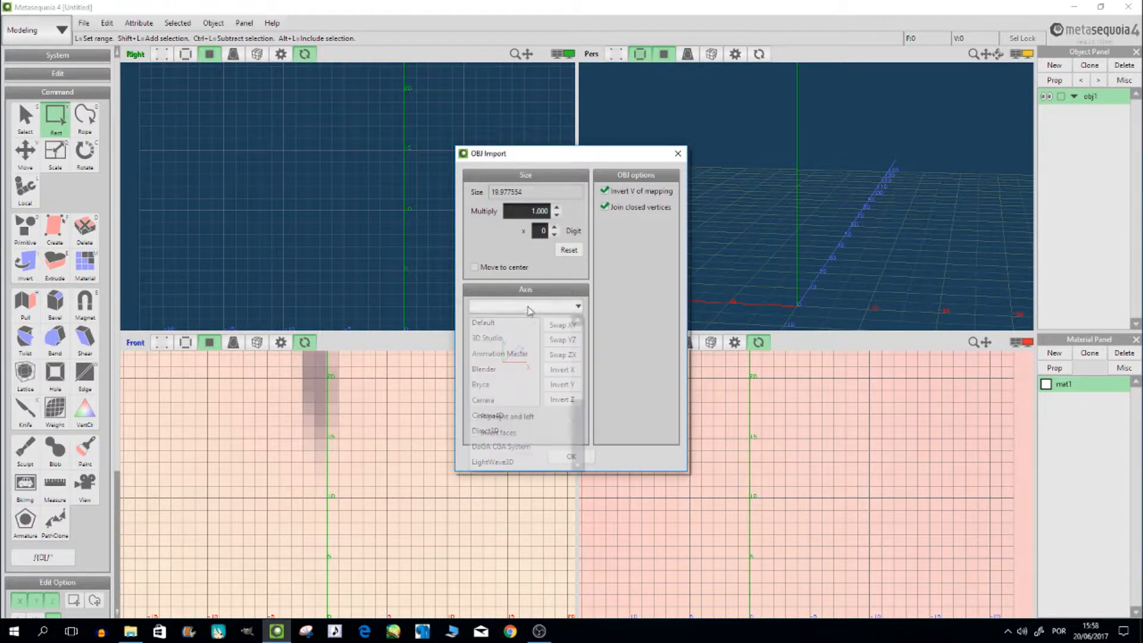
click(483, 322)
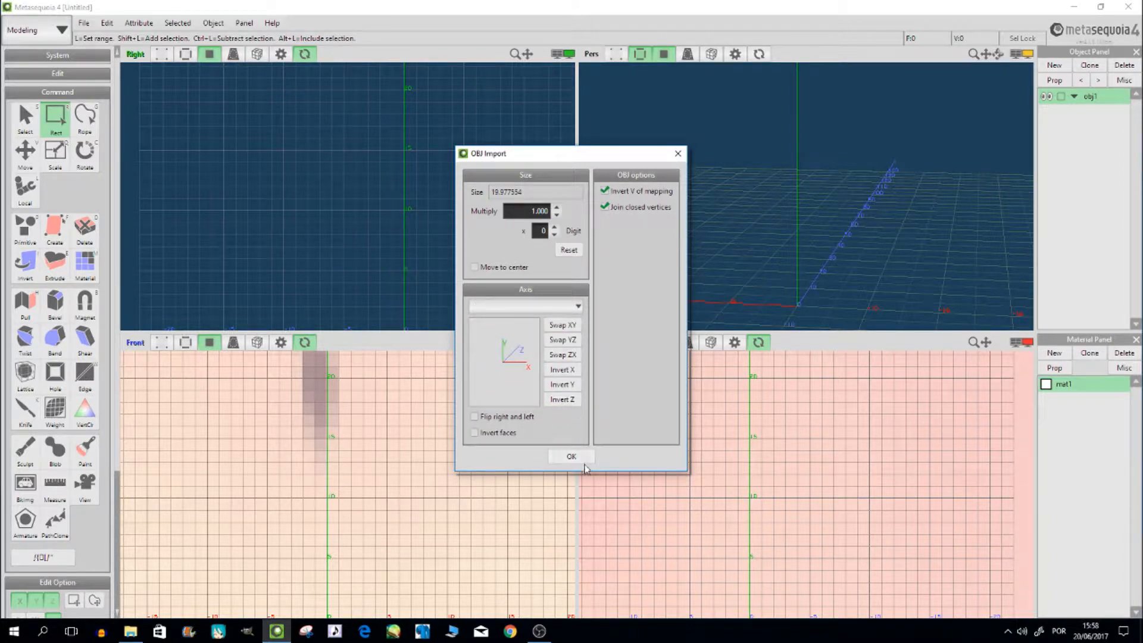
click(473, 416)
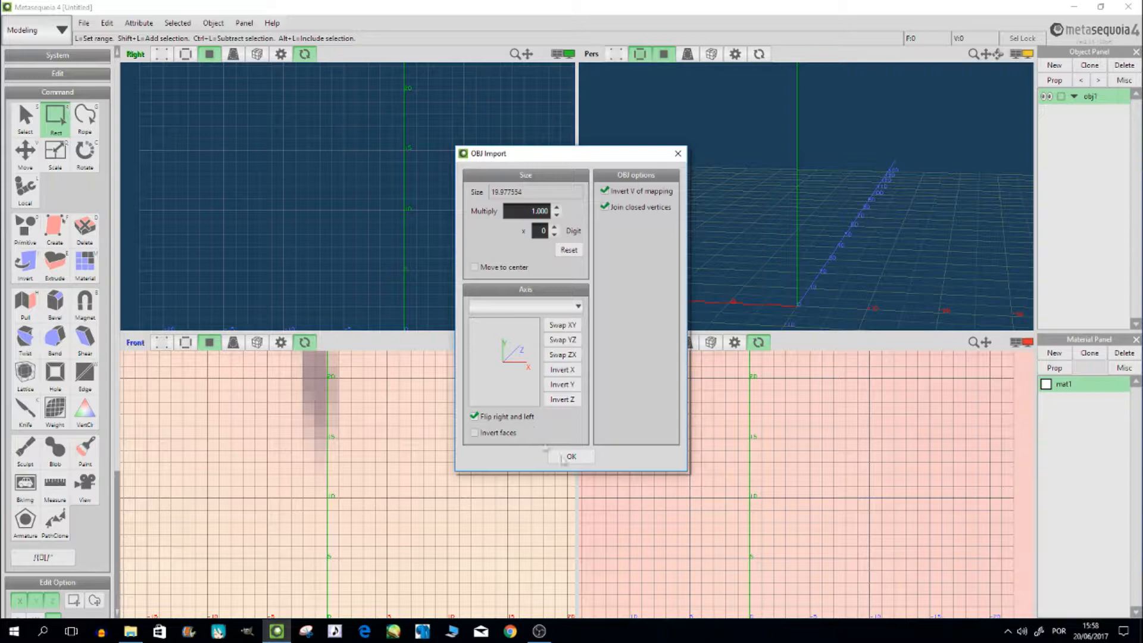
click(571, 456)
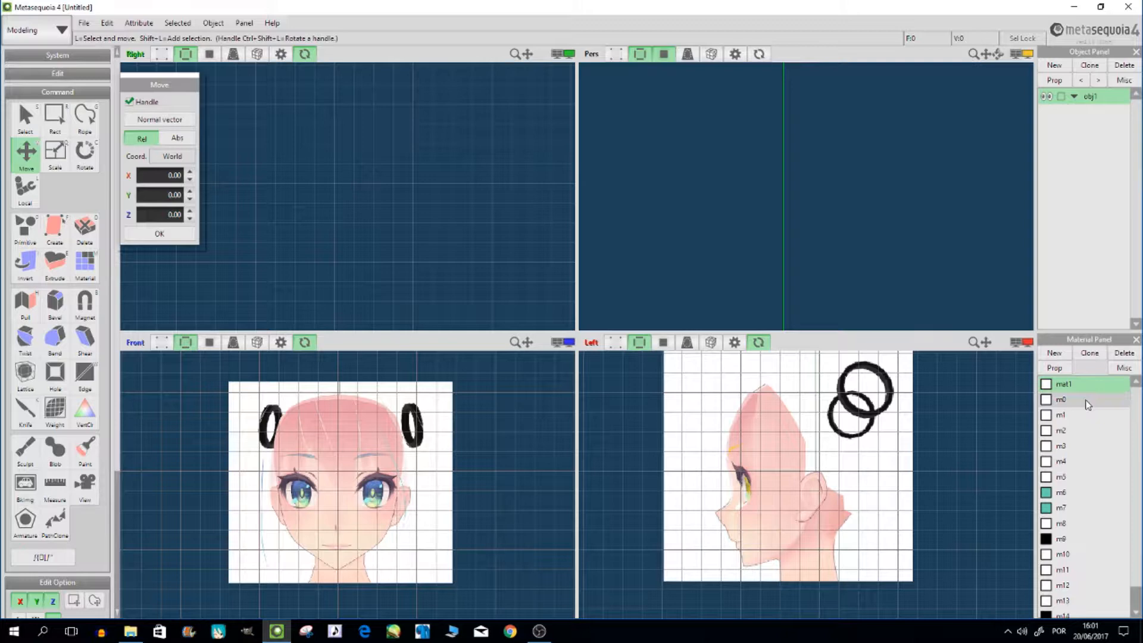
Delete the imported m0–m14 materials so only mat1 remains
scroll(down, 3)
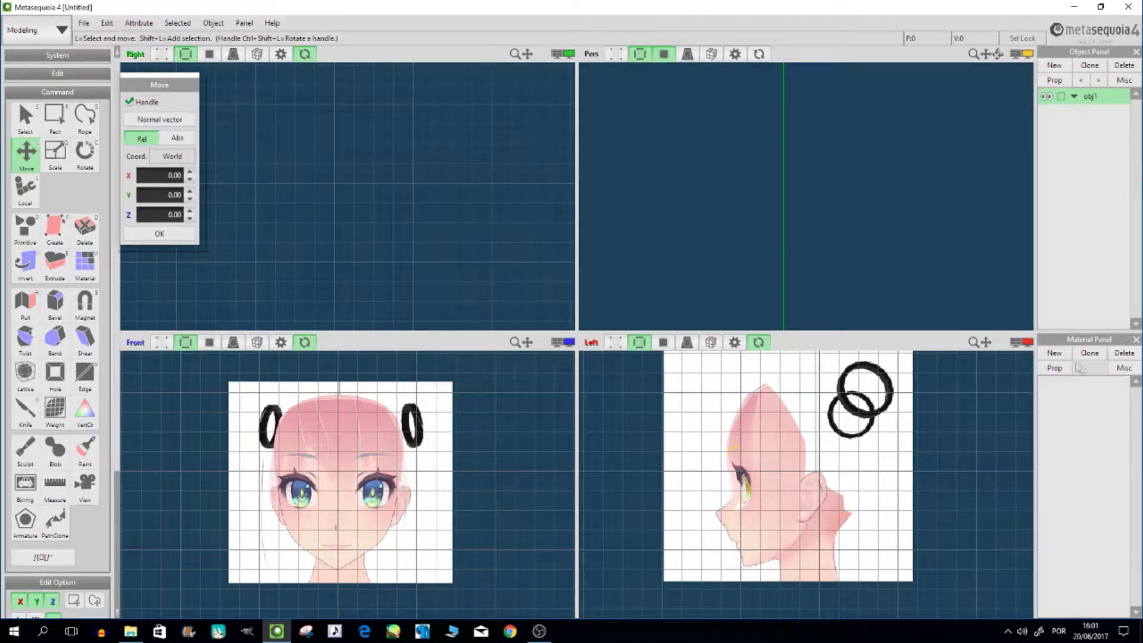
click(1055, 352)
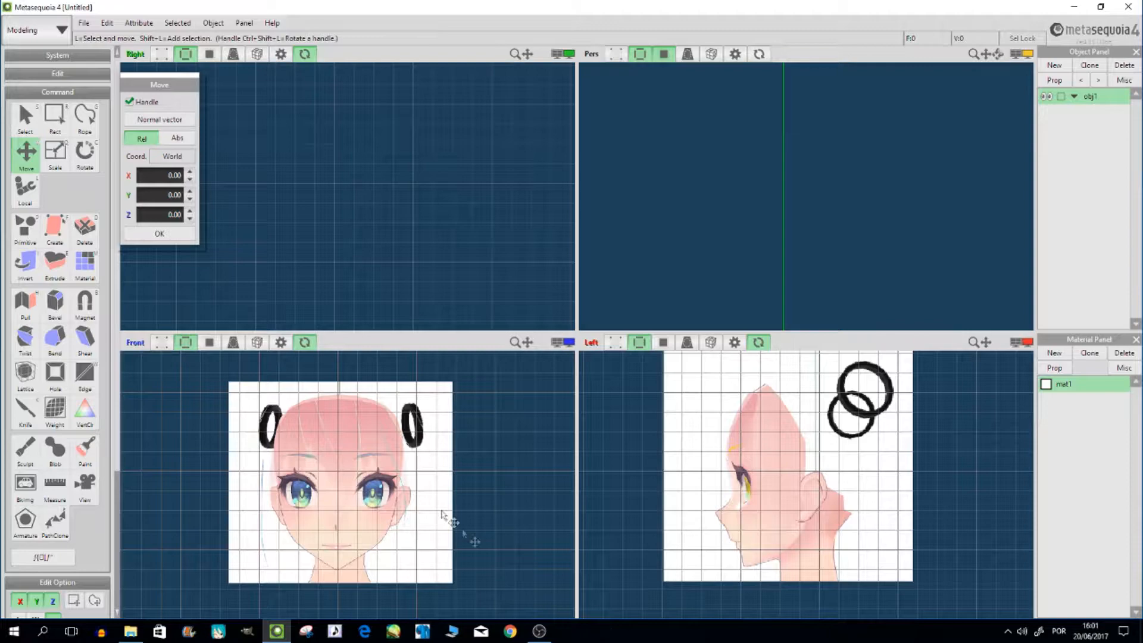
mouse_move(391, 455)
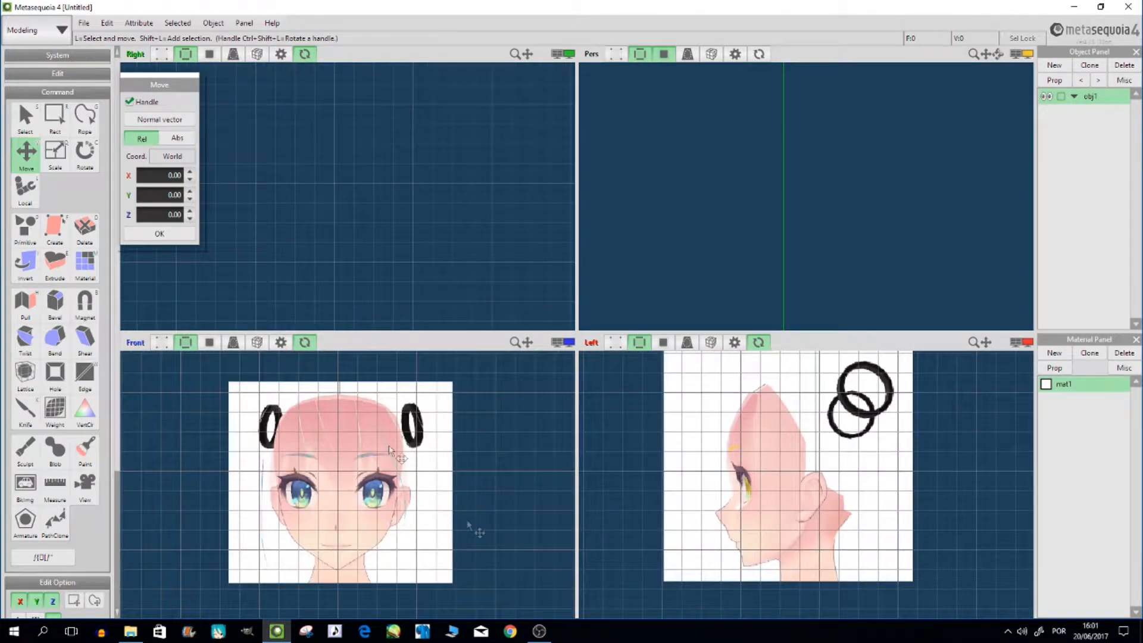
click(83, 23)
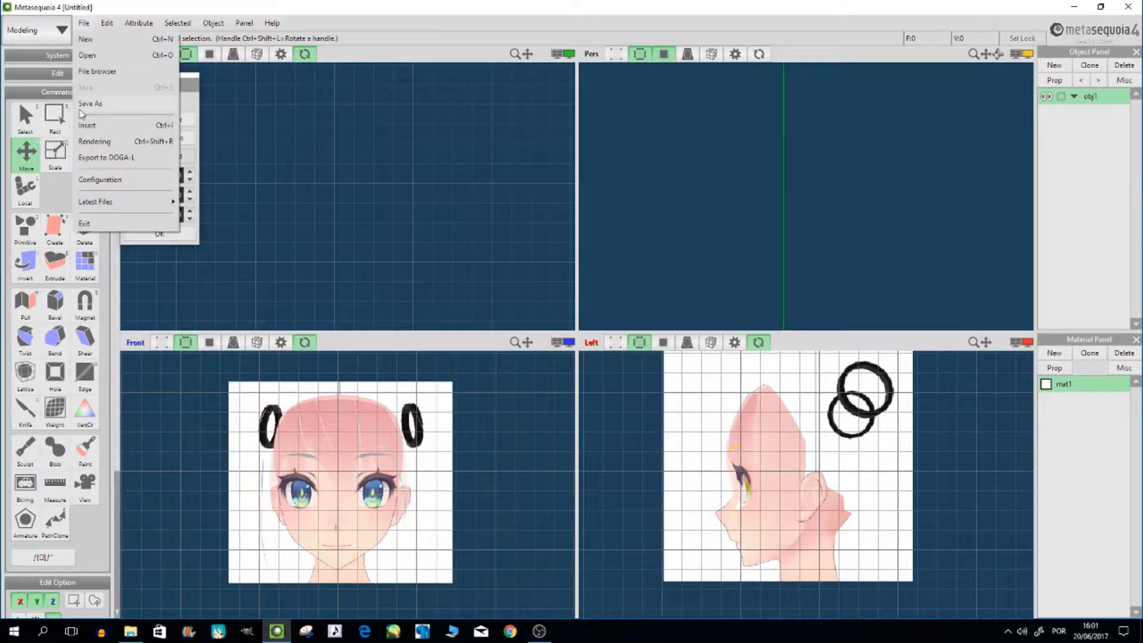
Save the scene as deer.mqo in the Imagens > Deer folder
click(90, 104)
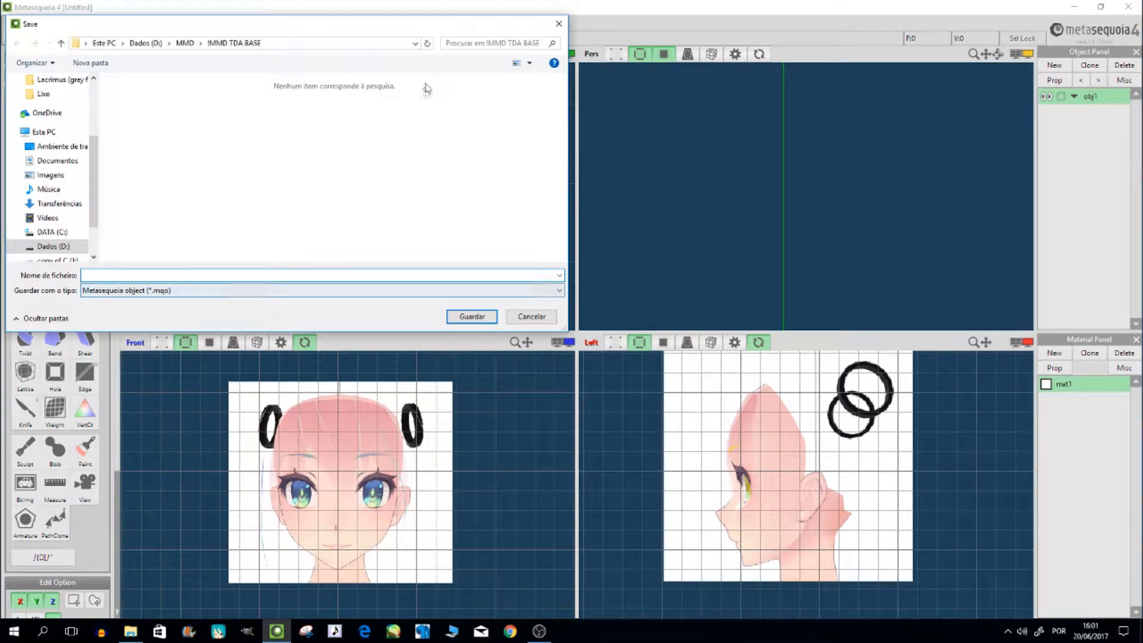
text(d)
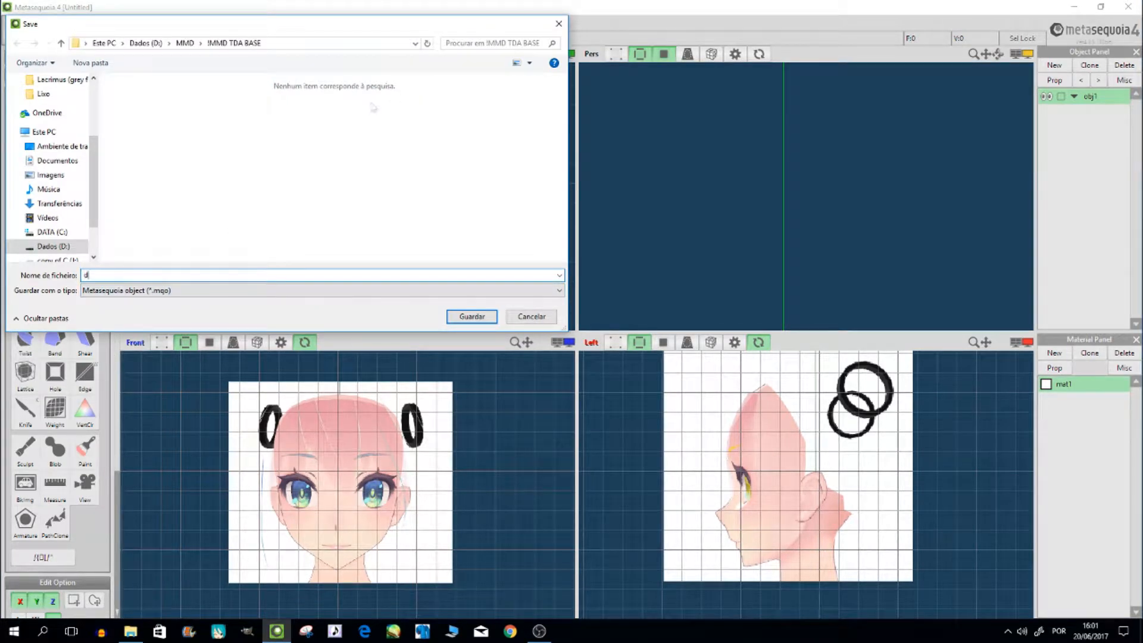
text(eer)
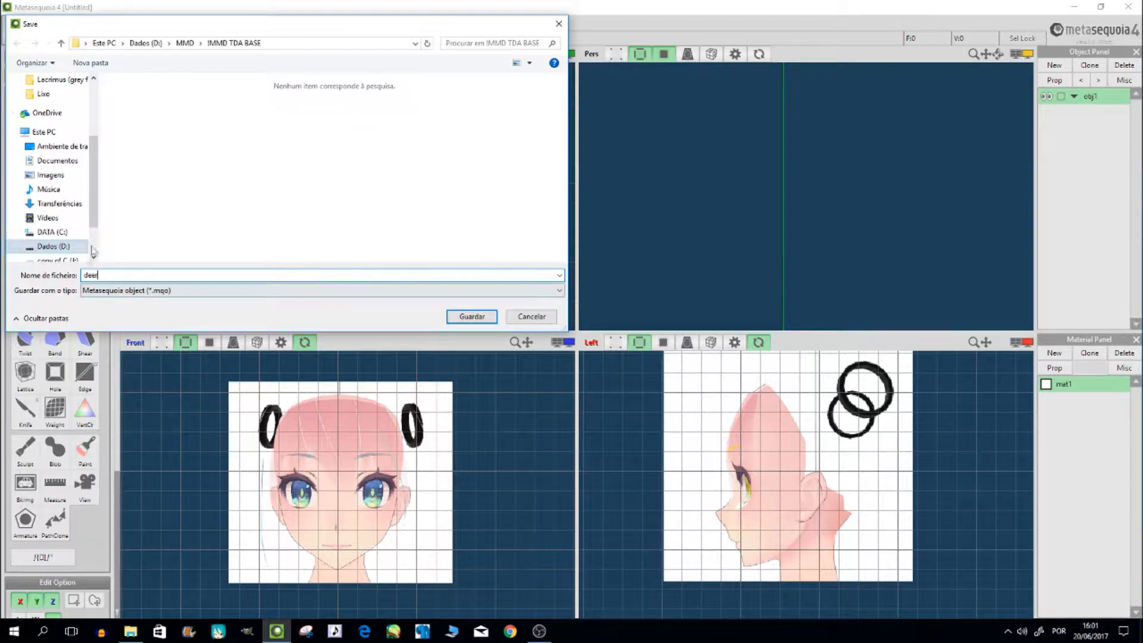
click(43, 175)
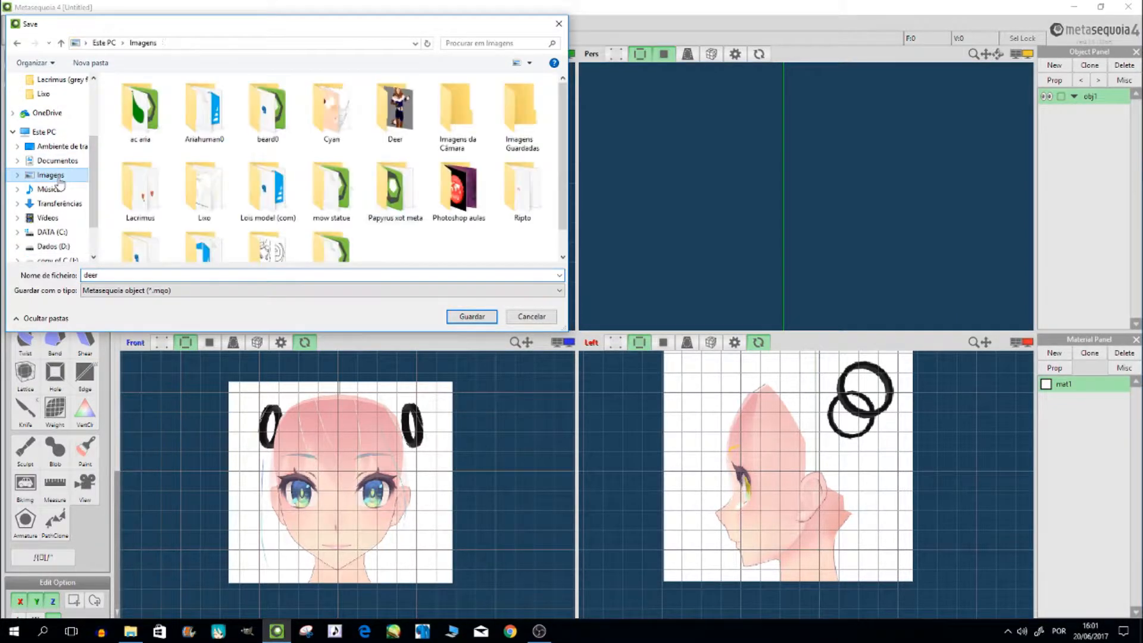
double_click(394, 104)
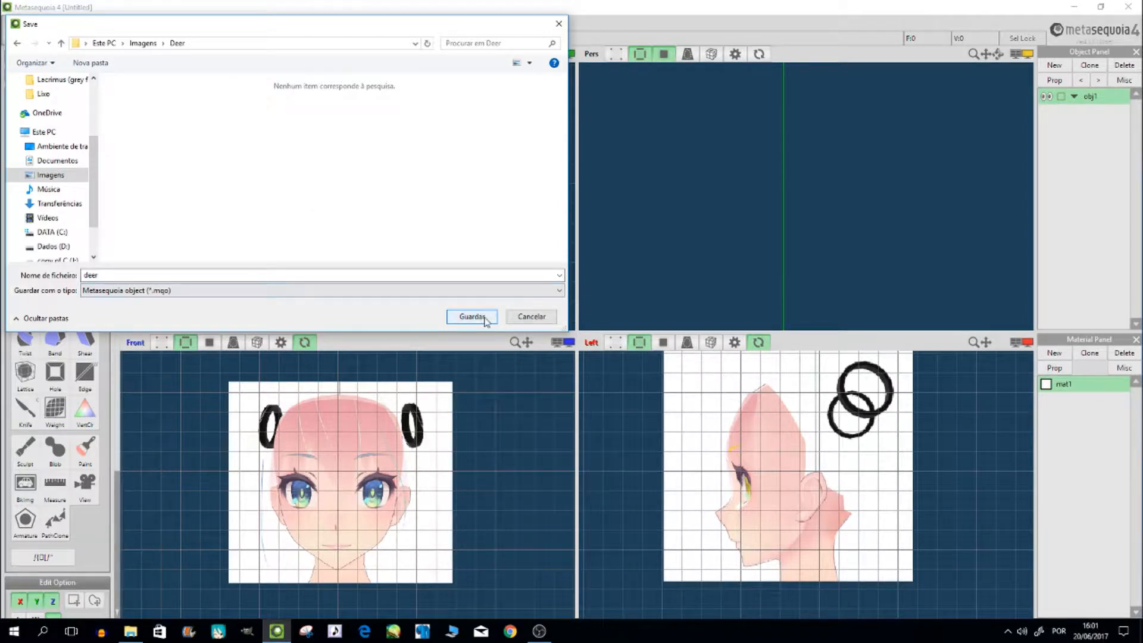
click(471, 316)
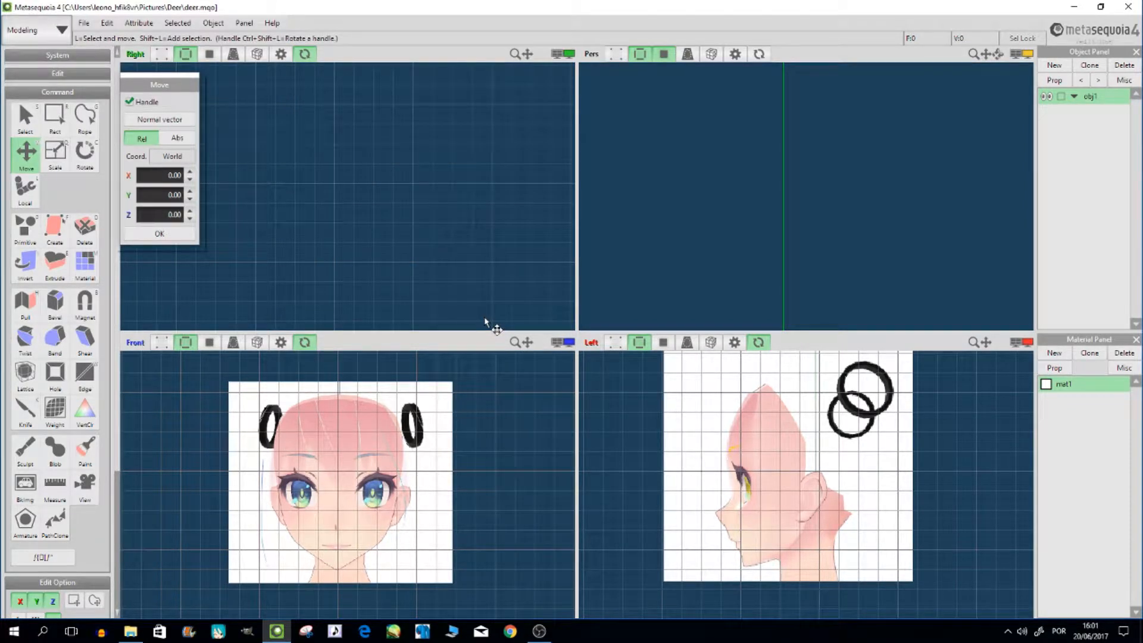
mouse_move(496, 321)
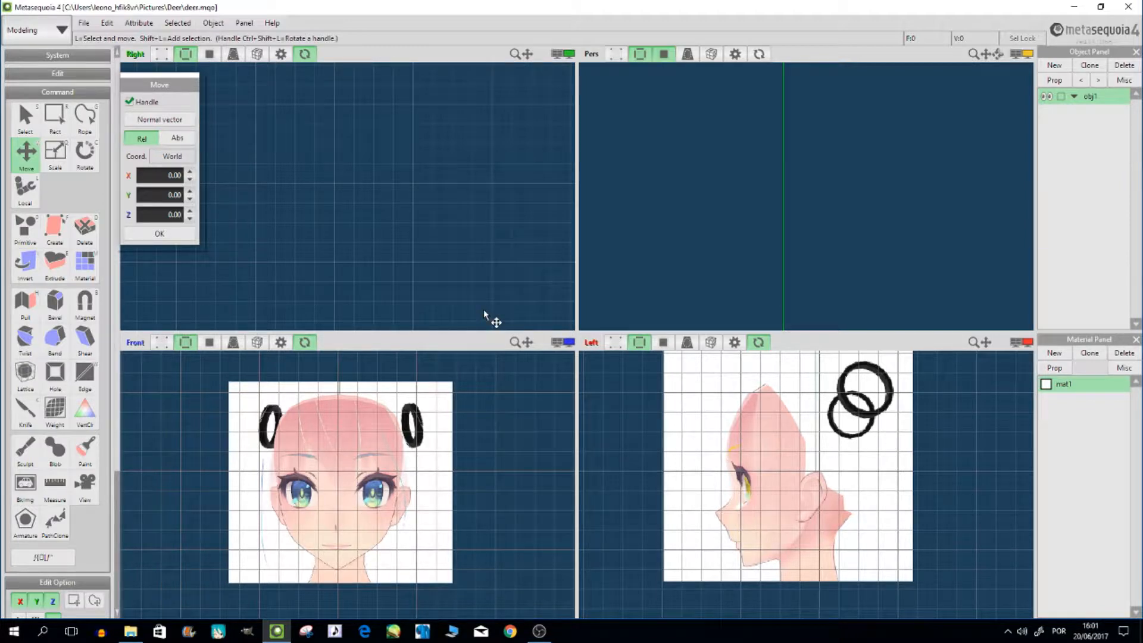
mouse_move(544, 403)
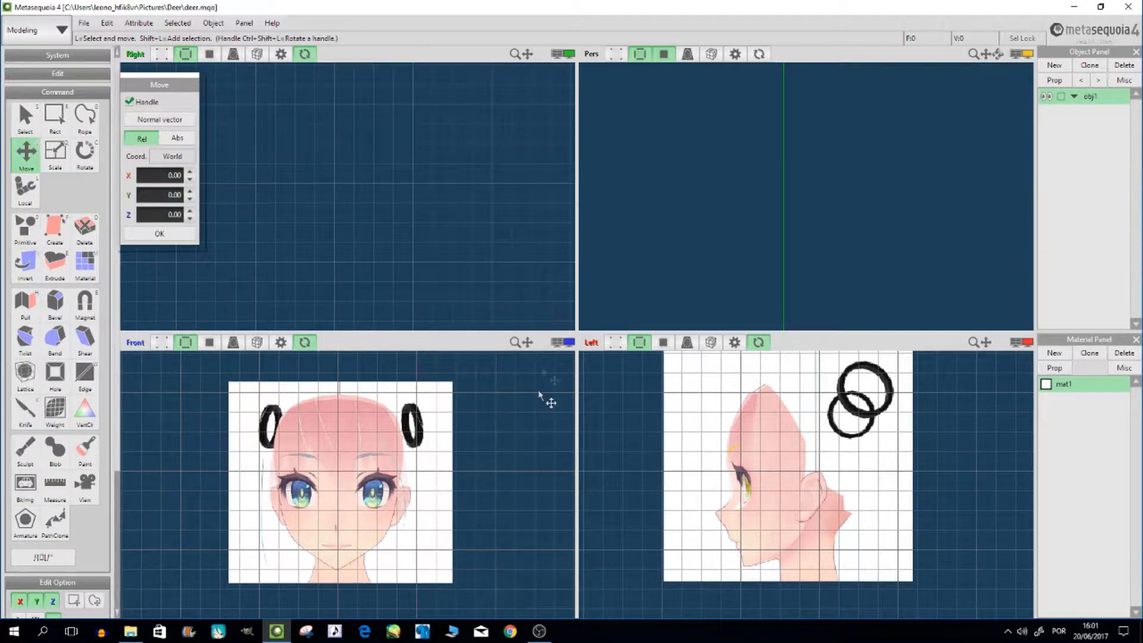
mouse_move(430, 485)
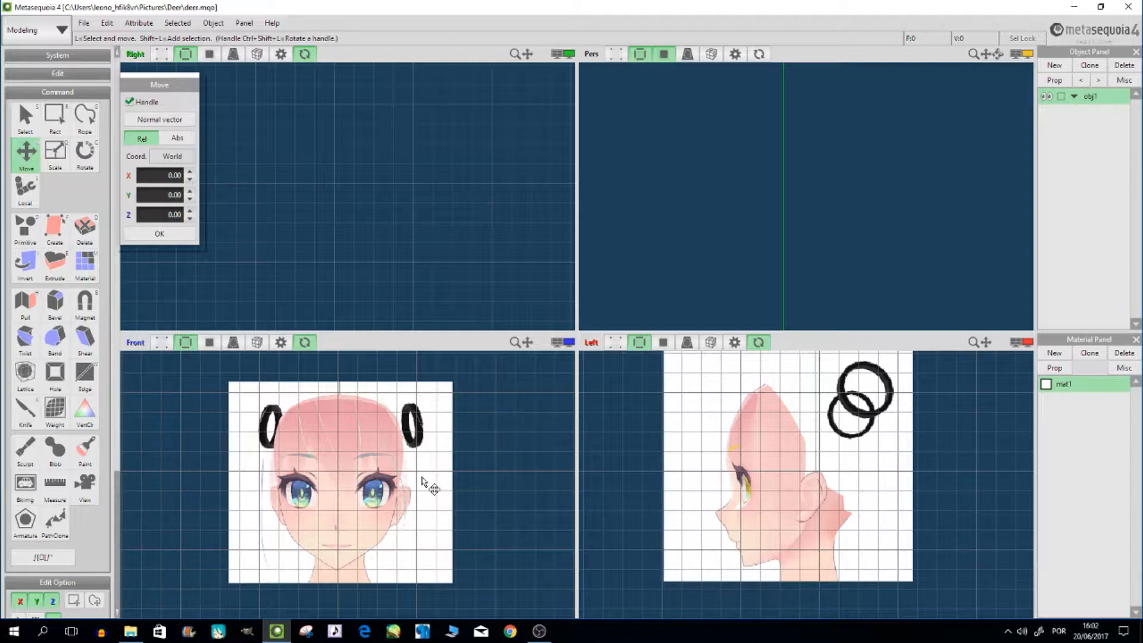
mouse_move(596, 499)
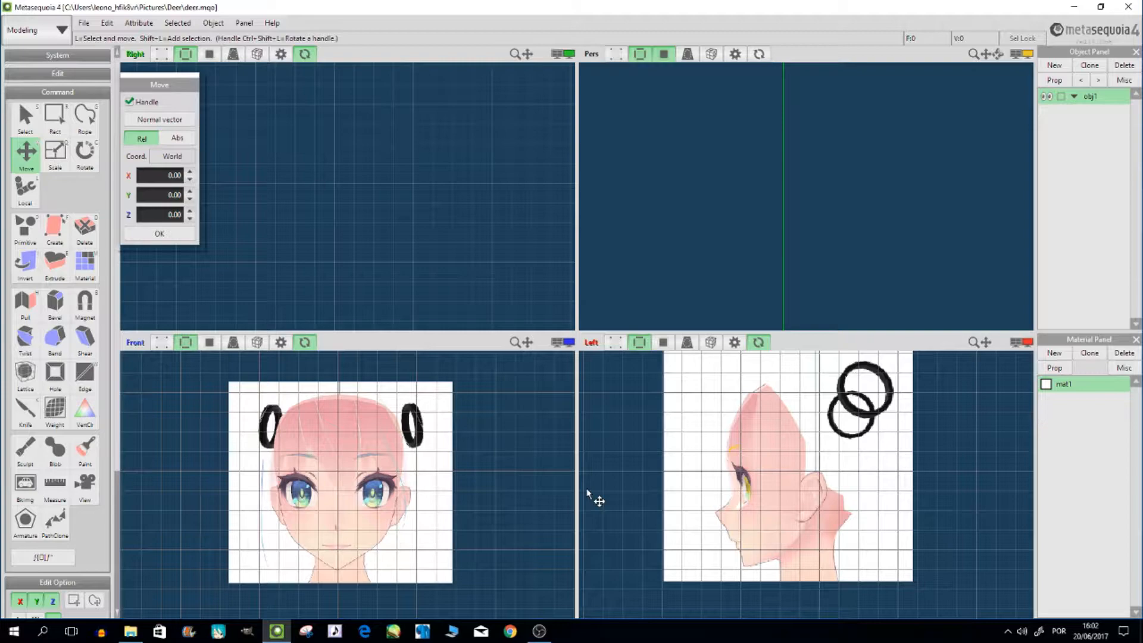
mouse_move(476, 547)
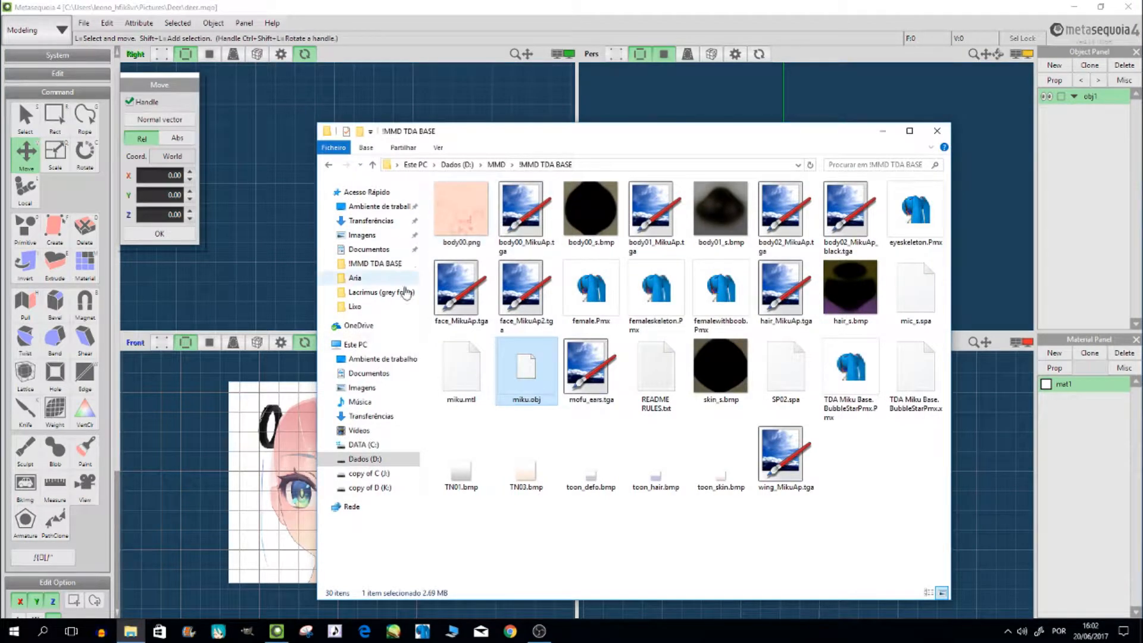
Open the deer character PNG from Imagens > Deer and maximize the photo viewer
click(362, 234)
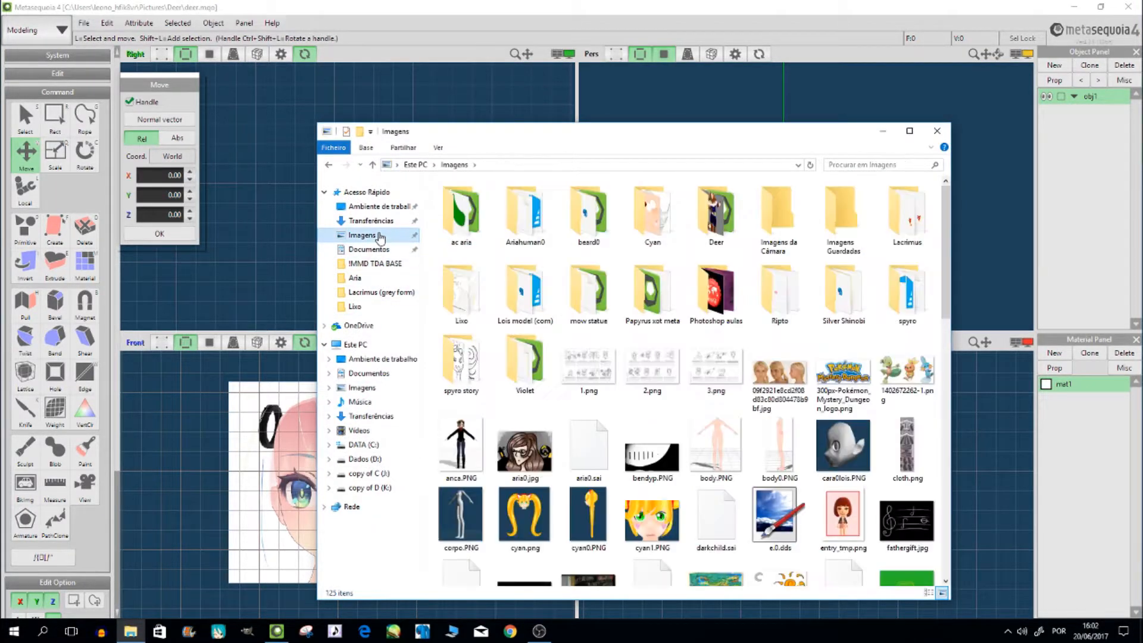
double_click(715, 212)
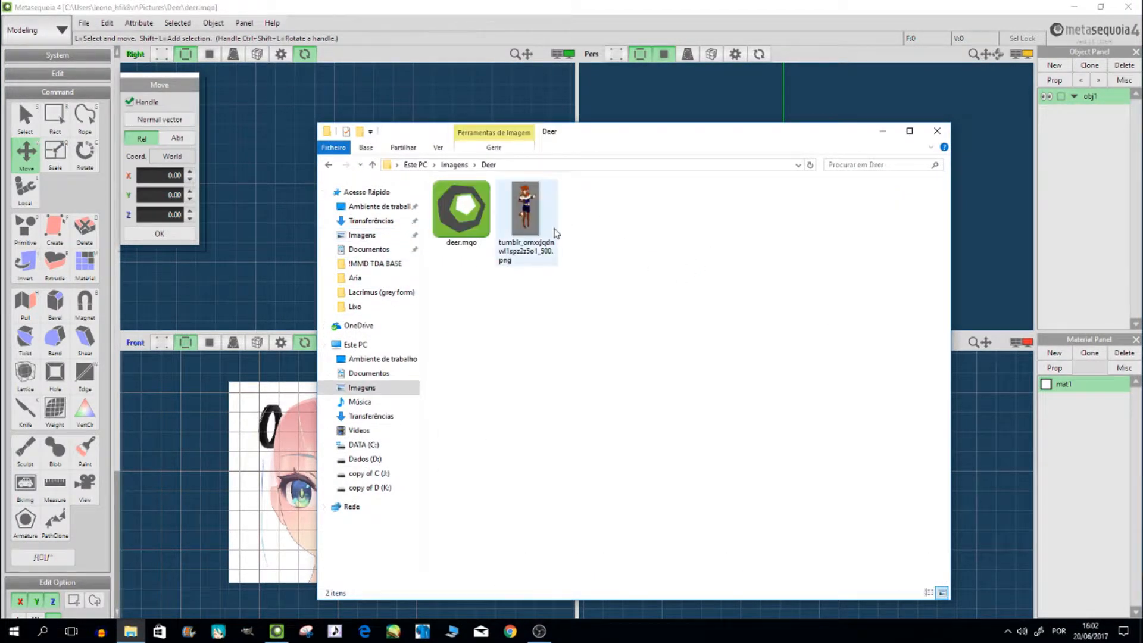
double_click(527, 205)
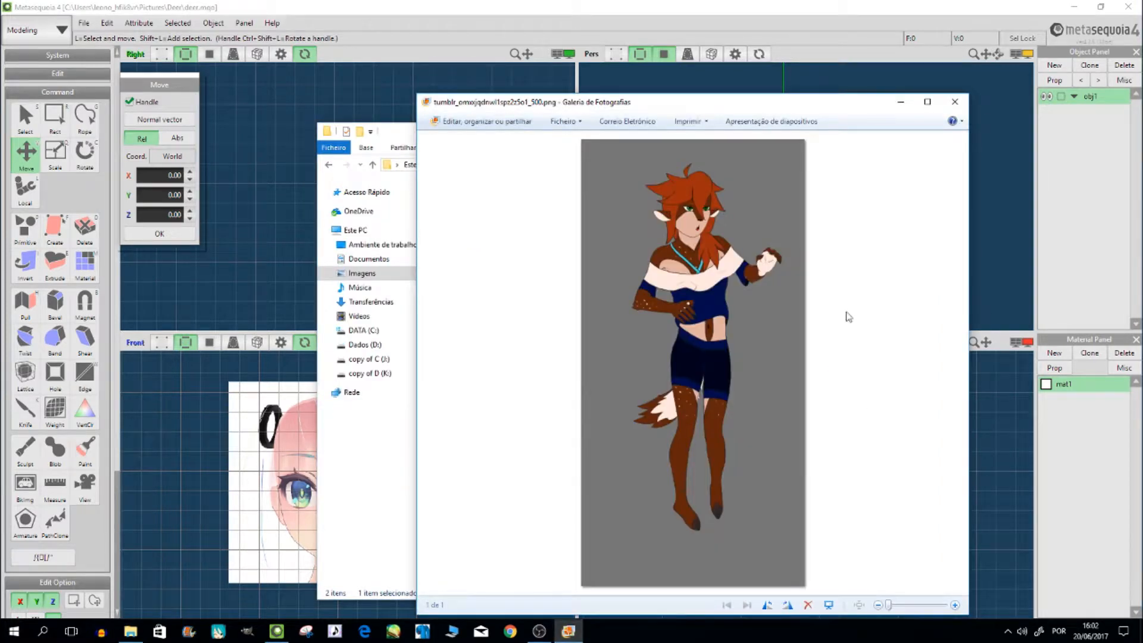
click(926, 101)
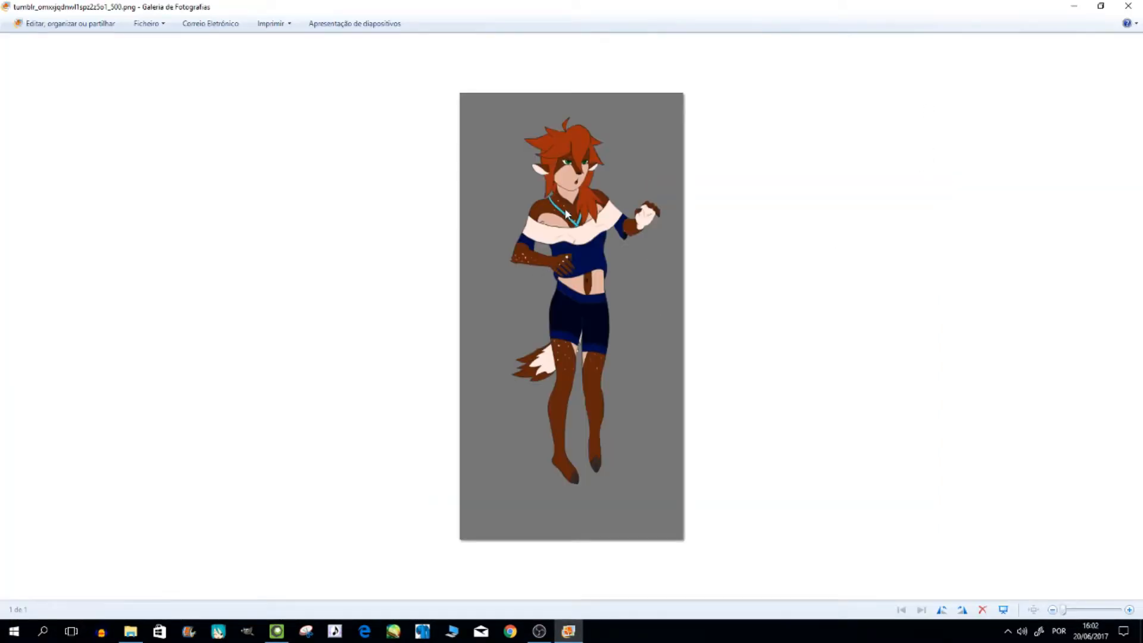
Zoom in on the deer character picture to study its outfit, tail and hooves
click(1129, 607)
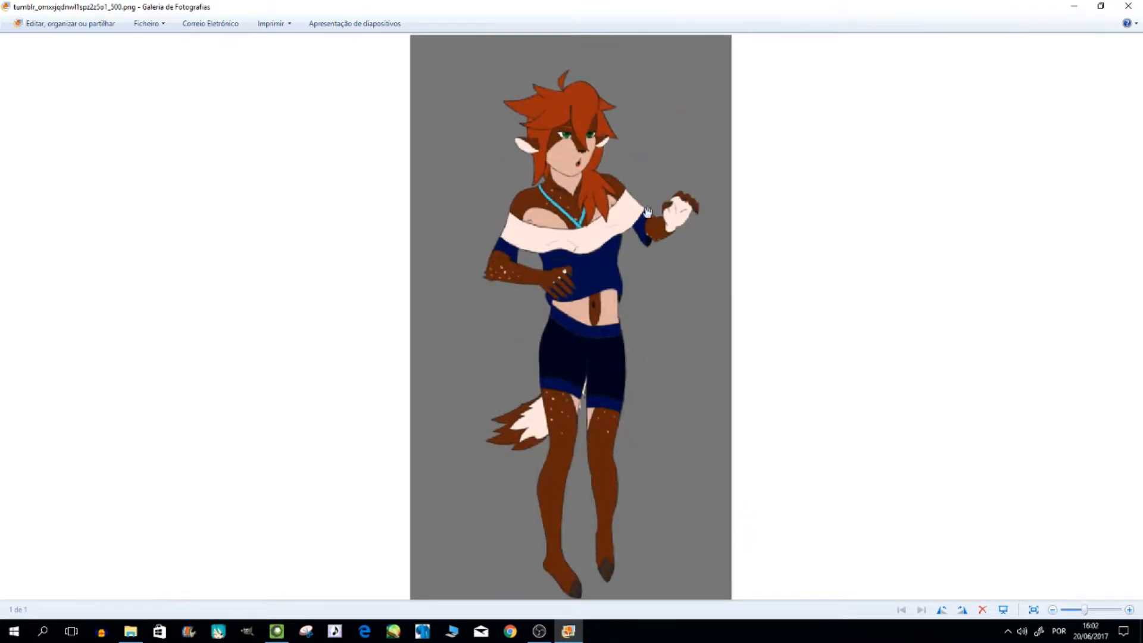
mouse_move(578, 159)
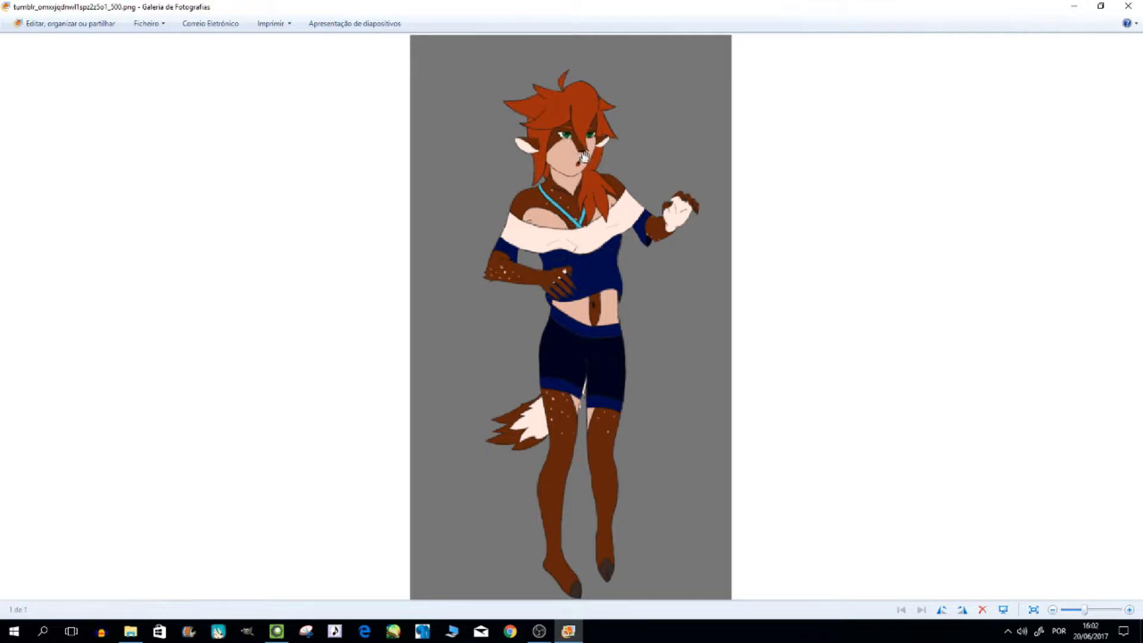
mouse_move(583, 159)
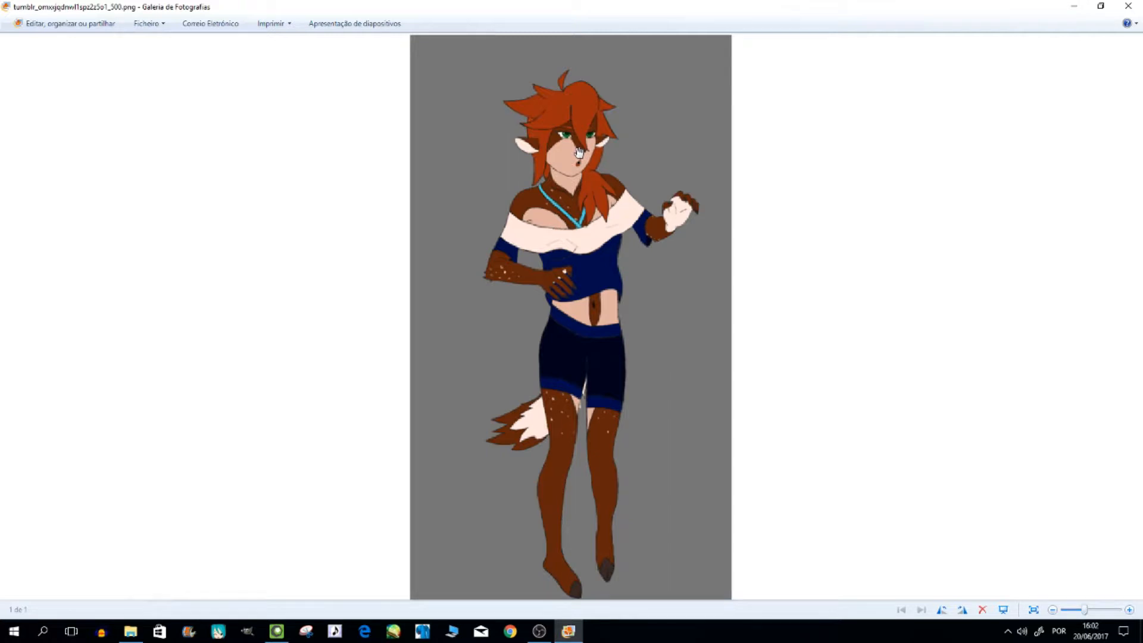
mouse_move(533, 134)
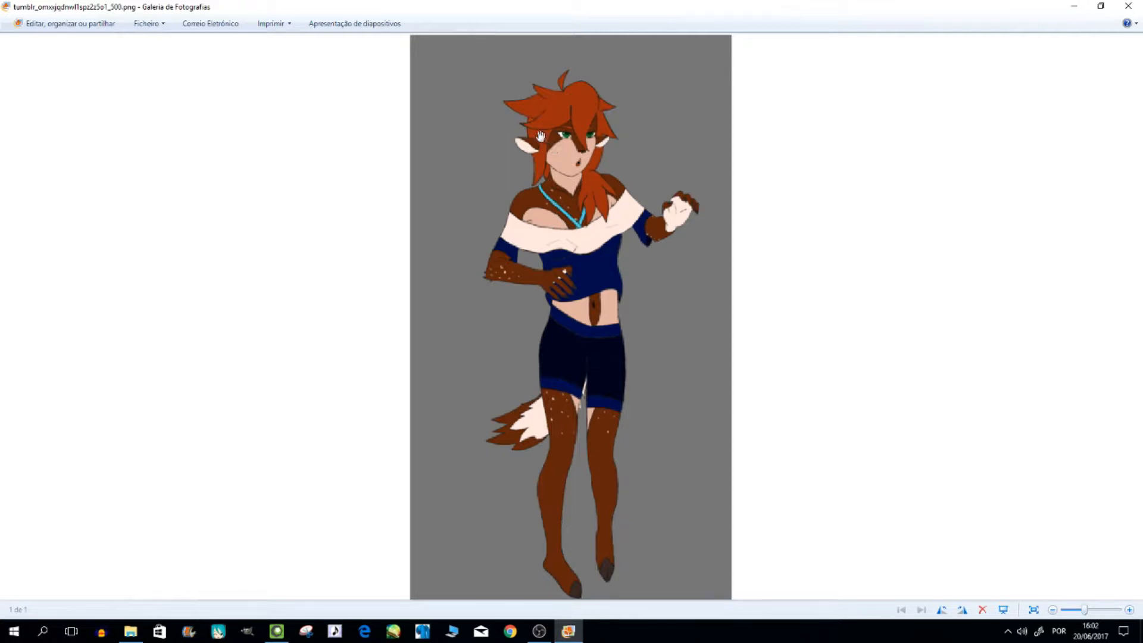
mouse_move(507, 157)
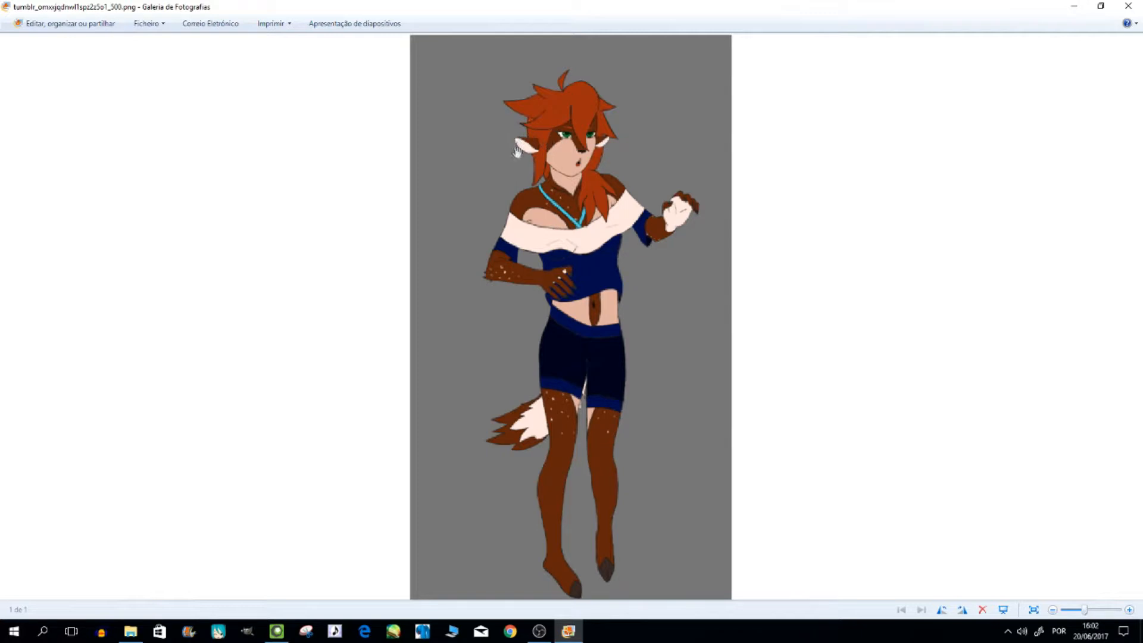
mouse_move(504, 184)
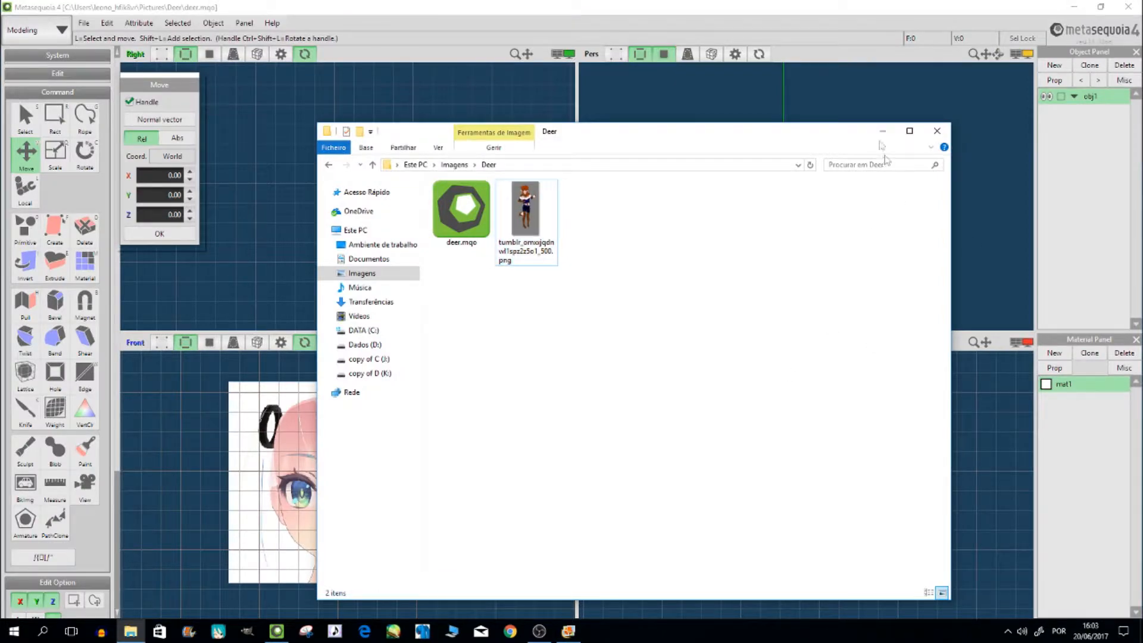
With Create Face, place vertices around the reference iris and complete a polygon face over the eye
click(935, 131)
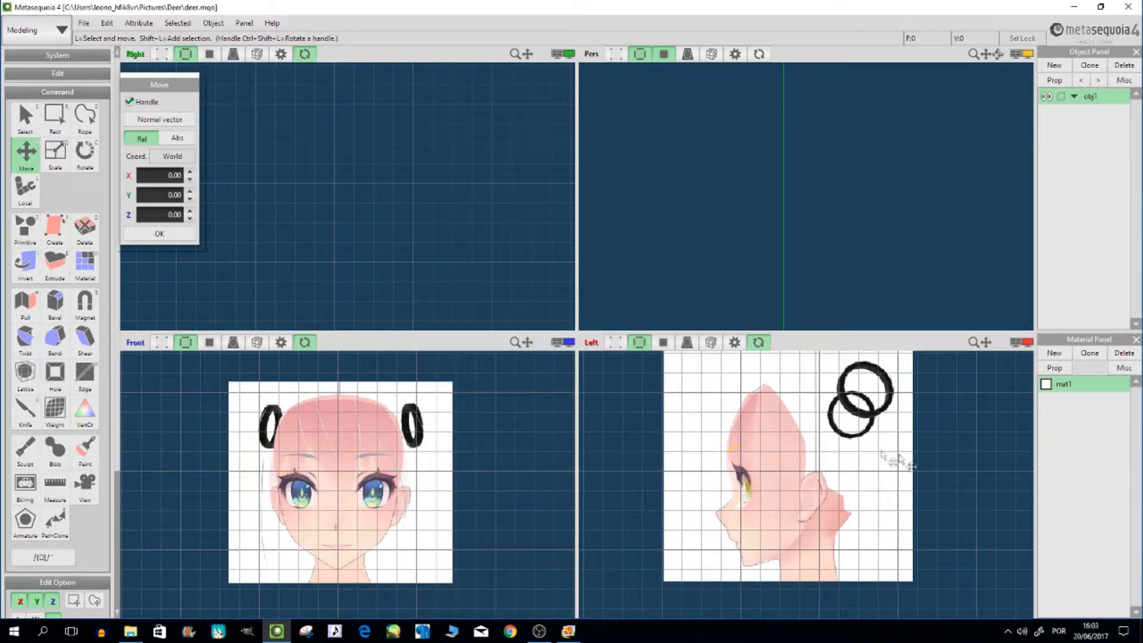
mouse_move(867, 452)
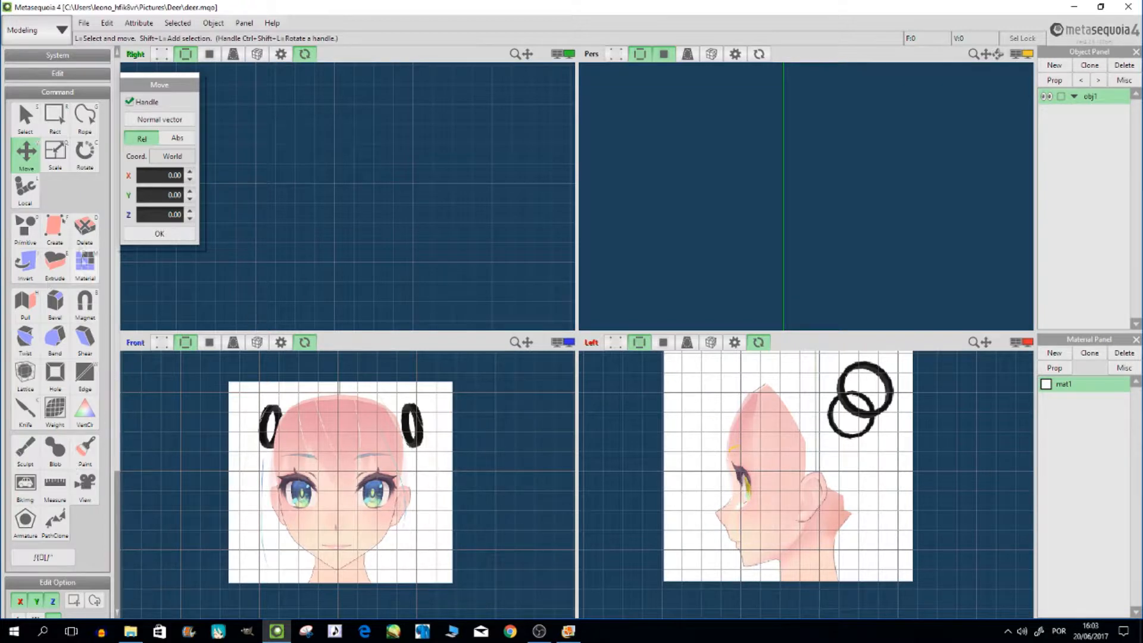
click(55, 232)
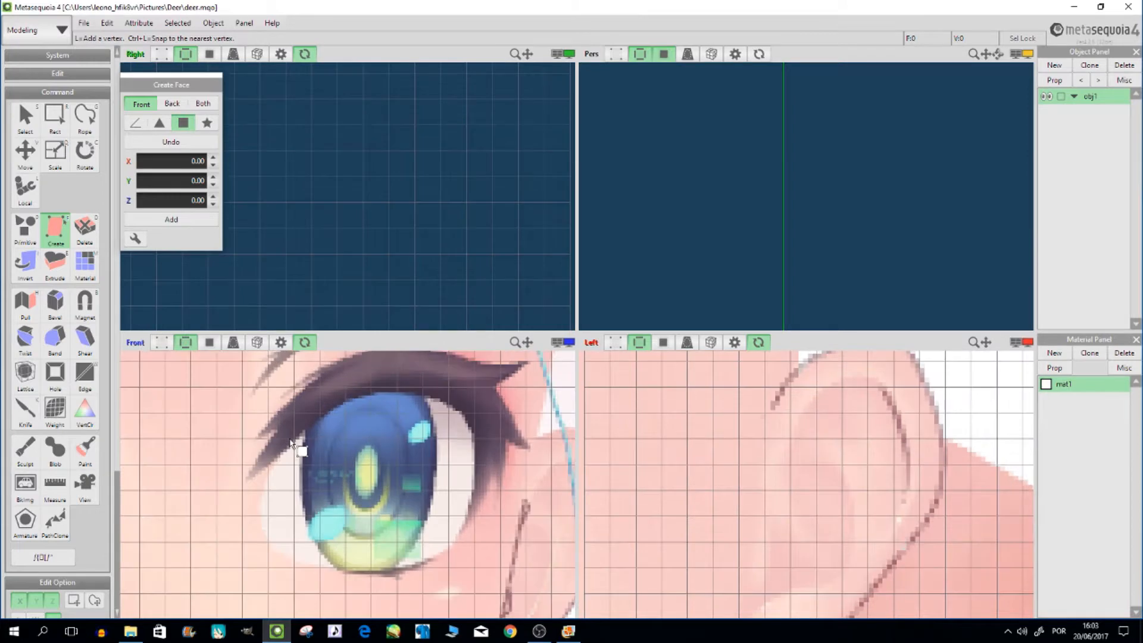
mouse_move(352, 450)
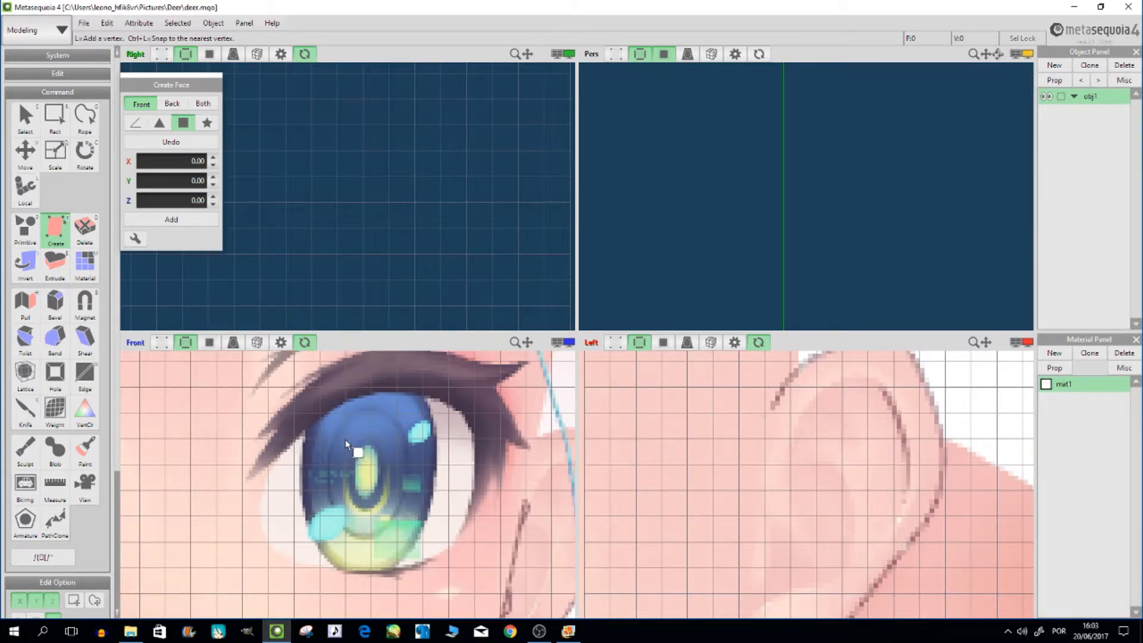
click(345, 507)
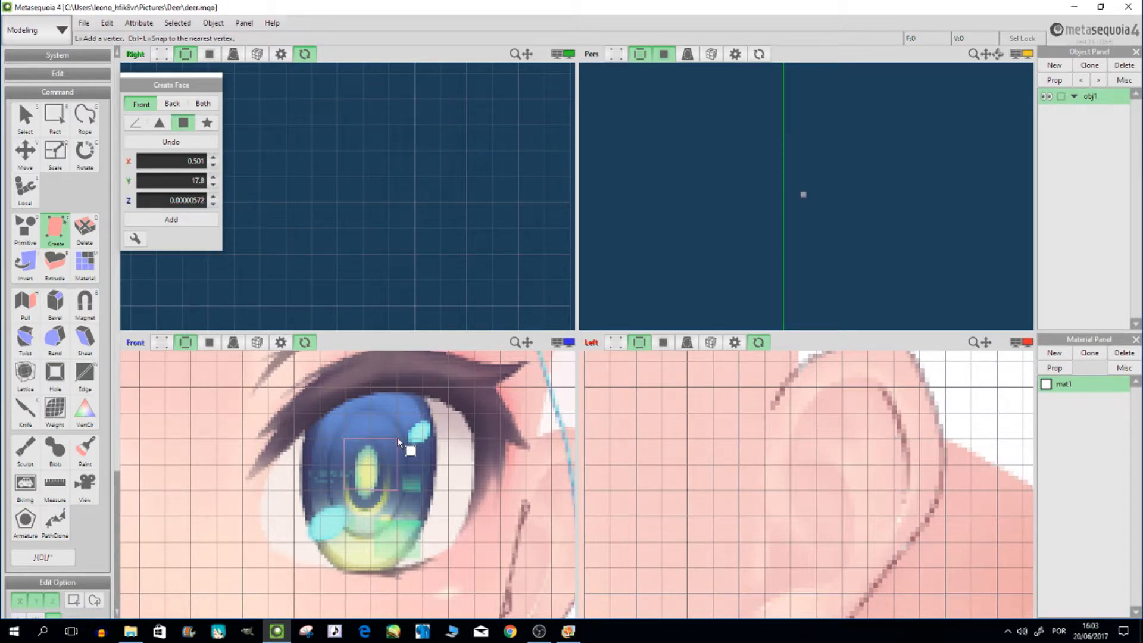
mouse_move(425, 562)
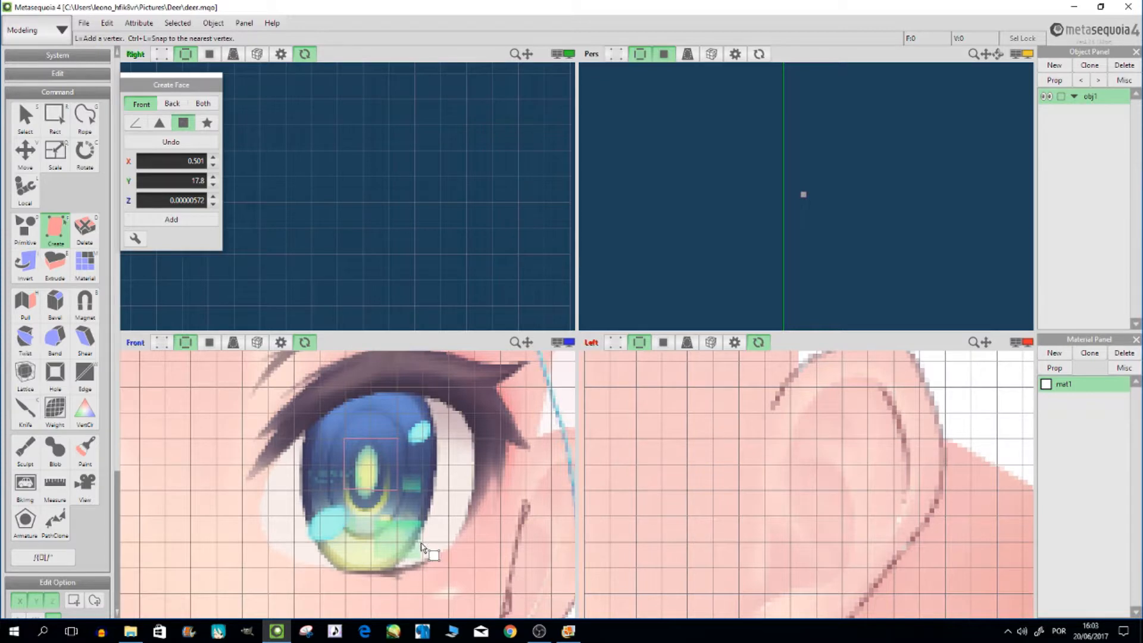
mouse_move(400, 515)
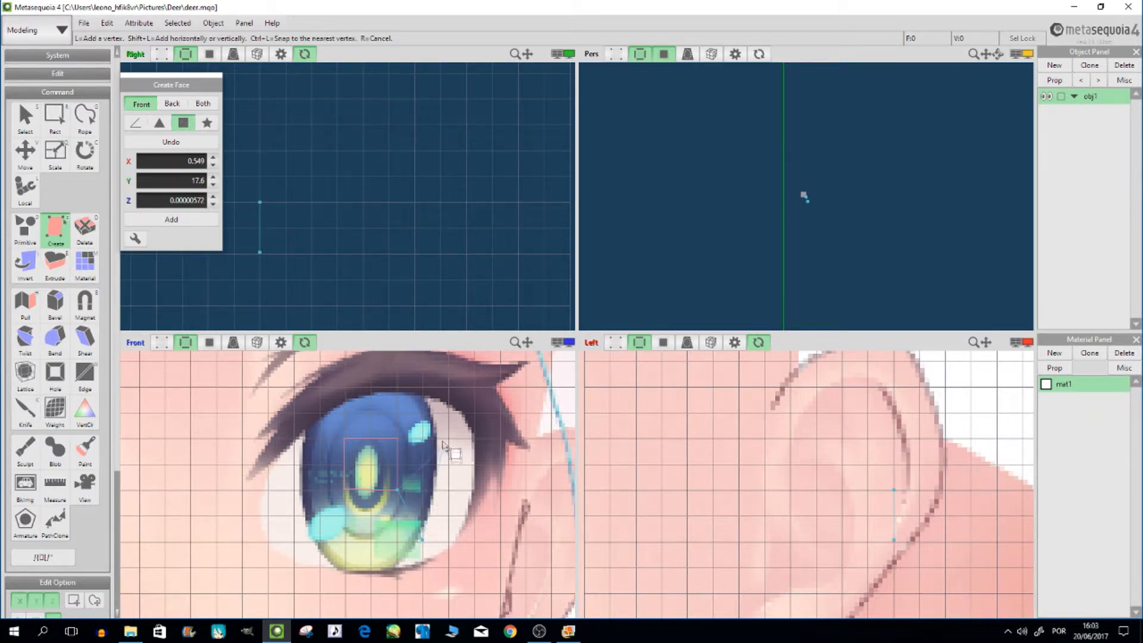
mouse_move(424, 393)
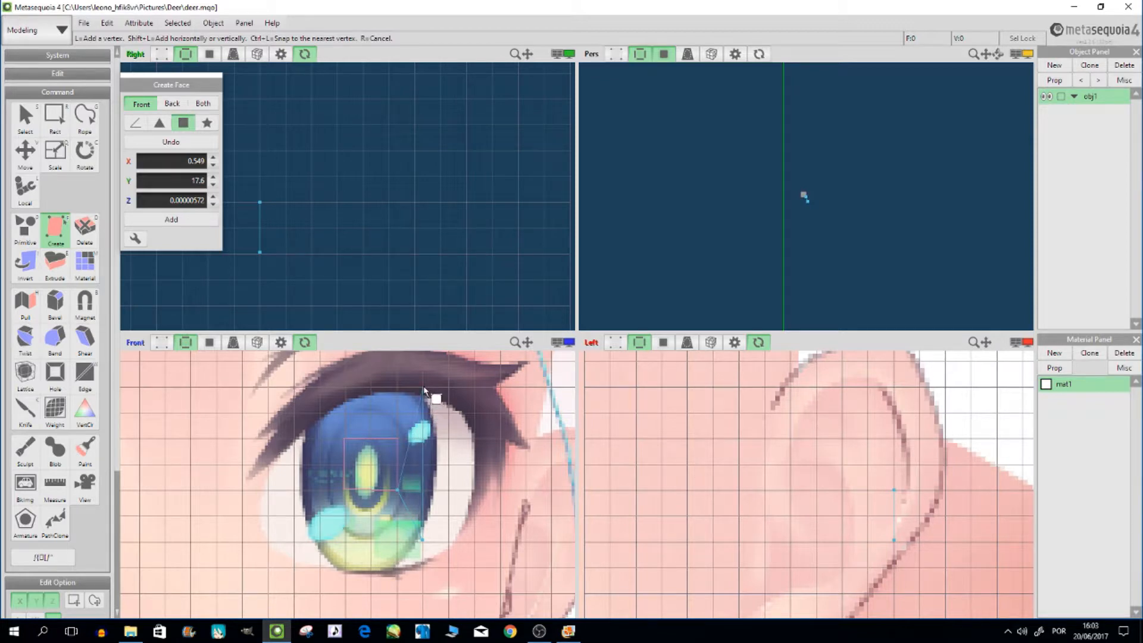
click(422, 387)
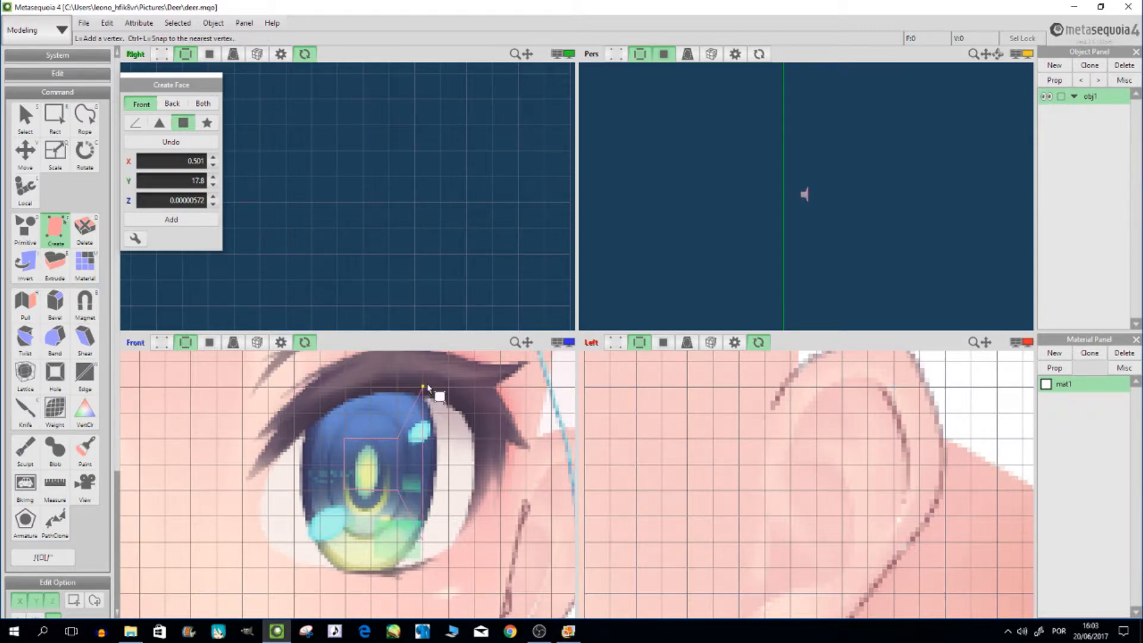
click(354, 446)
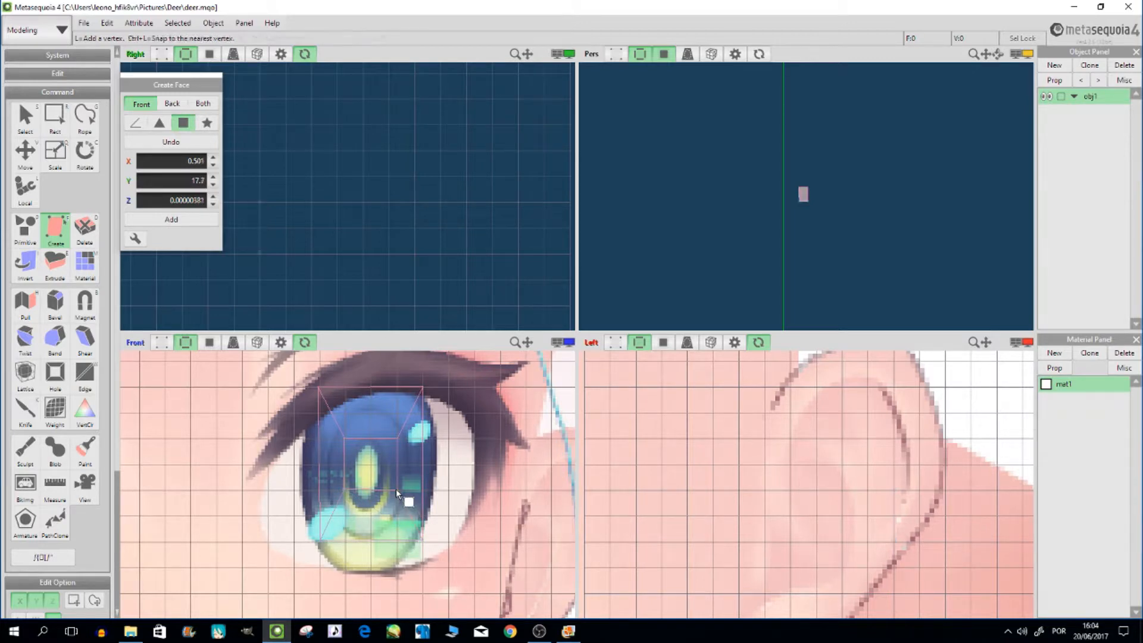
mouse_move(388, 507)
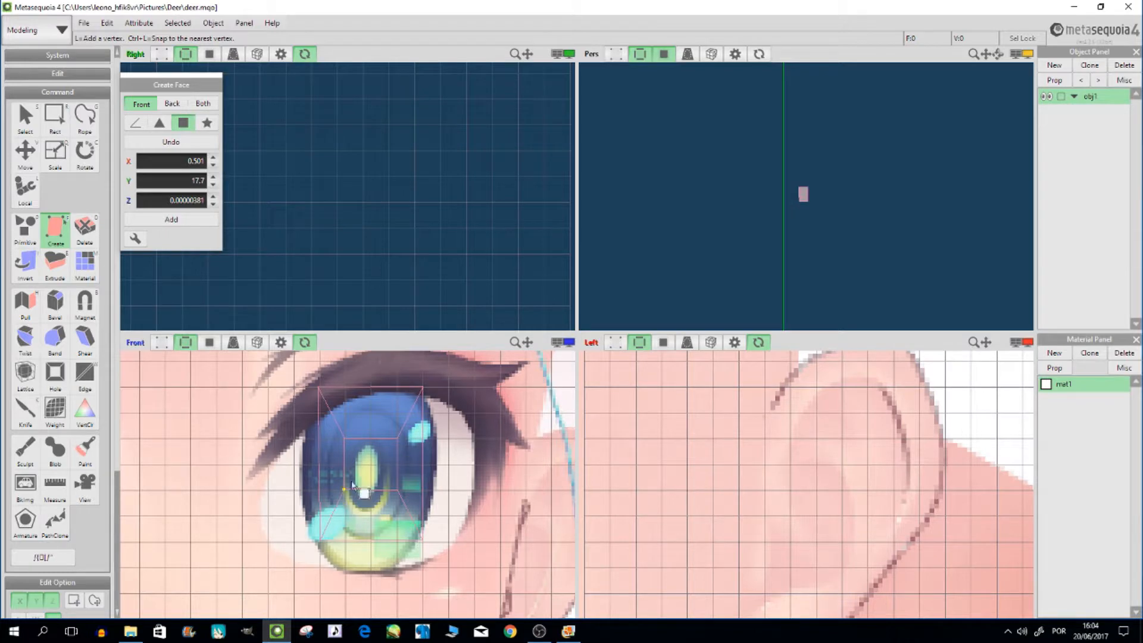
click(54, 116)
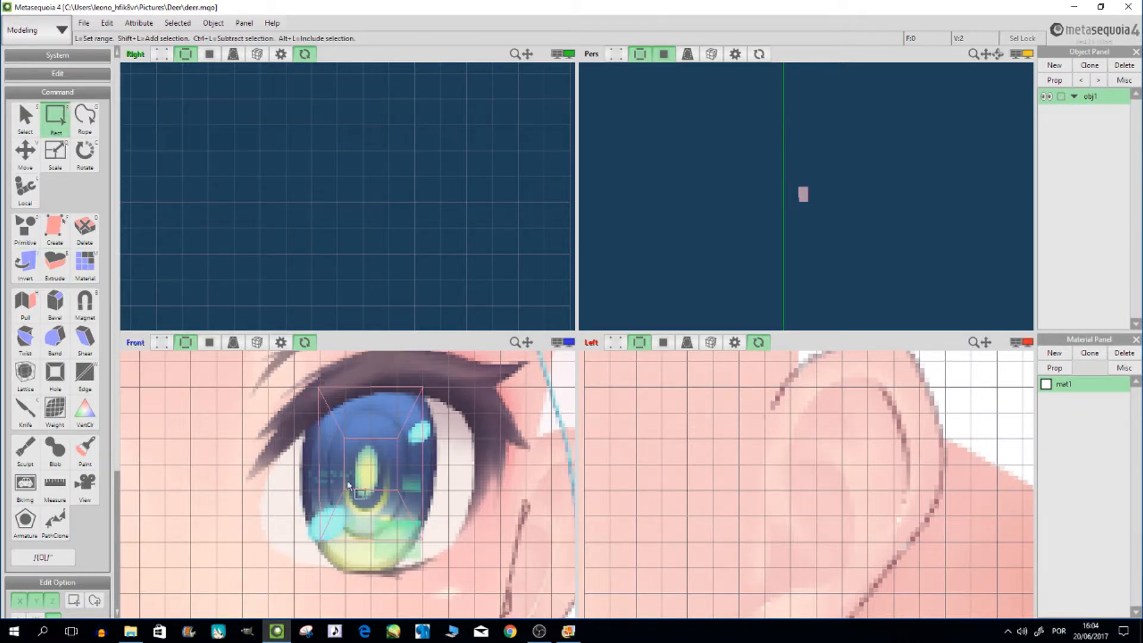
Select individual face vertices and nudge them along X so the outline fits the iris
click(22, 151)
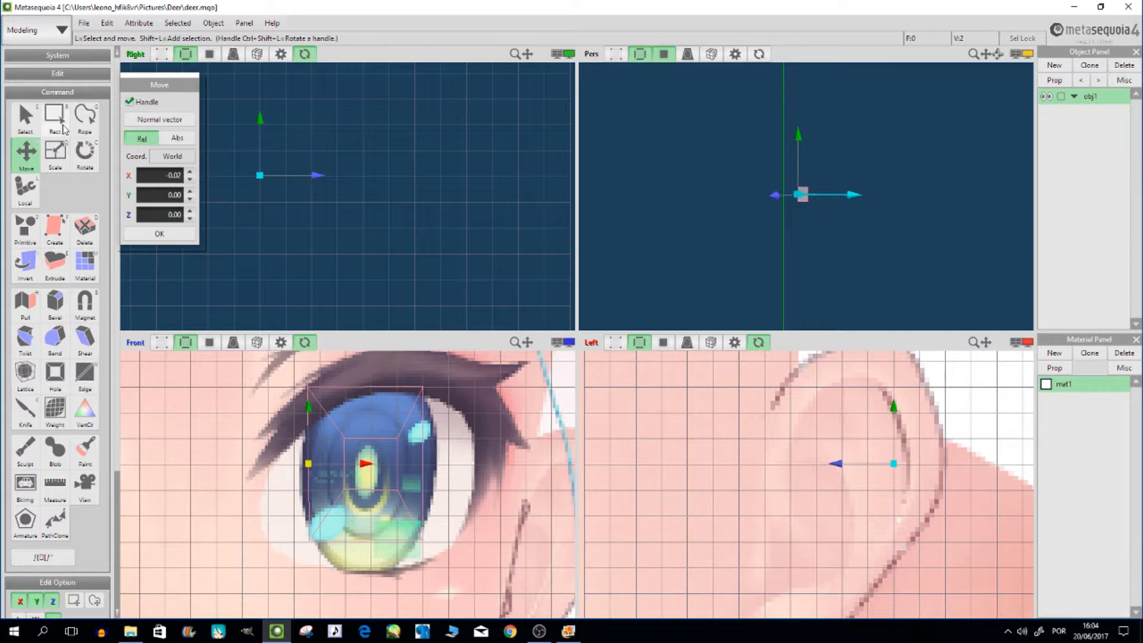
click(55, 116)
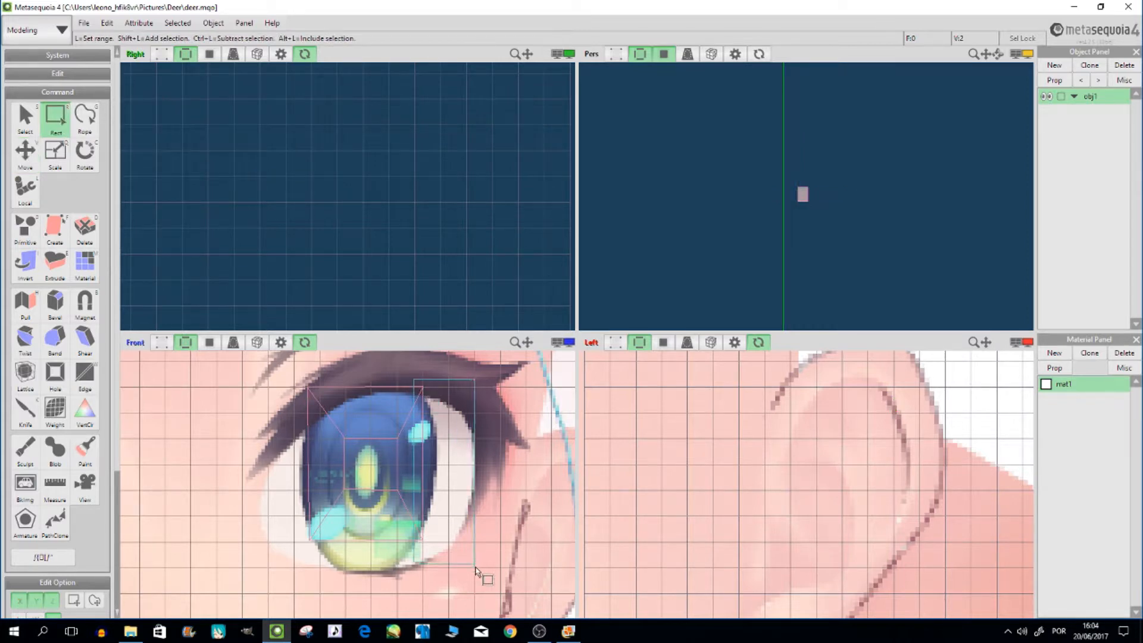
click(24, 151)
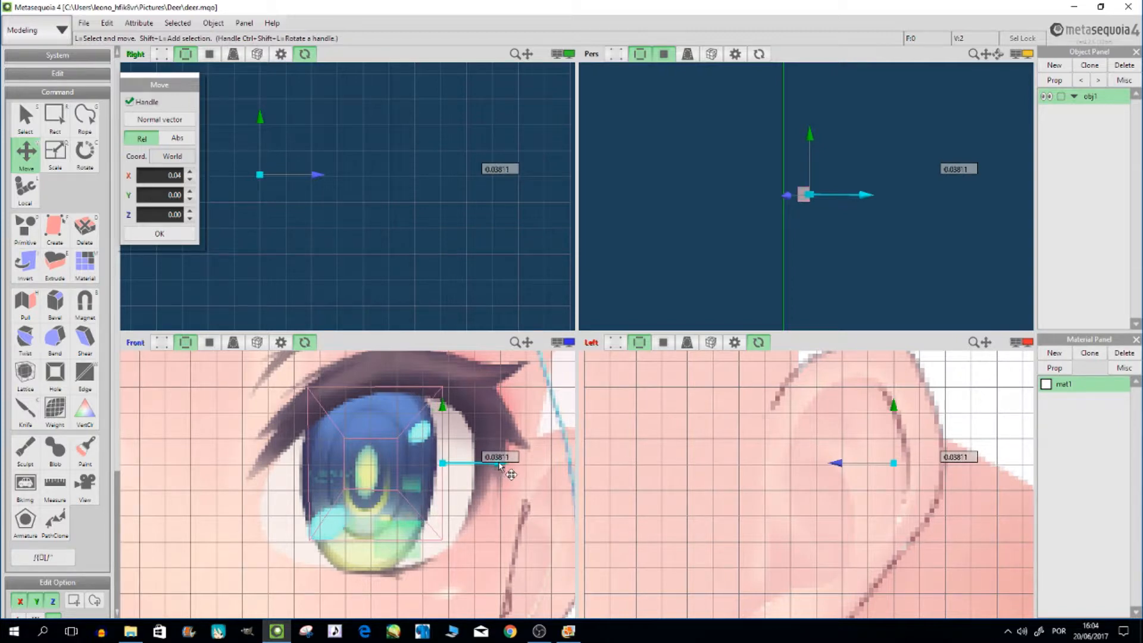
click(55, 118)
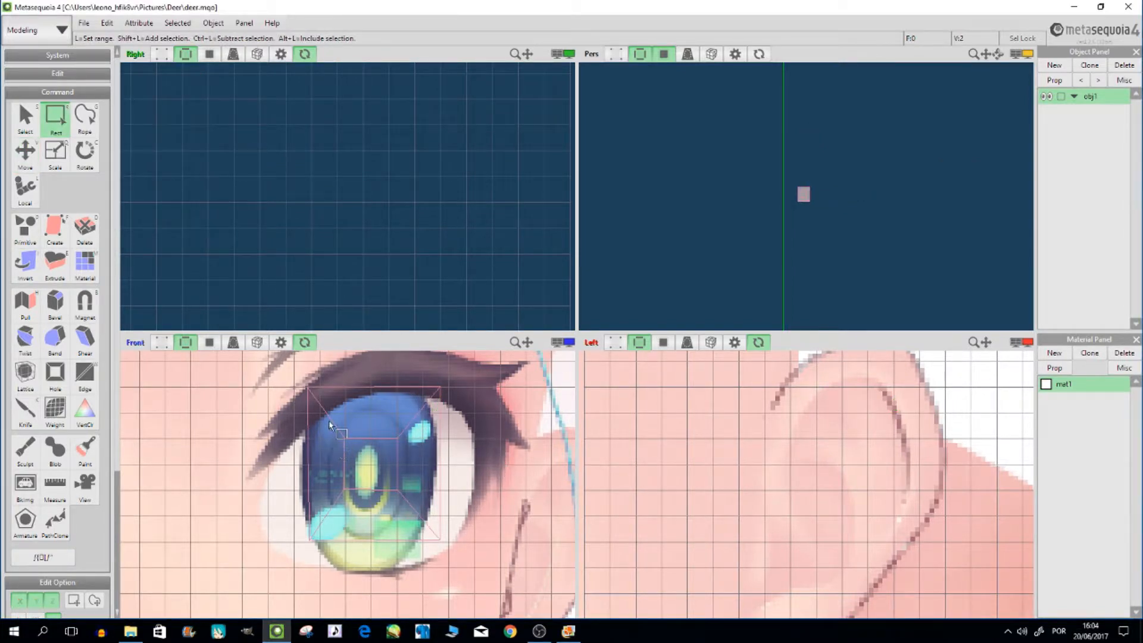
click(24, 150)
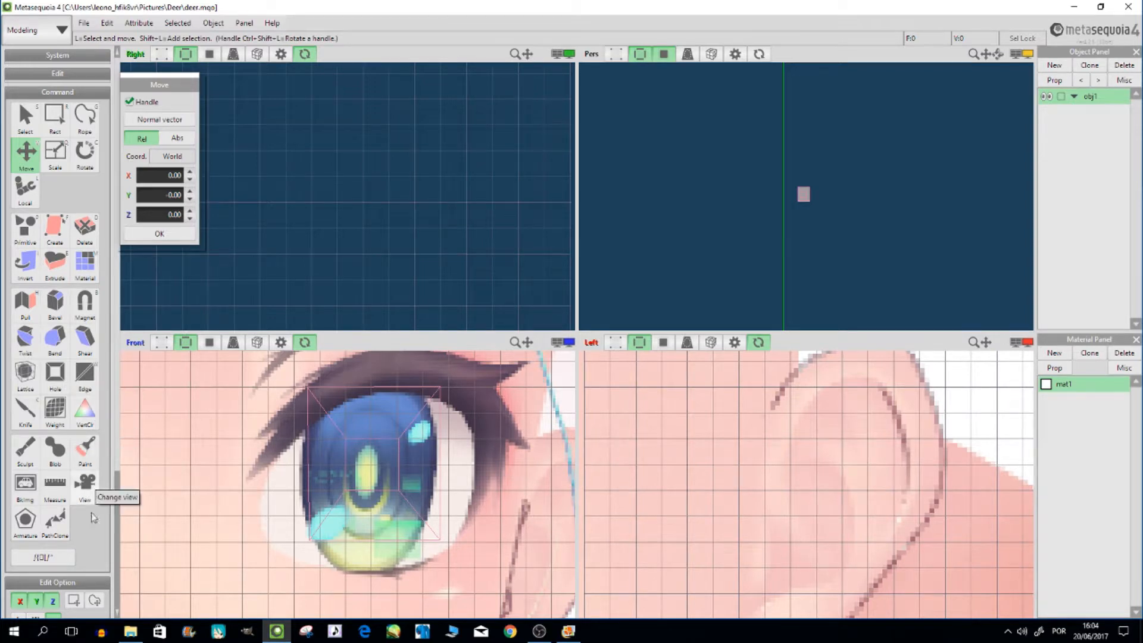
mouse_move(25, 412)
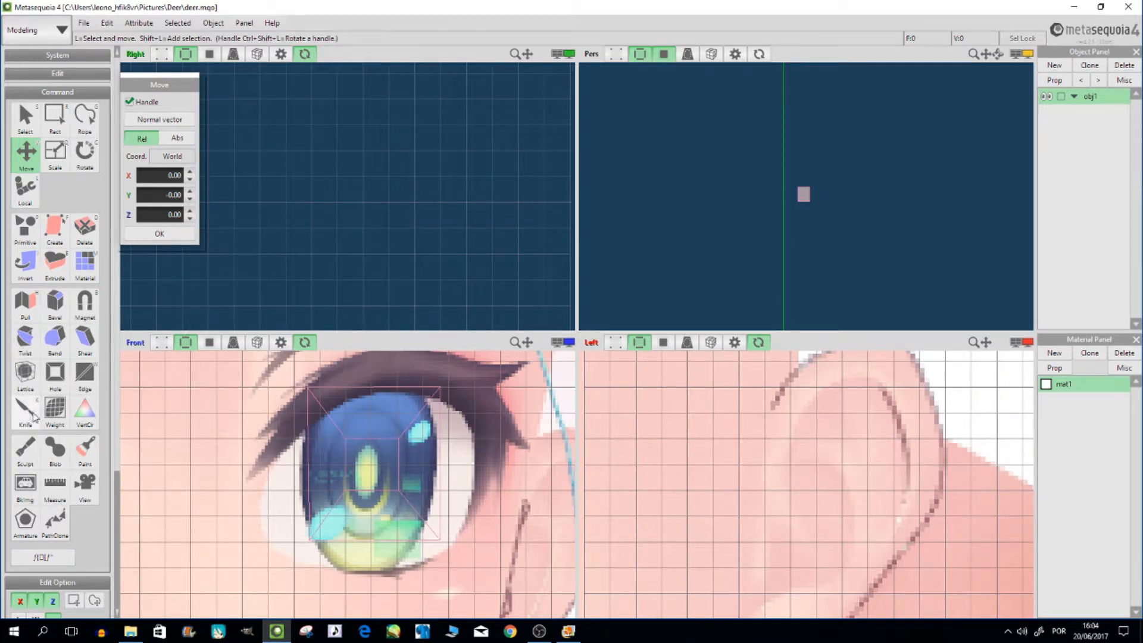
Knife-cut the eye face from the top and left so it splits into smaller polygons
click(26, 407)
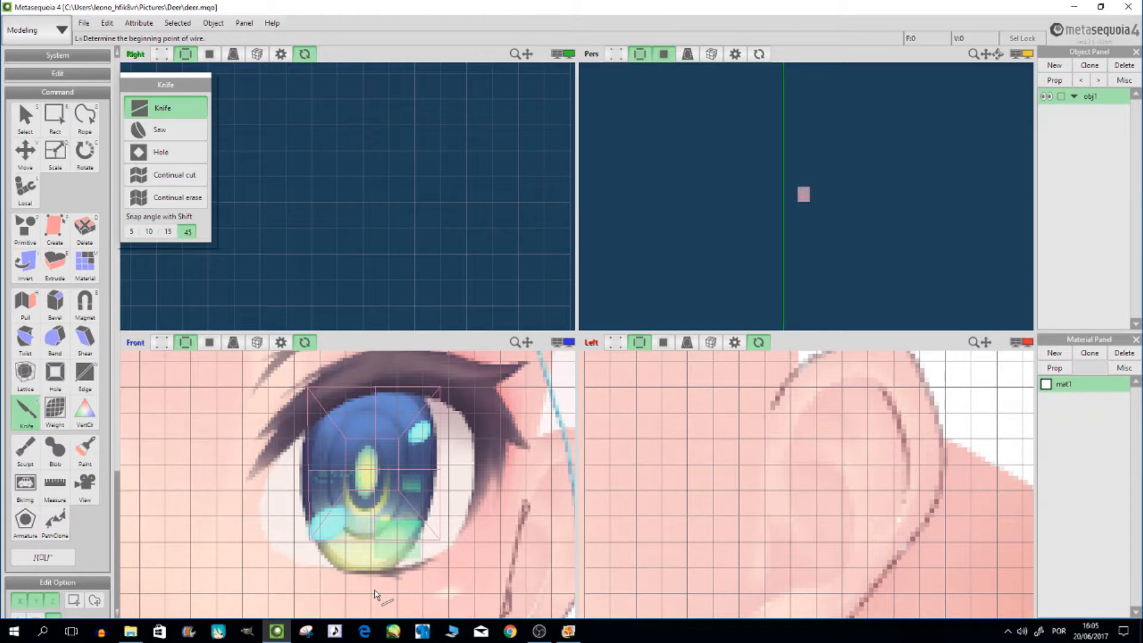
mouse_move(320, 258)
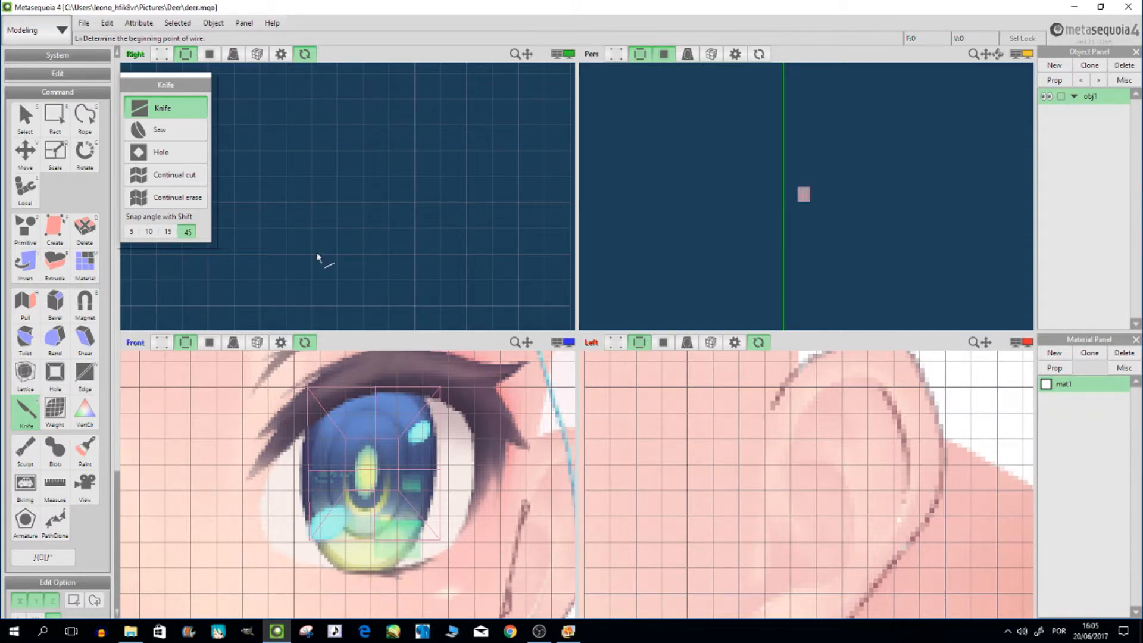
mouse_move(292, 286)
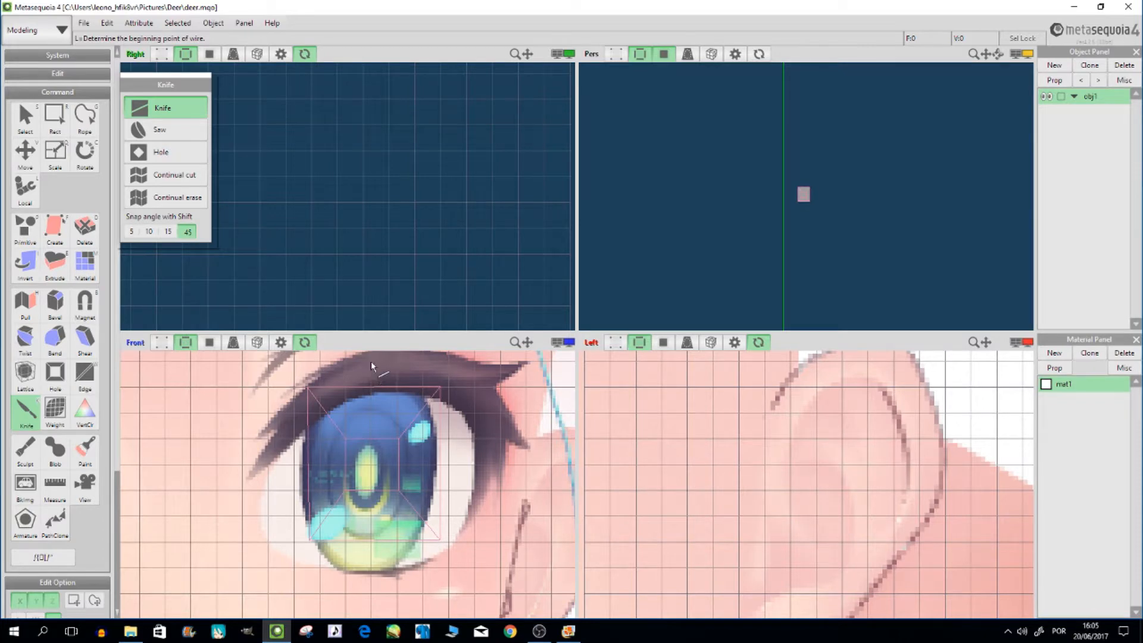
click(371, 368)
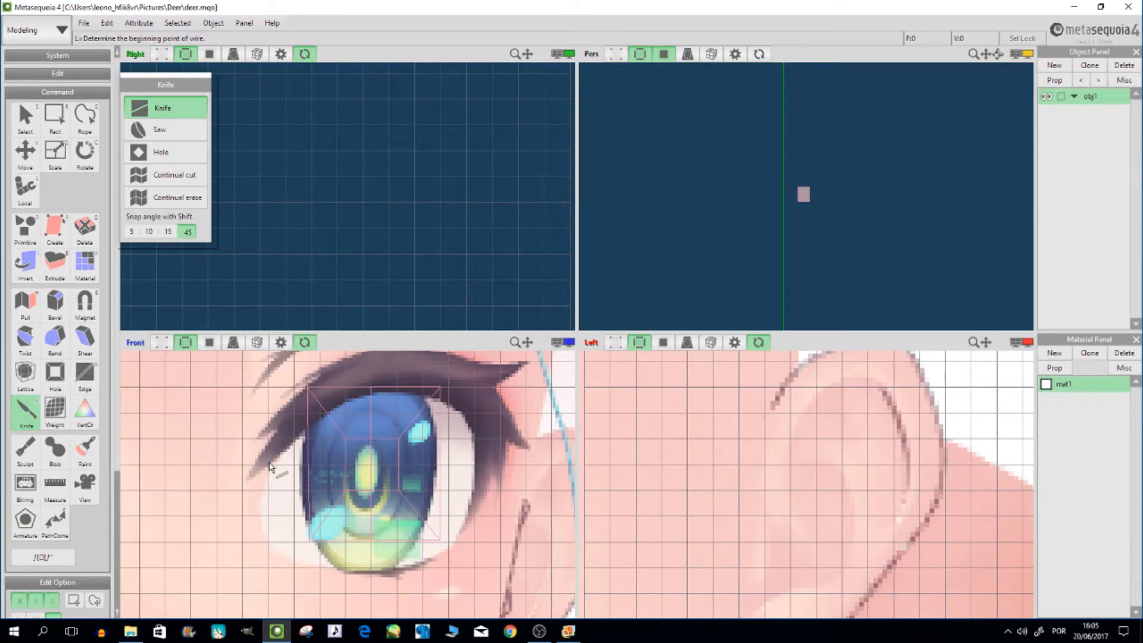
click(272, 467)
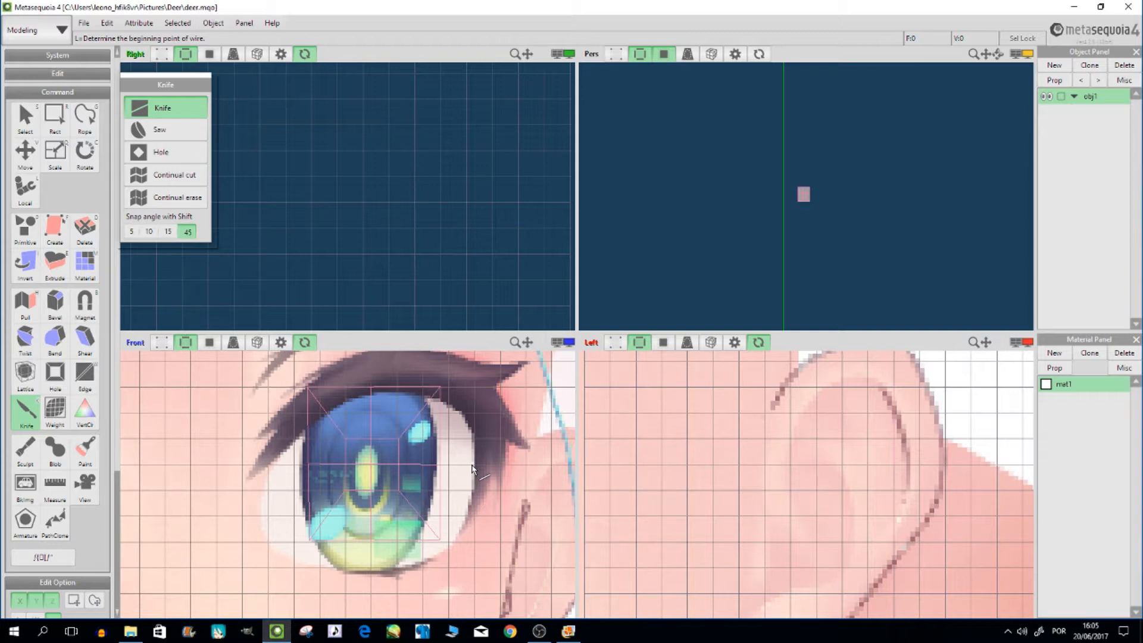
click(53, 118)
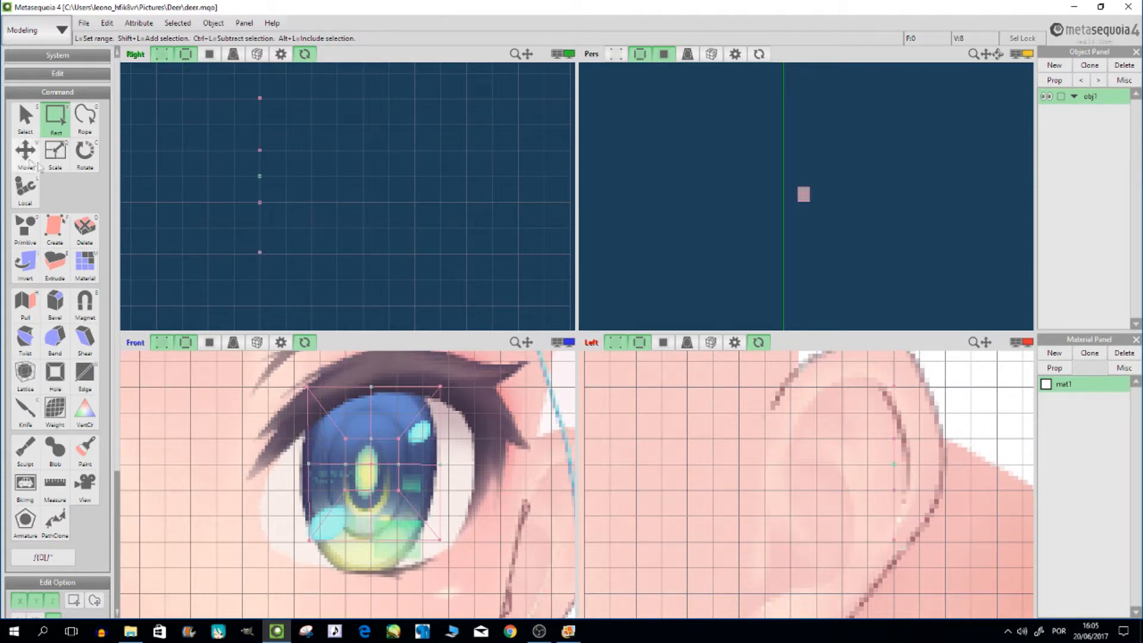
Scale all eye-face vertices up about 1.48 in the front view to cover the reference eye
click(54, 152)
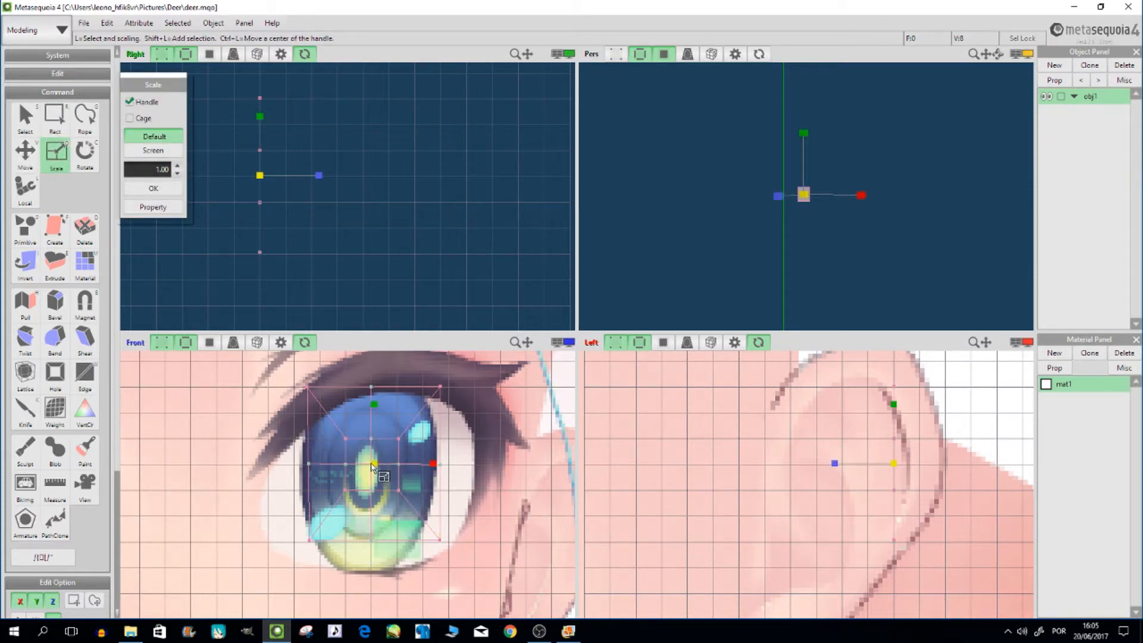
drag(371, 466, 371, 466)
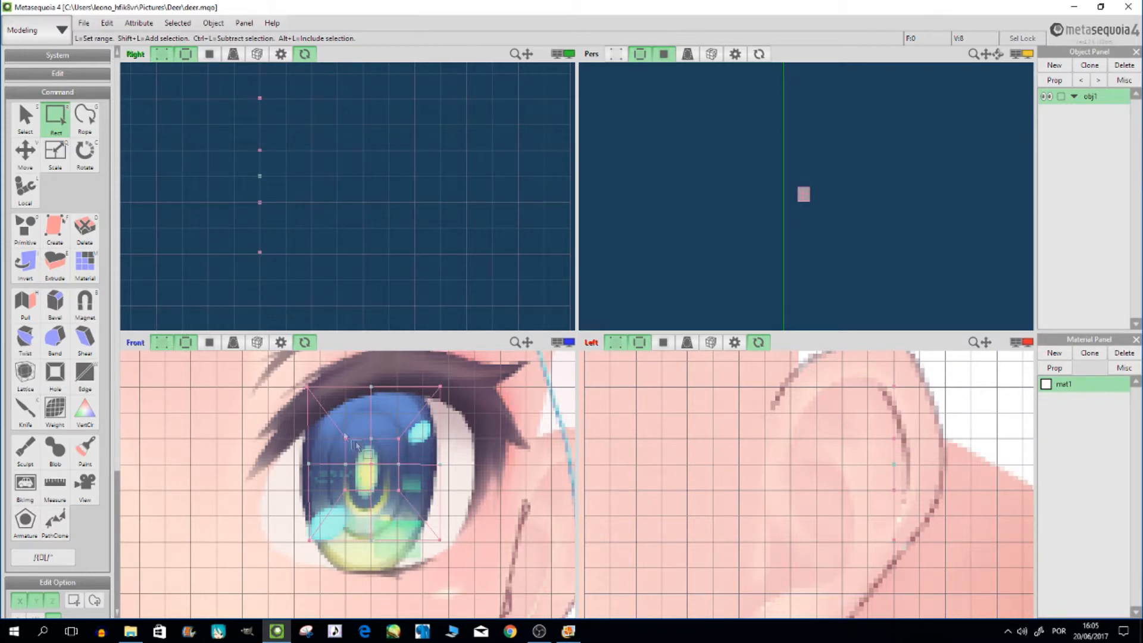
mouse_move(219, 371)
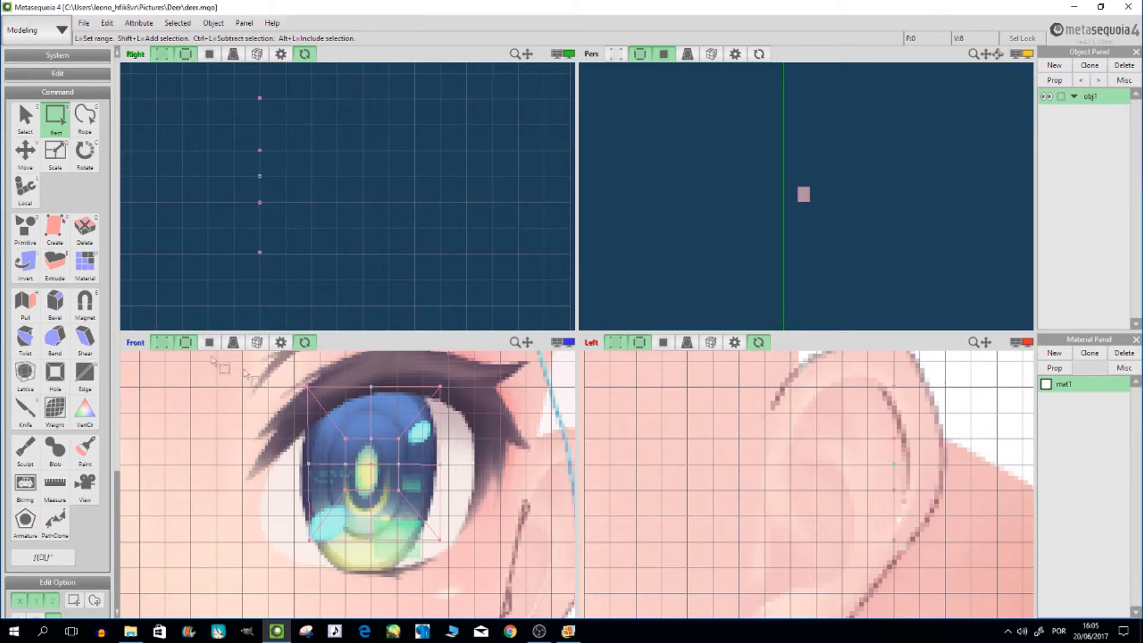
click(54, 153)
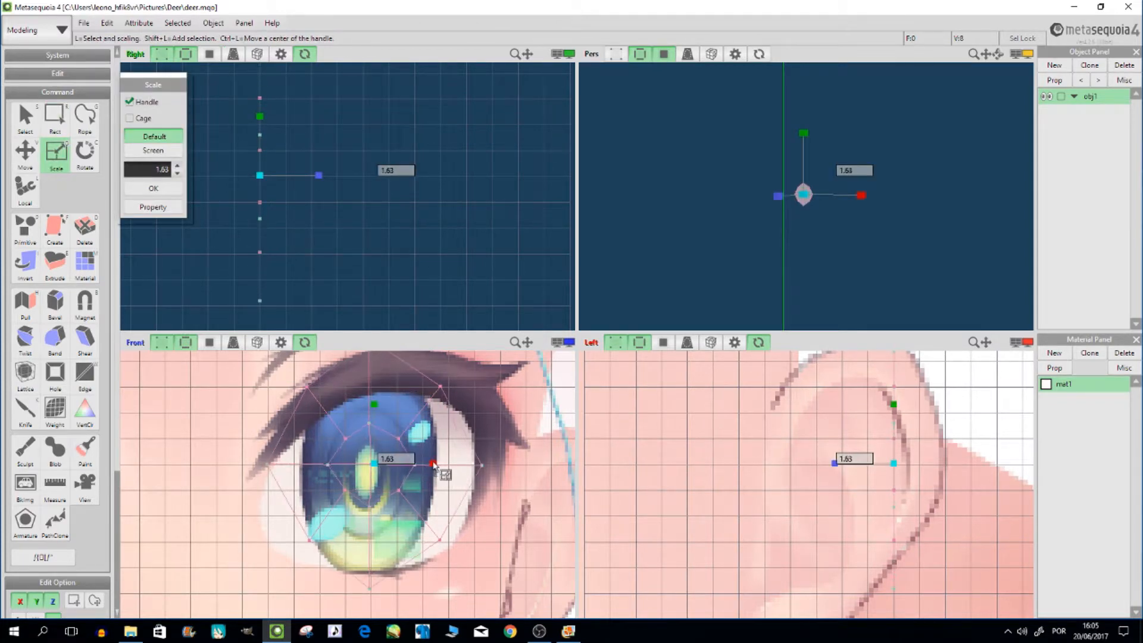
drag(434, 464, 421, 464)
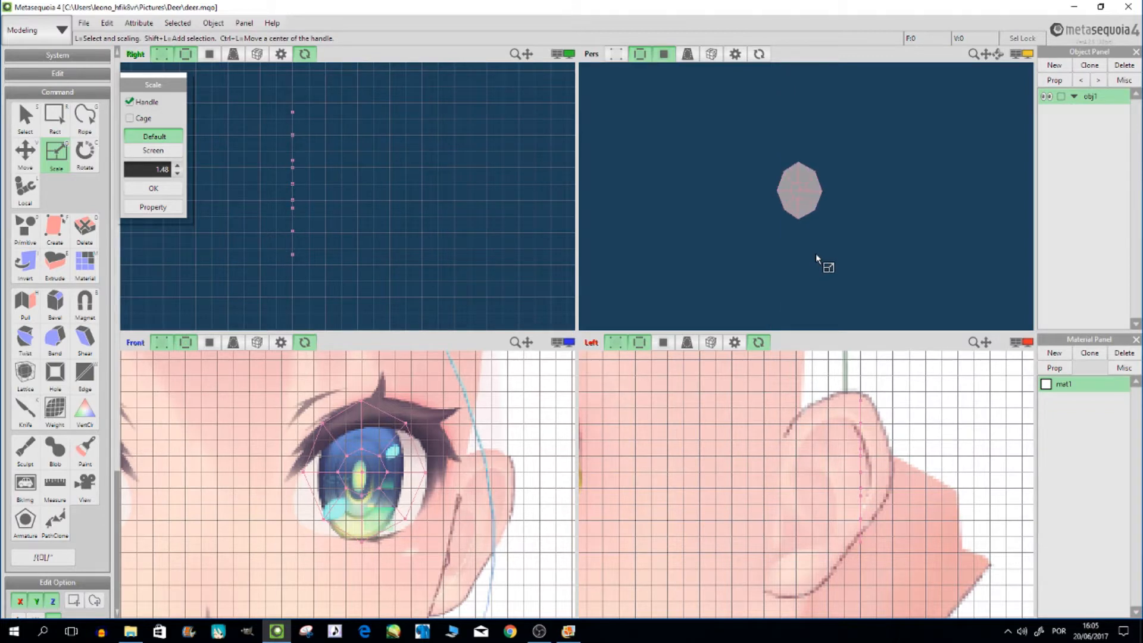
Delete the centre face to leave a hole, then knife-cut a new edge across the eye mesh
click(372, 529)
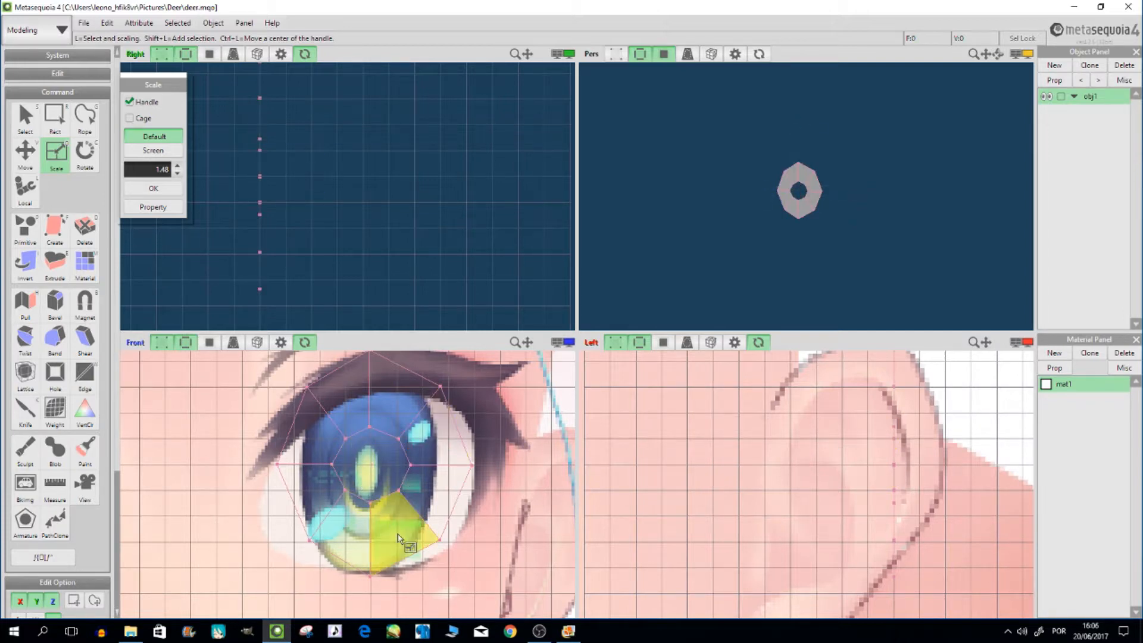
click(25, 407)
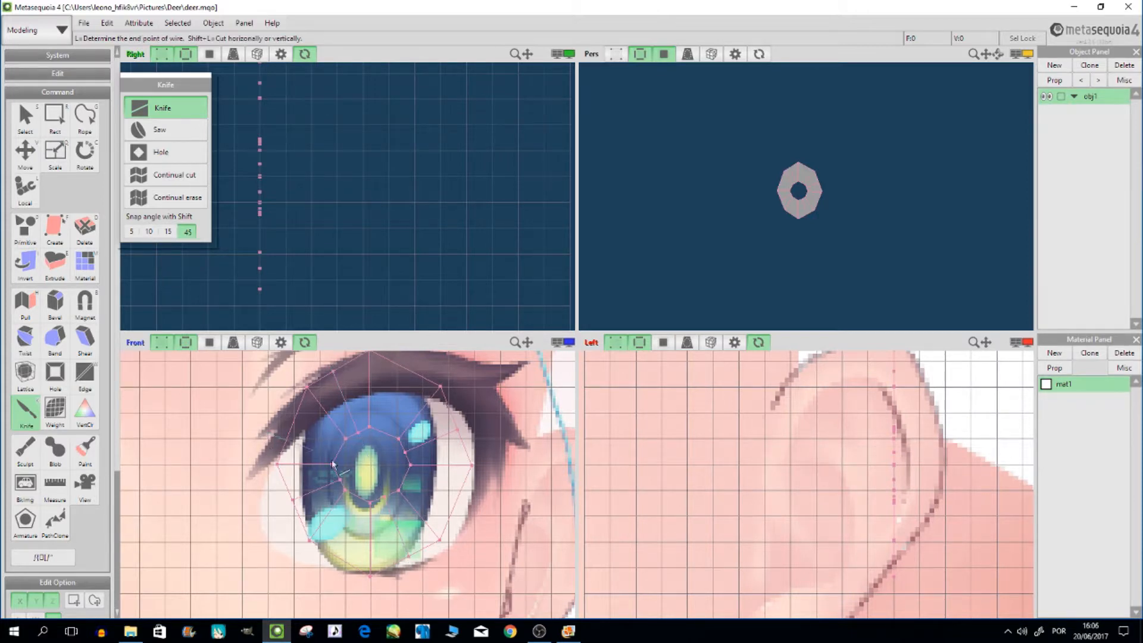
drag(332, 466, 501, 518)
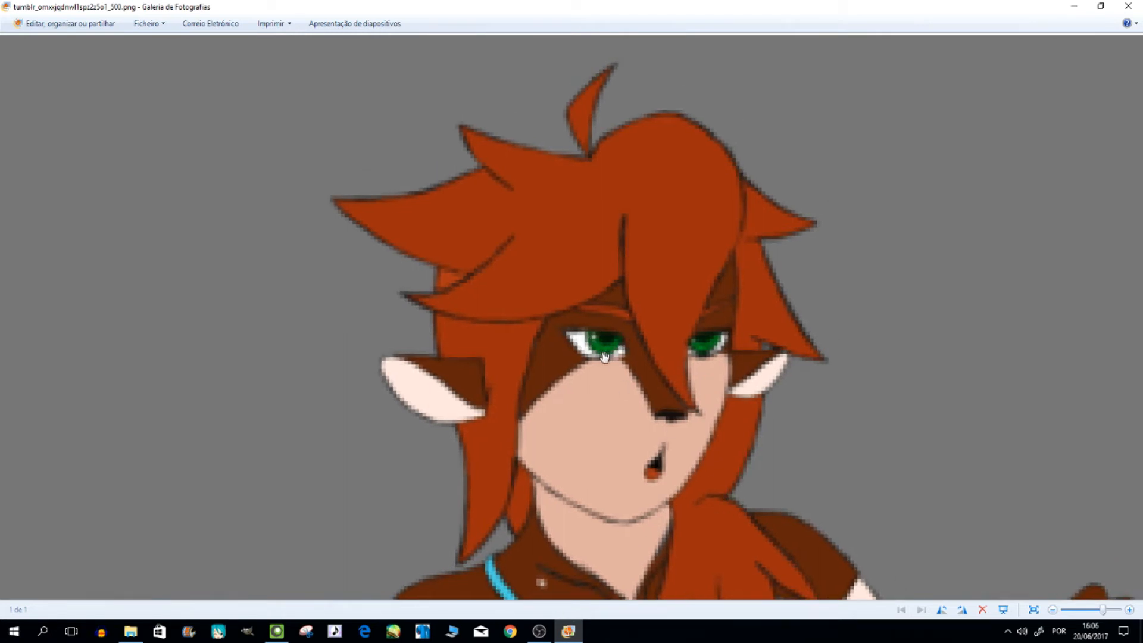
mouse_move(1073, 6)
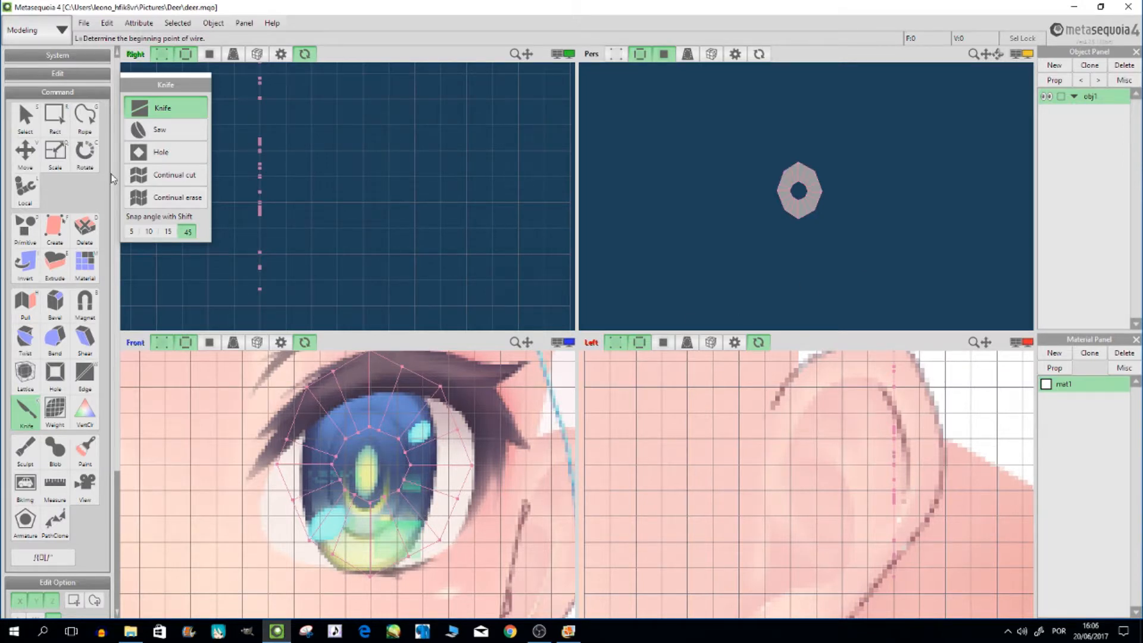
Scale the inner vertices outward into a wide hole and pull a top vertex onto the eyelid line
click(53, 114)
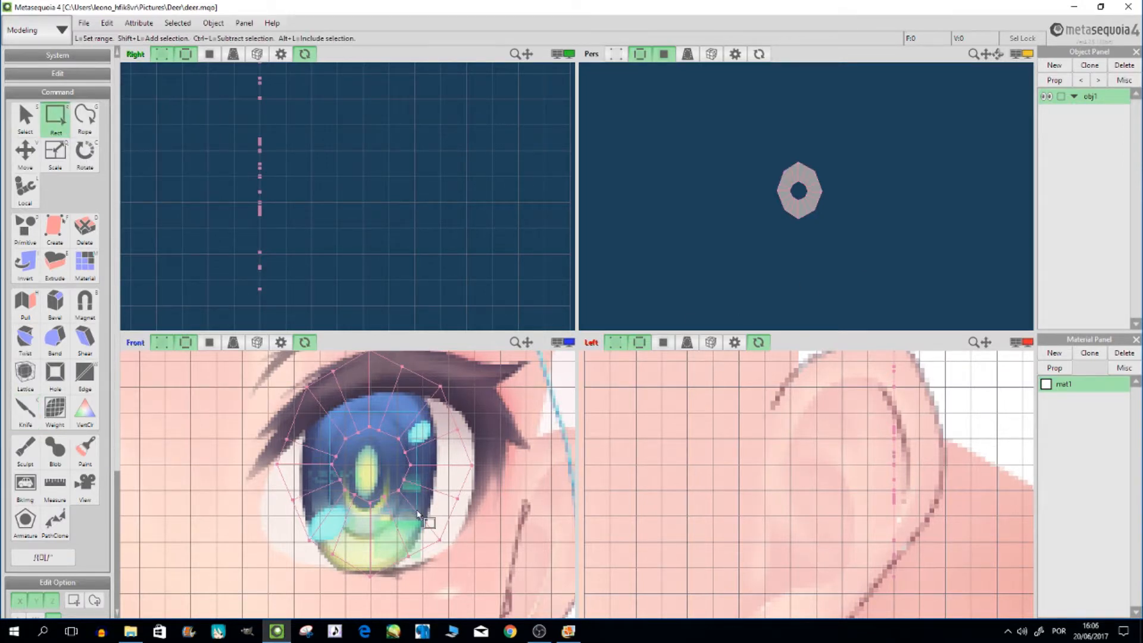
click(53, 152)
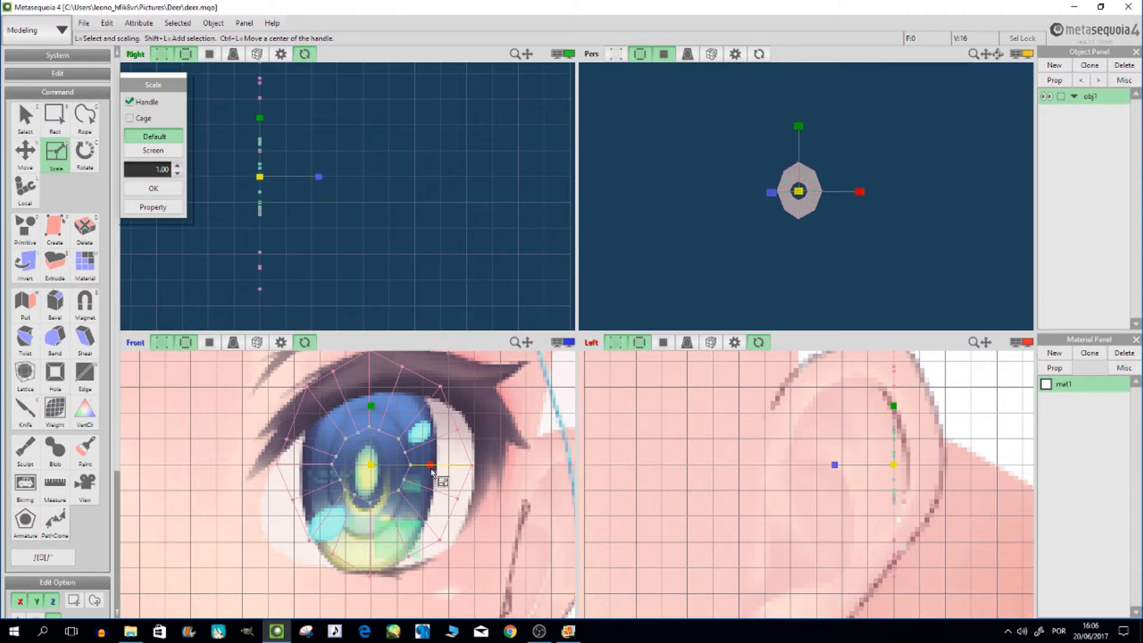
drag(430, 466, 368, 465)
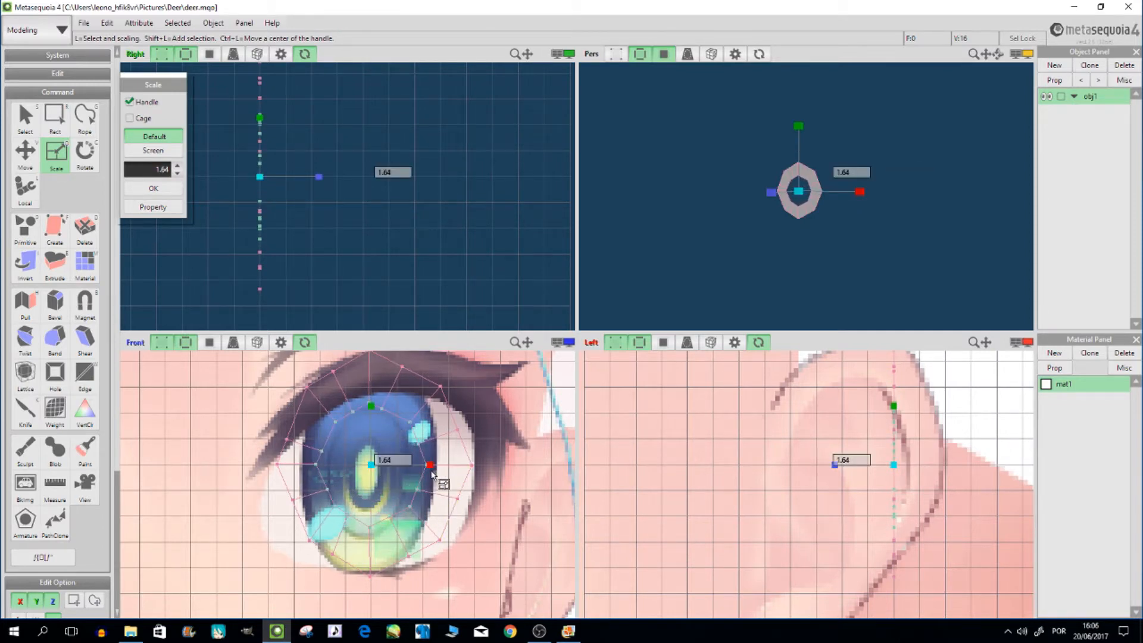
click(22, 151)
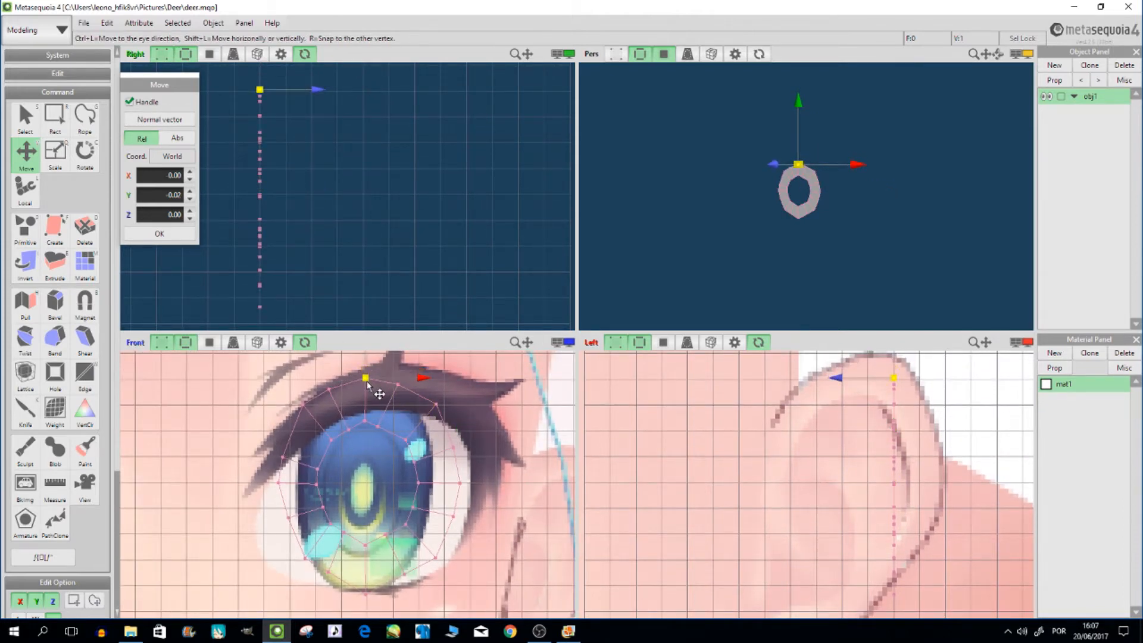
drag(365, 377, 366, 581)
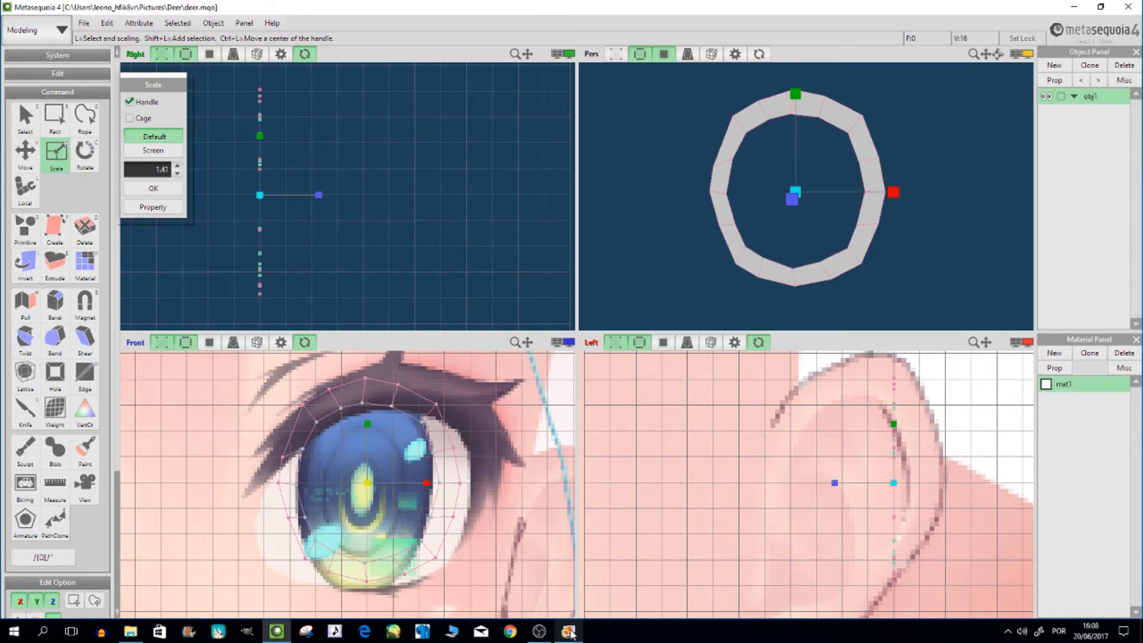
Select the whole eye ring and scale it vertically to about 0.695
click(566, 629)
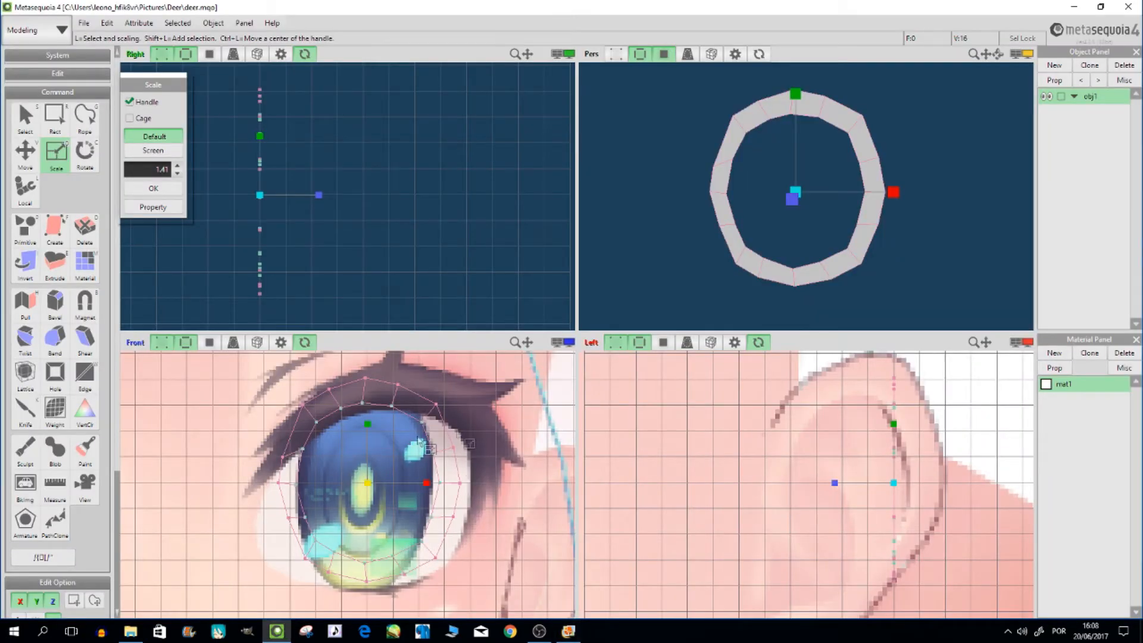
click(55, 119)
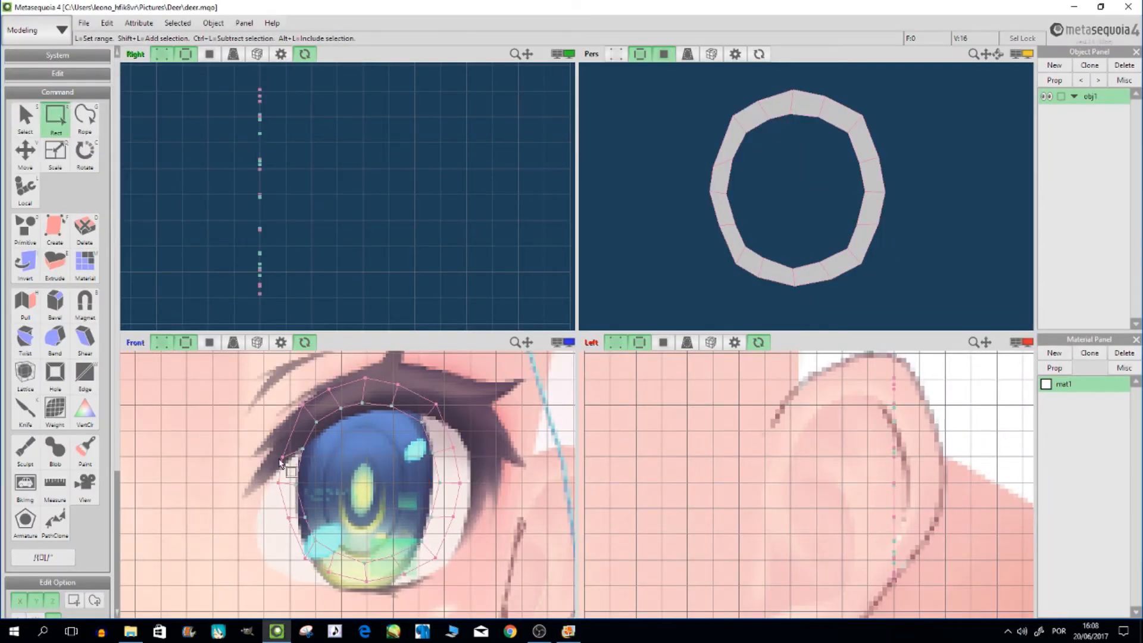
click(24, 151)
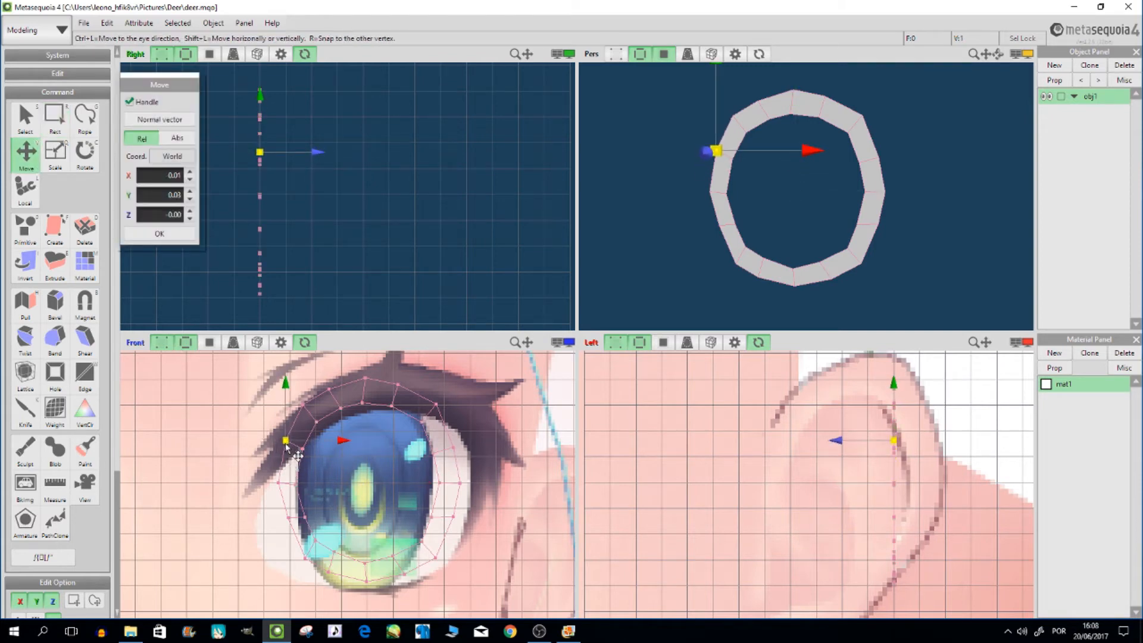
click(53, 115)
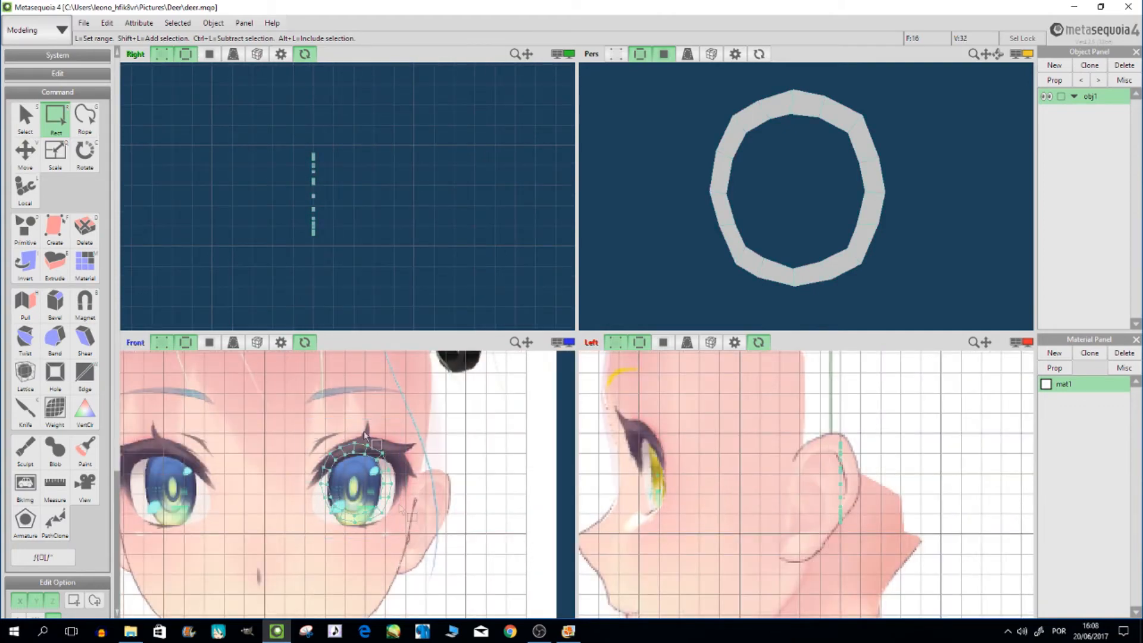
click(54, 150)
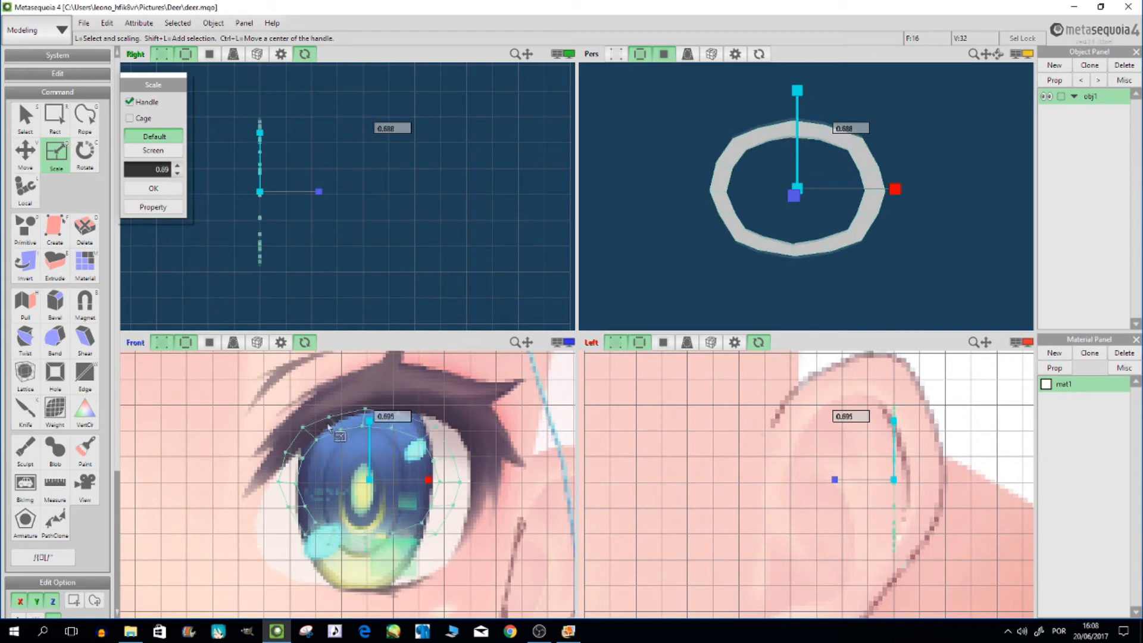
Widen the ring horizontally to about 1.19 and shift the oval sideways over the reference eye
click(21, 153)
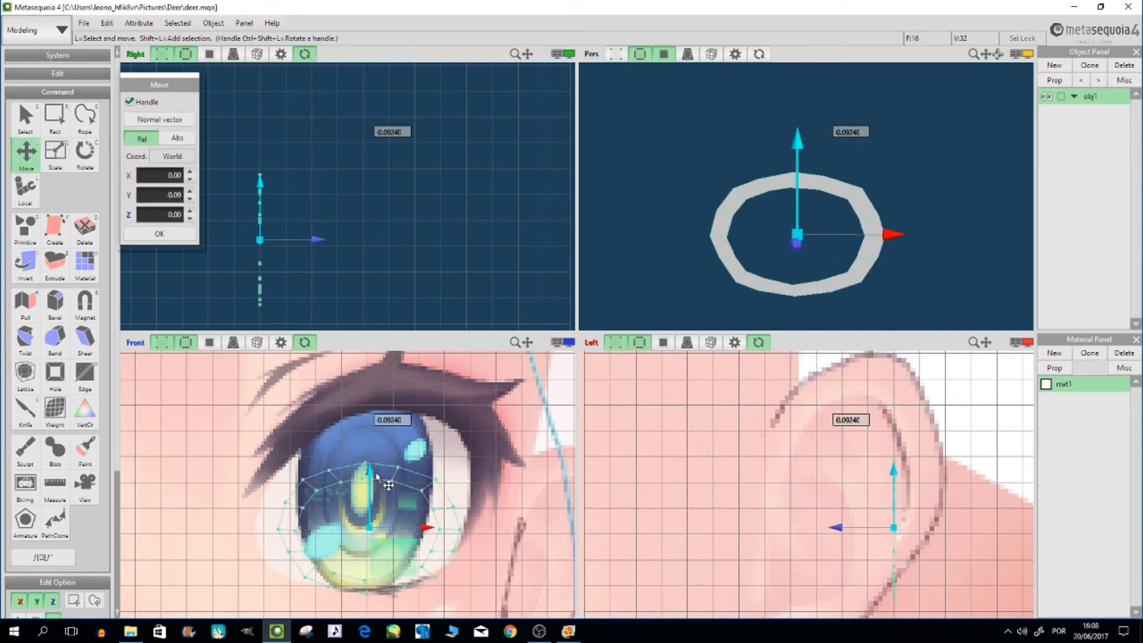
click(55, 152)
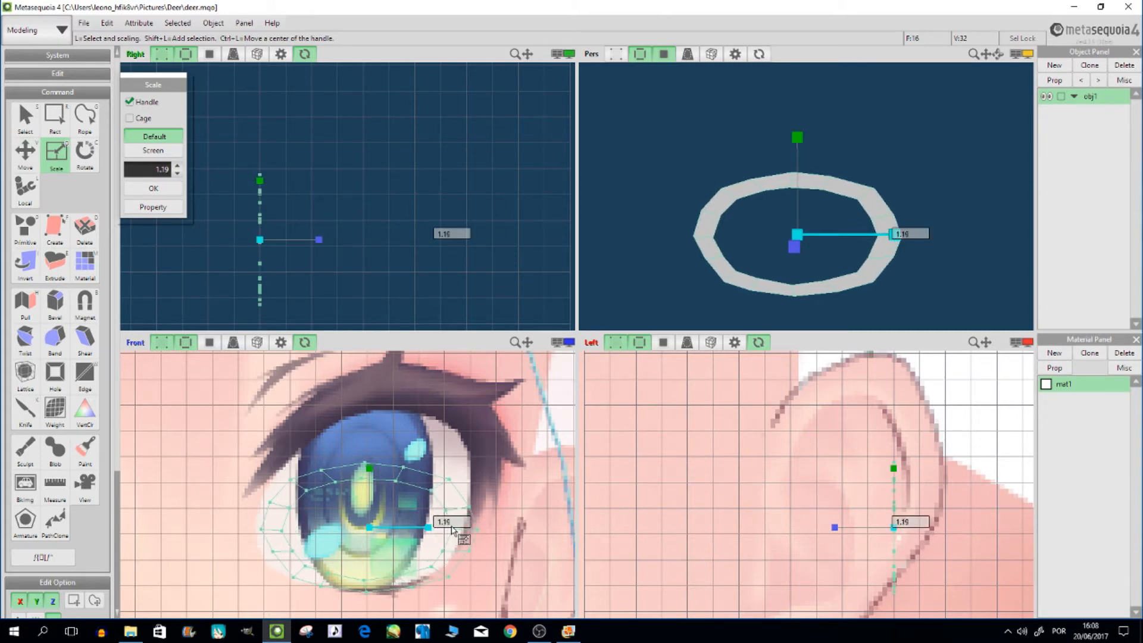
click(22, 153)
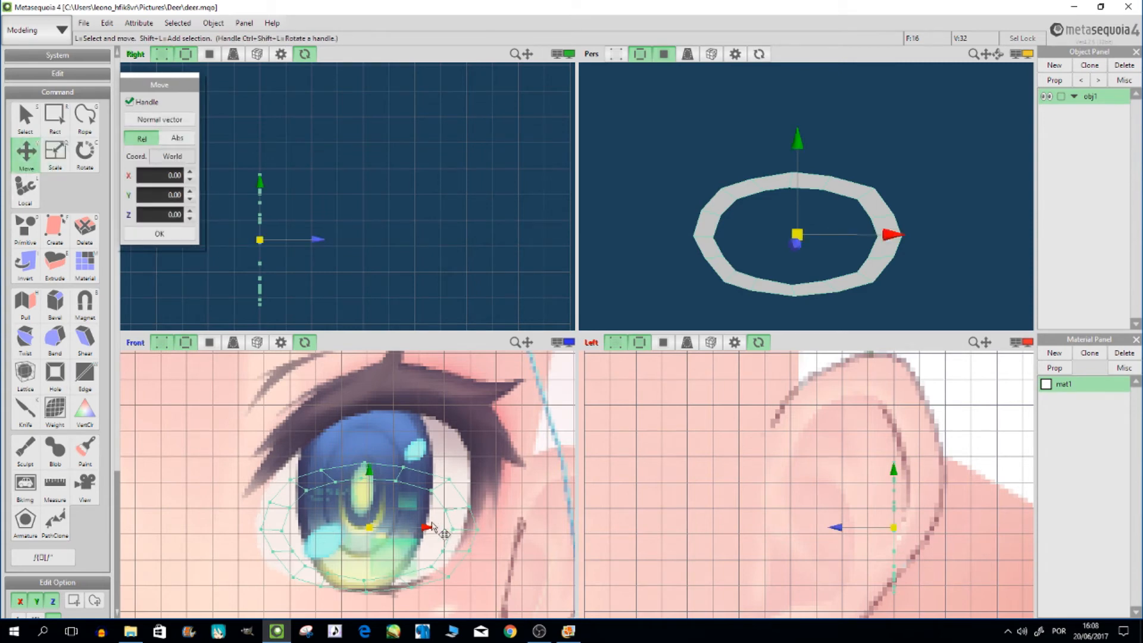
drag(426, 527, 444, 528)
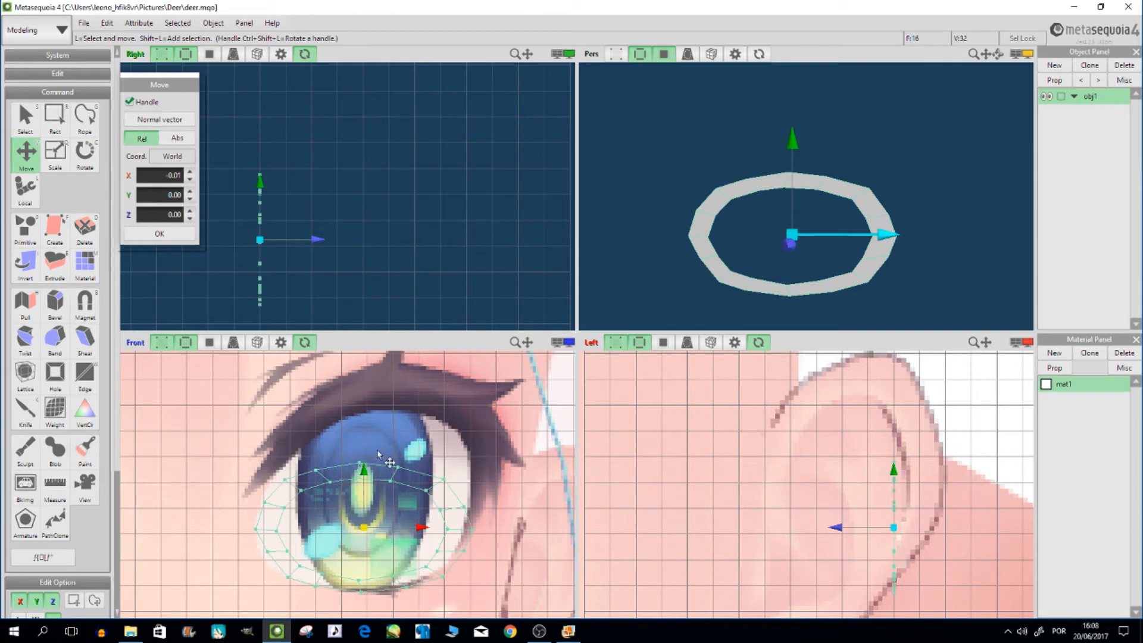
click(83, 114)
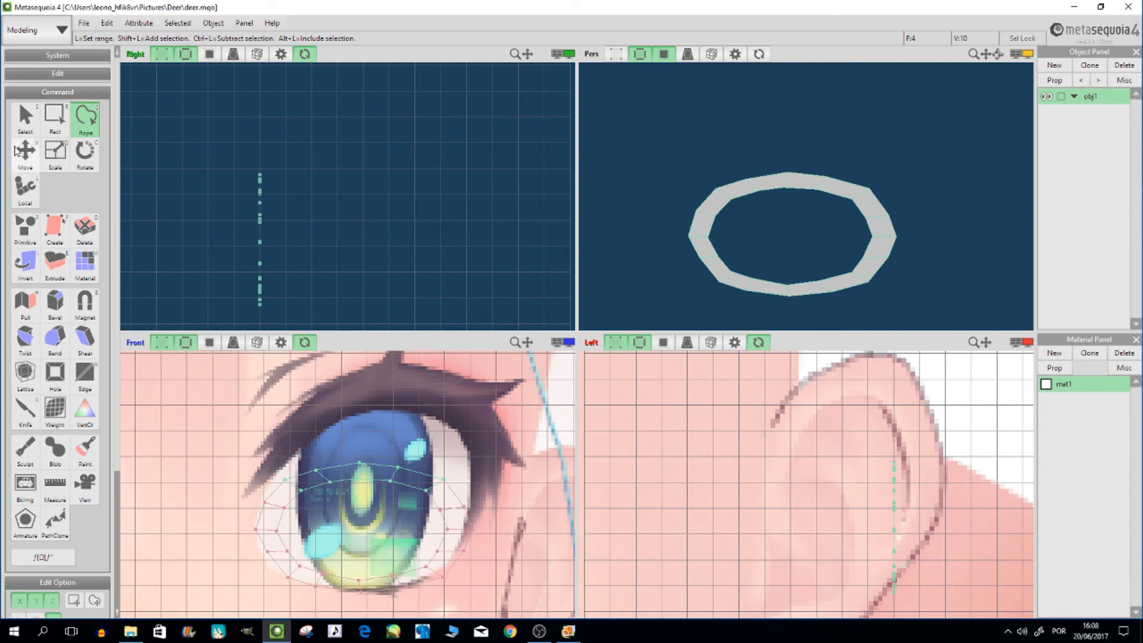
Pull the ring's left point outward with mirroring on, then move the whole ring into place
click(24, 151)
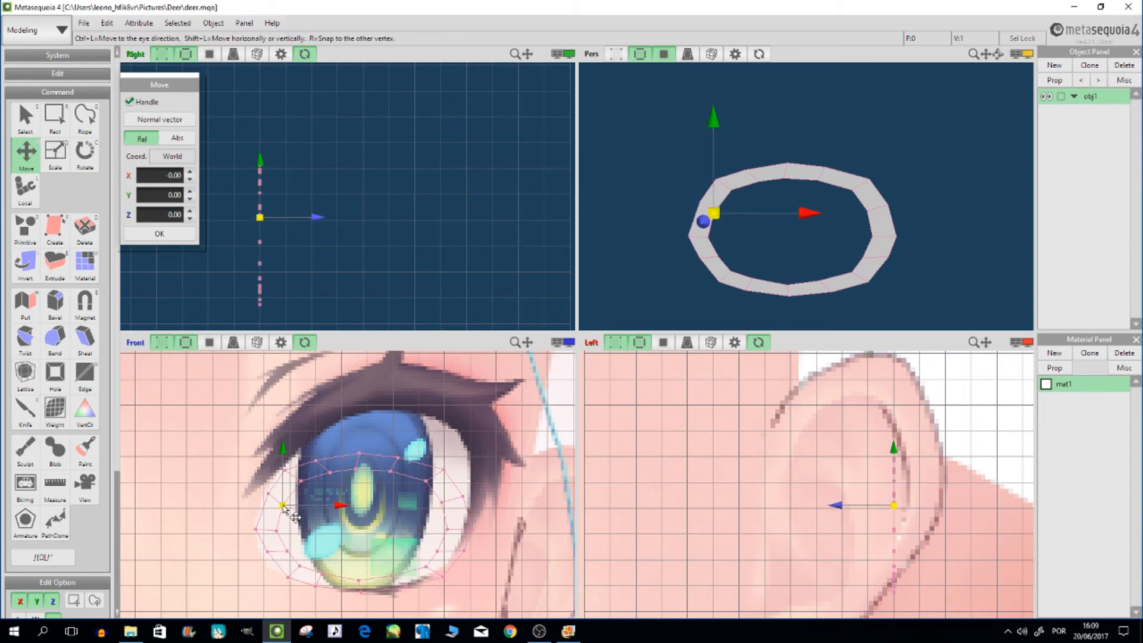
drag(284, 508, 270, 501)
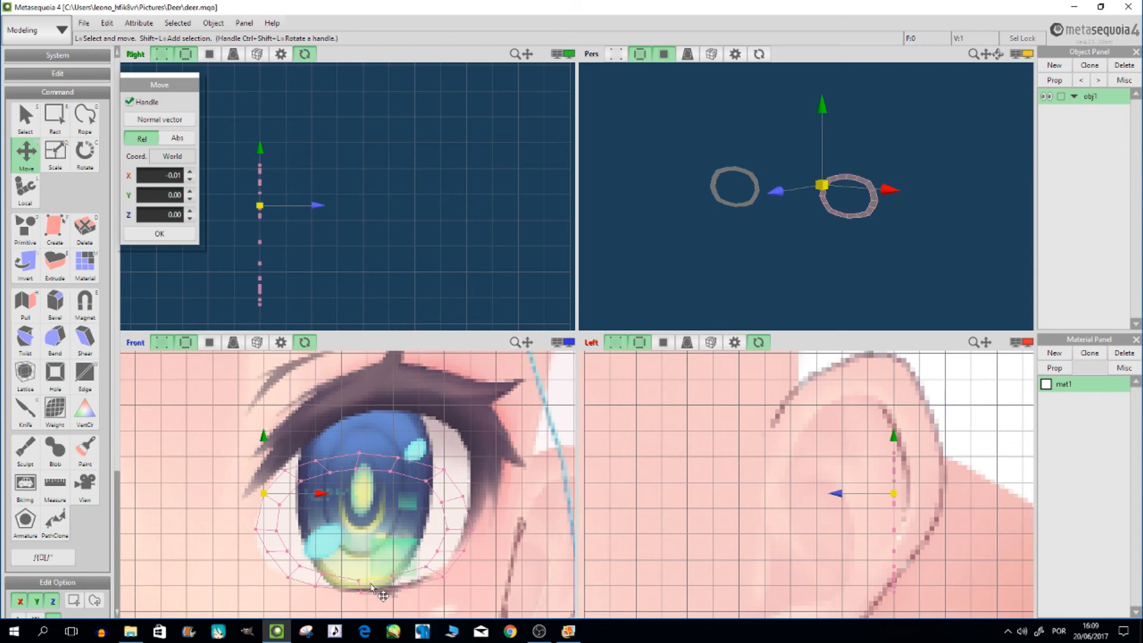
mouse_move(814, 249)
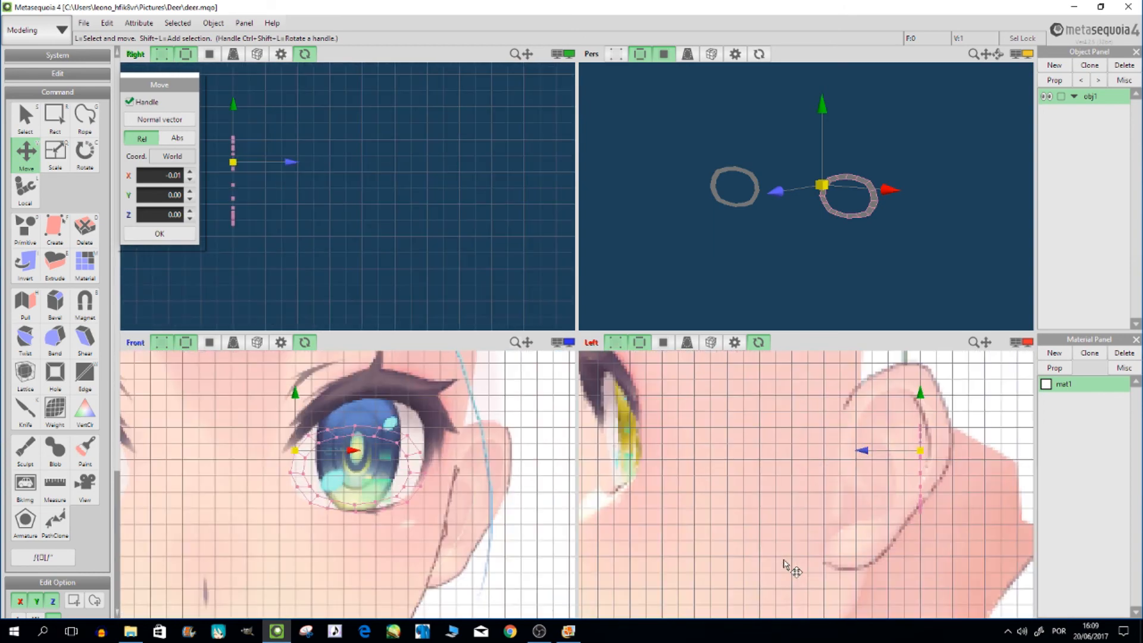
mouse_move(22, 123)
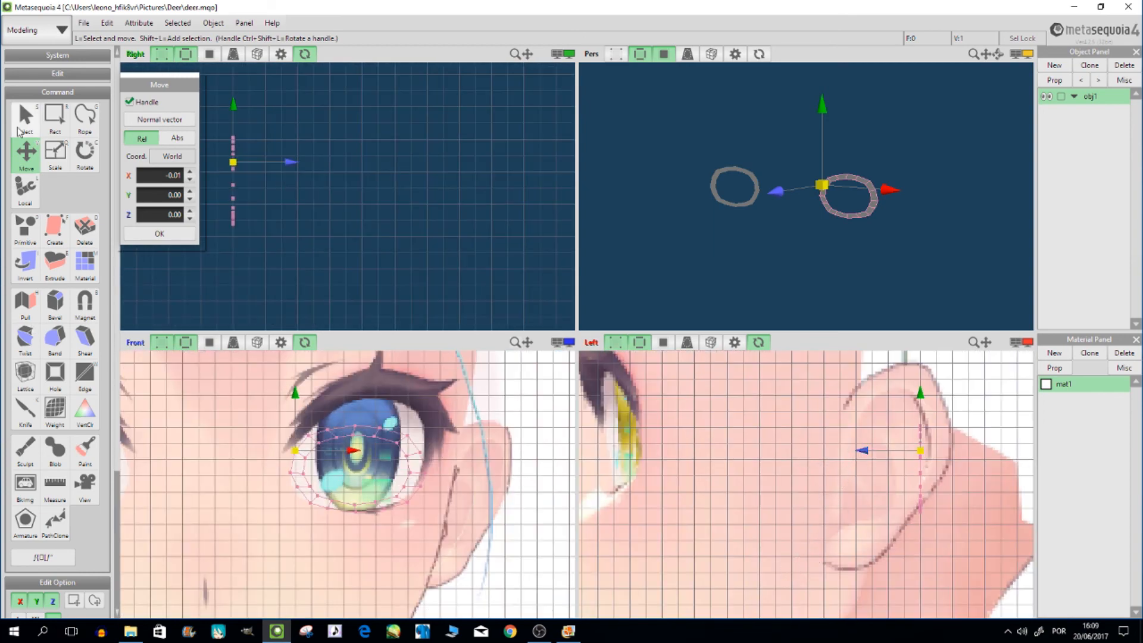
click(53, 117)
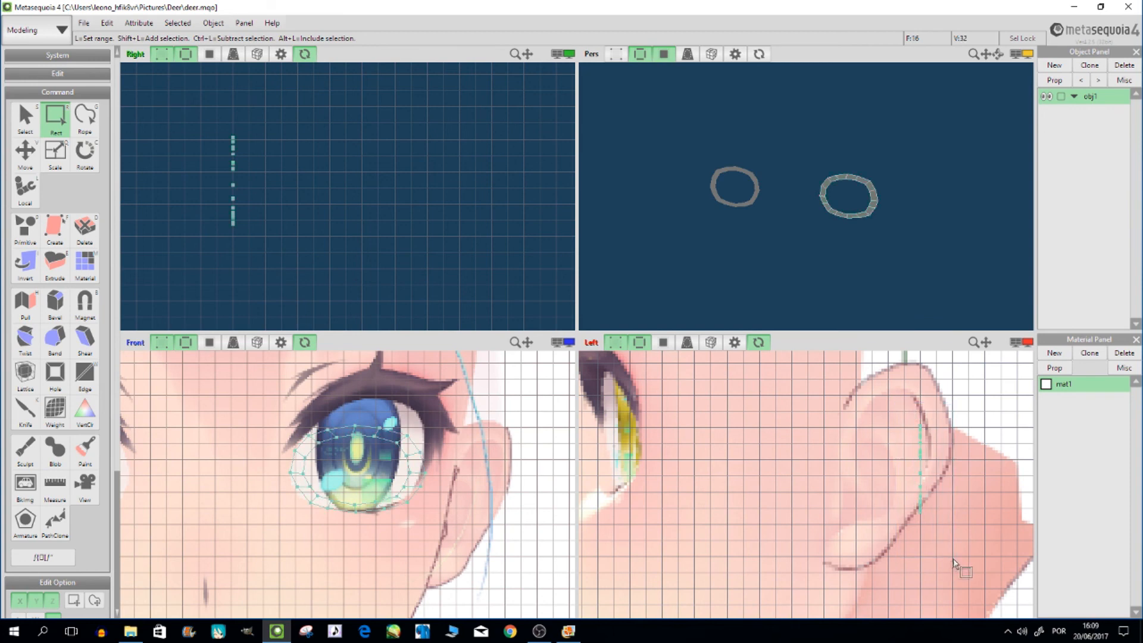
click(23, 151)
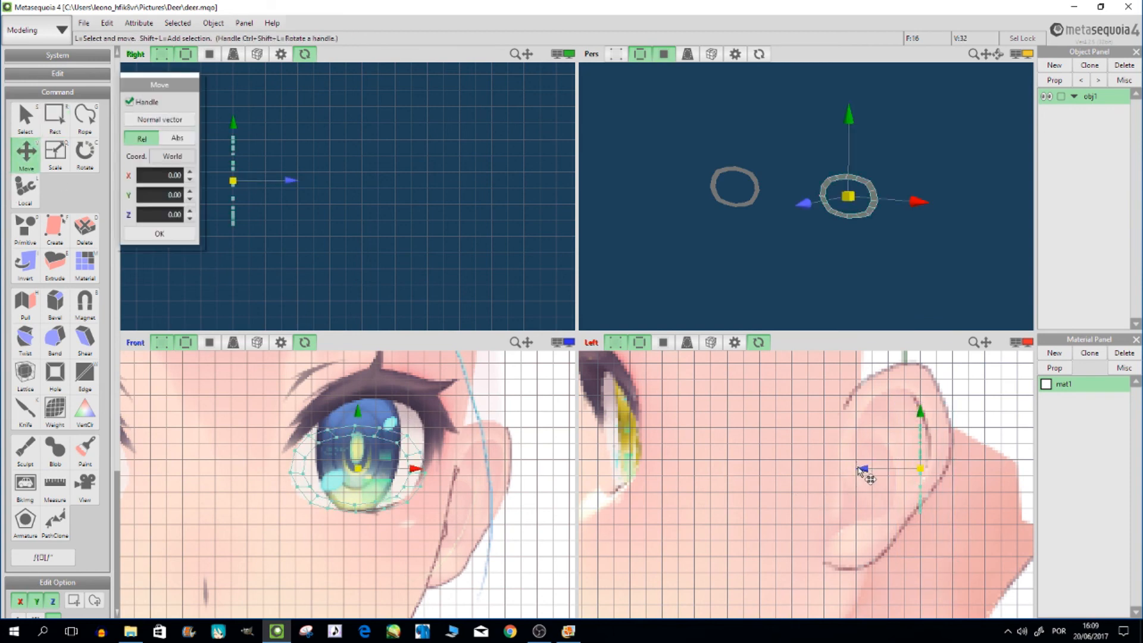